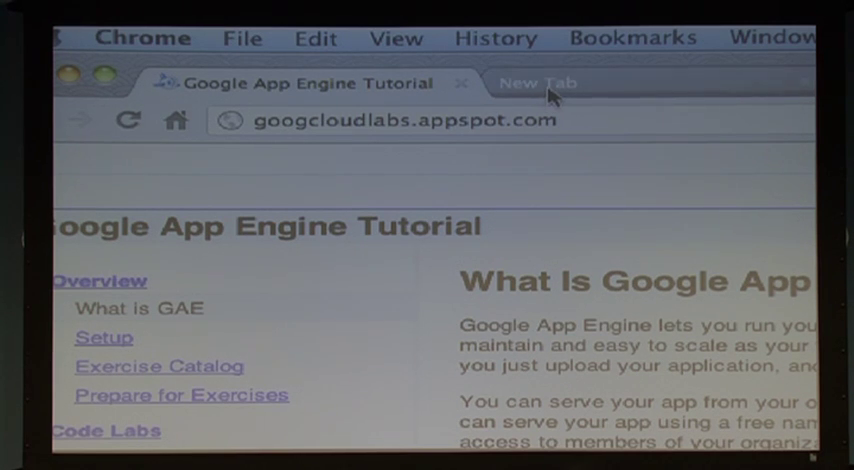
- In the new incognito tab, load the Google App Engine home page on code.google.com
click(537, 83)
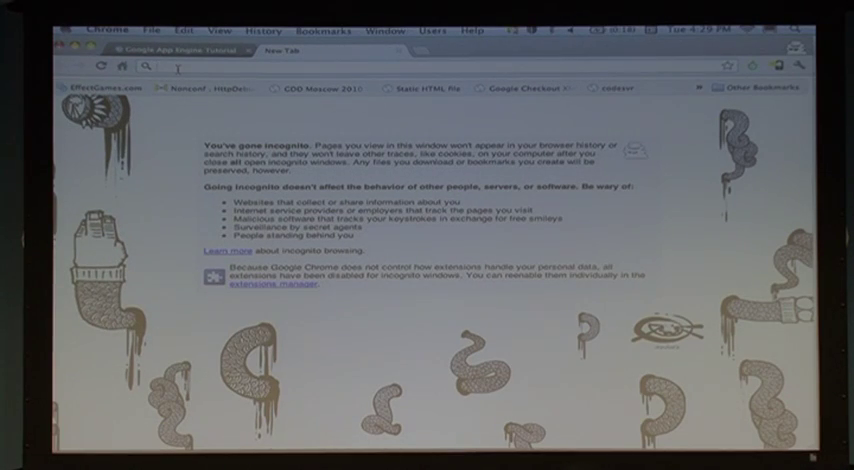
text(code.google.com/a/google.com/p/slingshot)
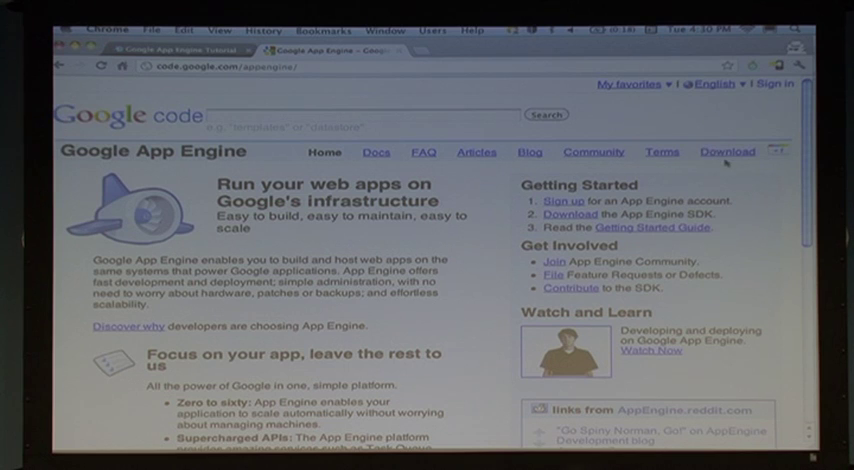
- Go to the App Engine Downloads page and scroll through the Python, Java and Go SDKs
click(726, 152)
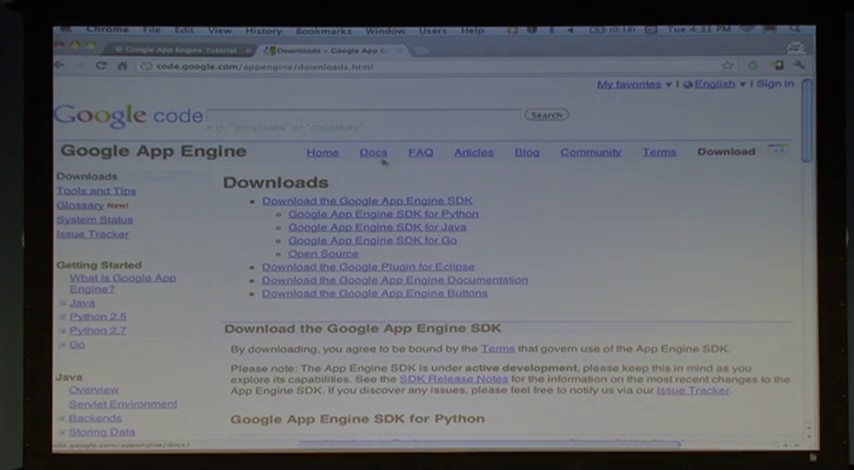
mouse_move(373, 152)
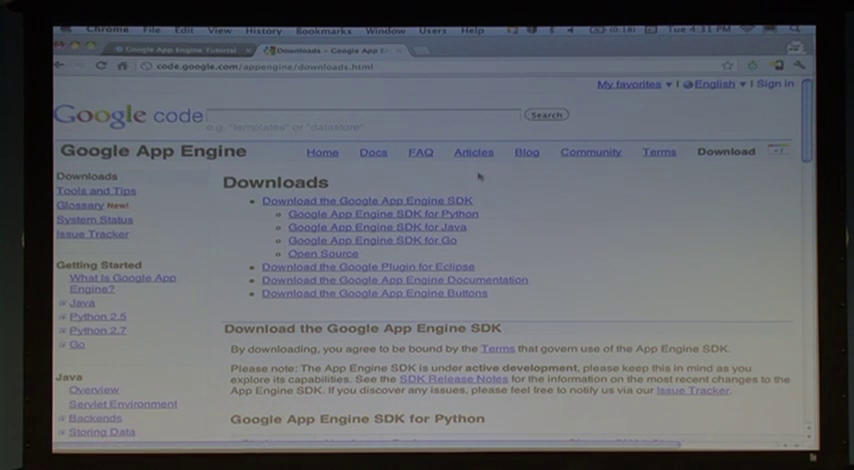
scroll(down, 3)
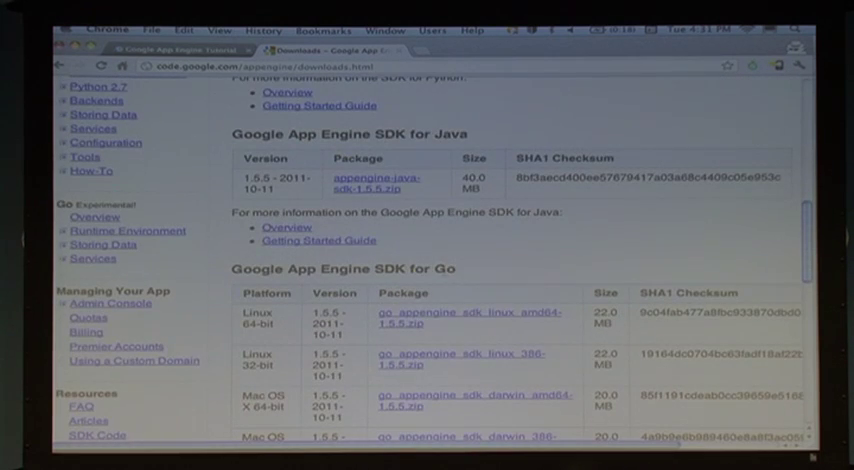
scroll(up, 3)
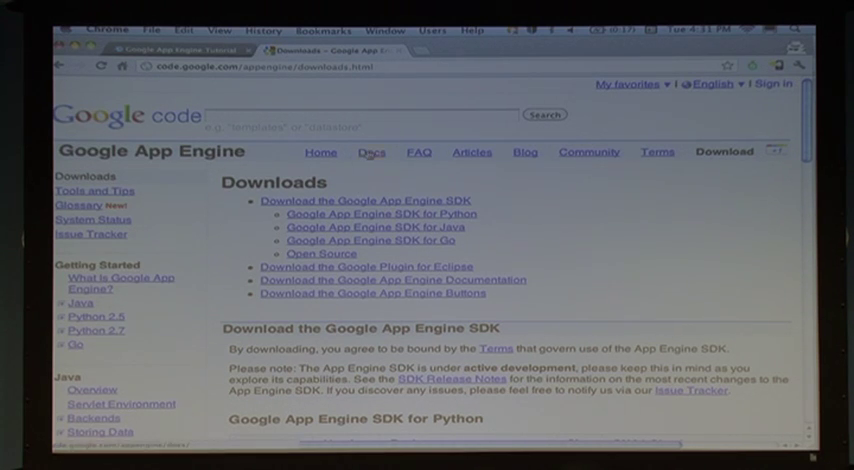
- Open the App Engine Docs page and scroll through its sidebar table of contents
click(371, 152)
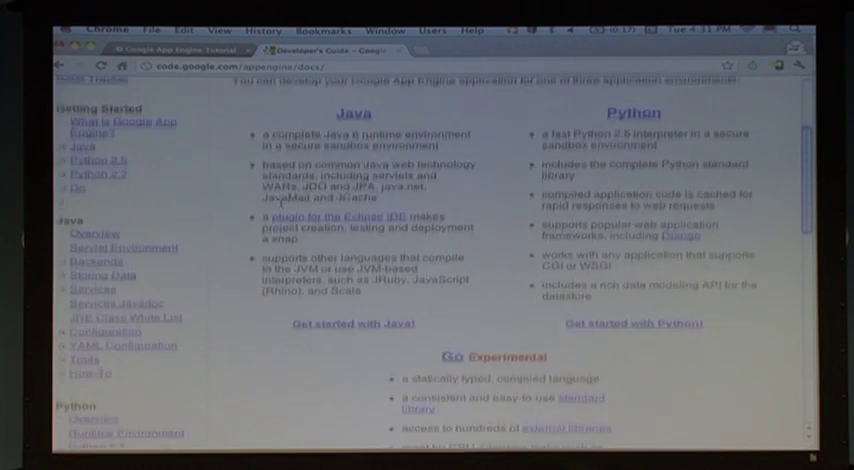
scroll(down, 3)
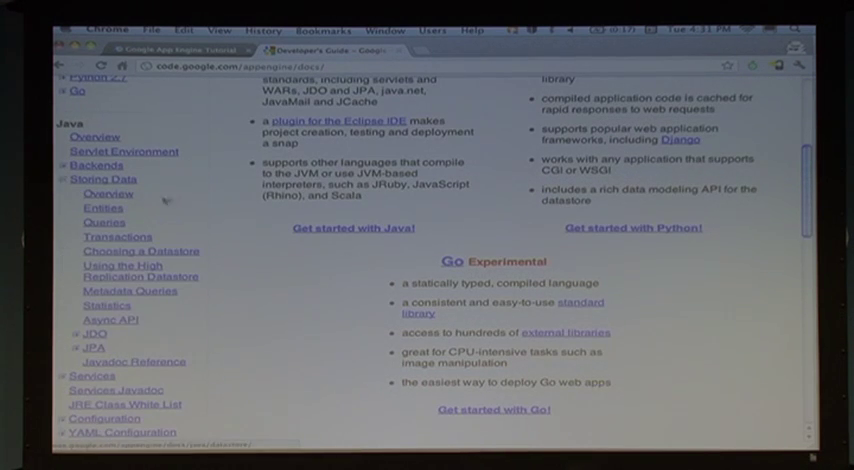
scroll(down, 3)
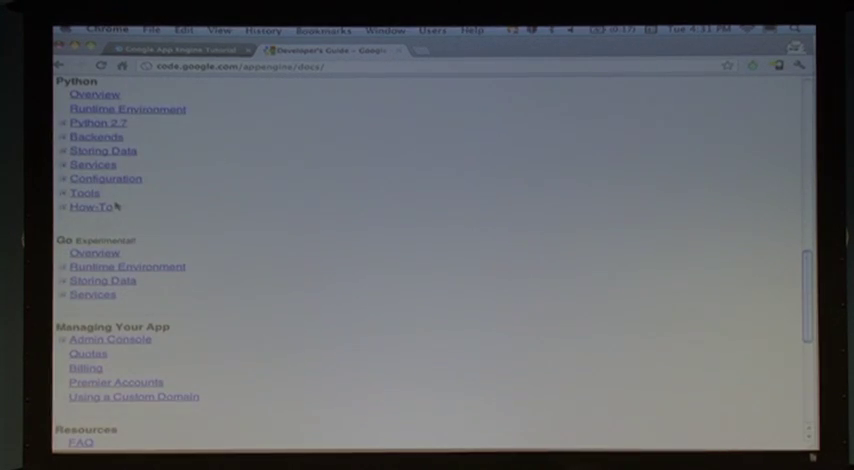
scroll(down, 3)
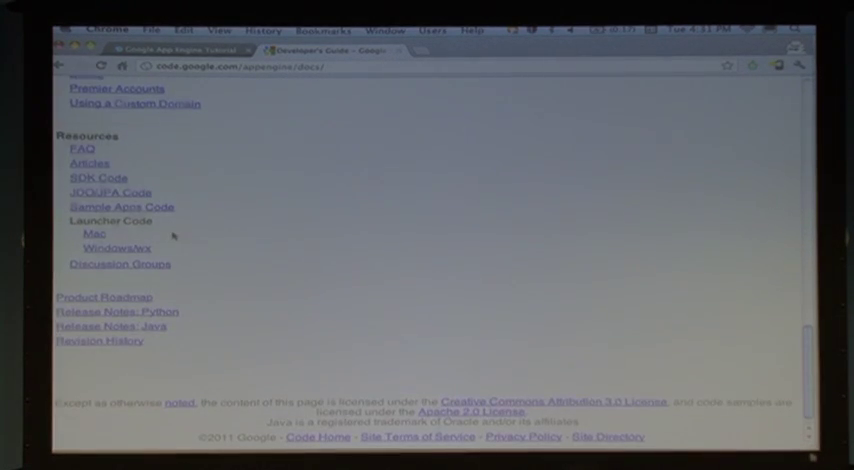
scroll(up, 3)
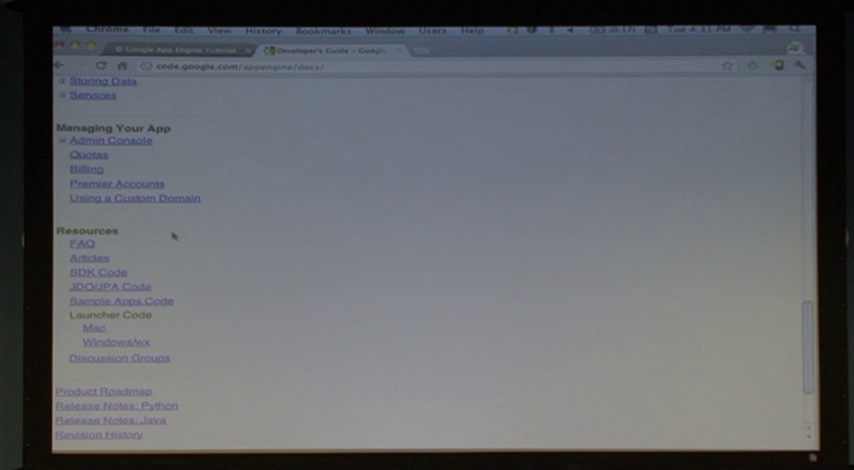
- Filter the Articles archive by the Datastore tag and skim 'Life of a Datastore Write'
click(85, 258)
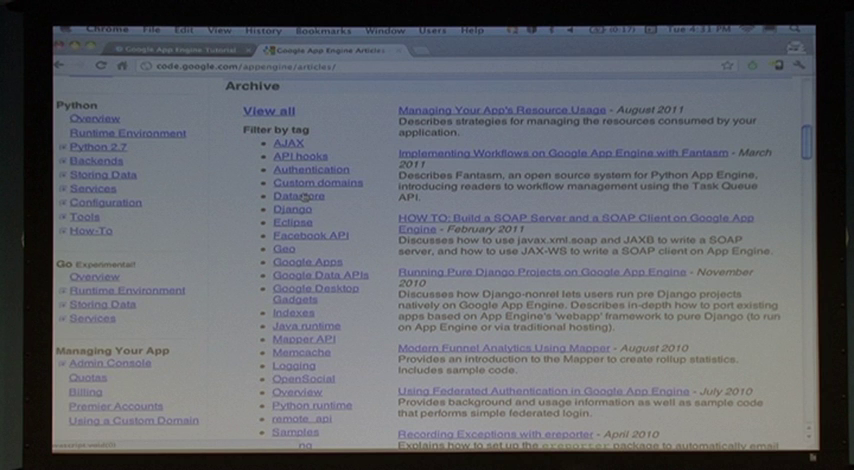
scroll(down, 3)
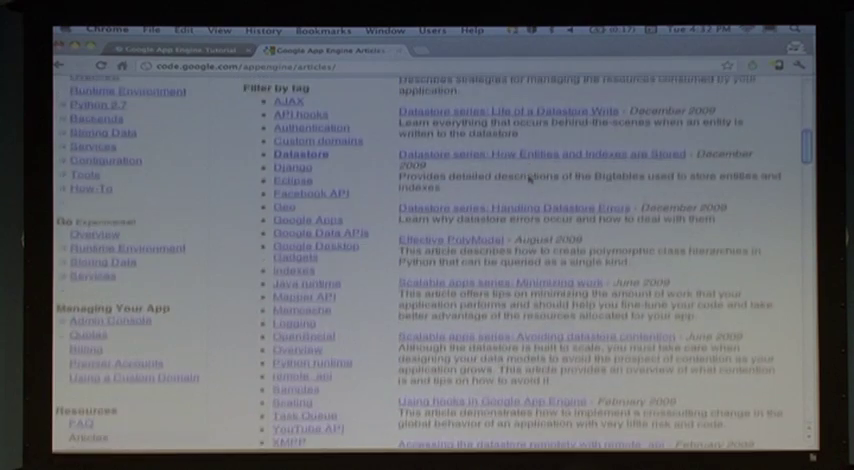
scroll(down, 3)
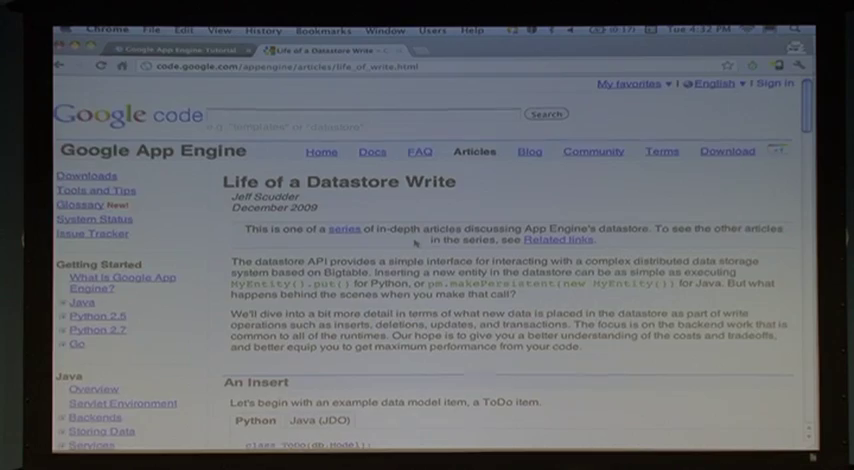
scroll(down, 3)
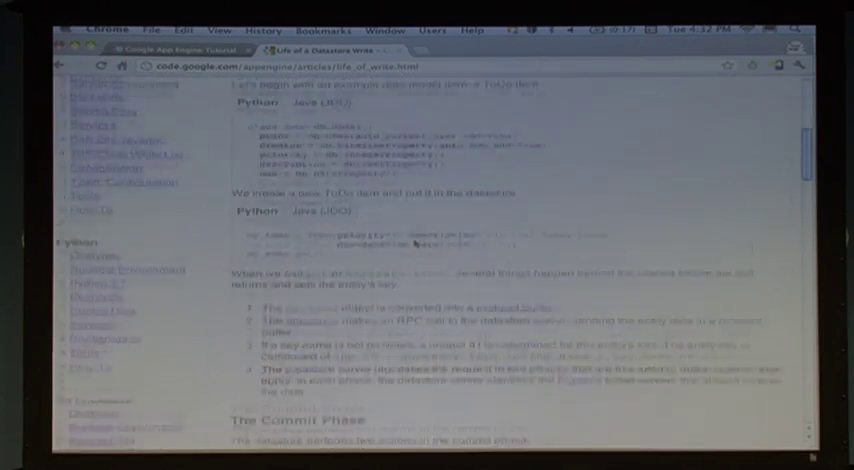
scroll(down, 3)
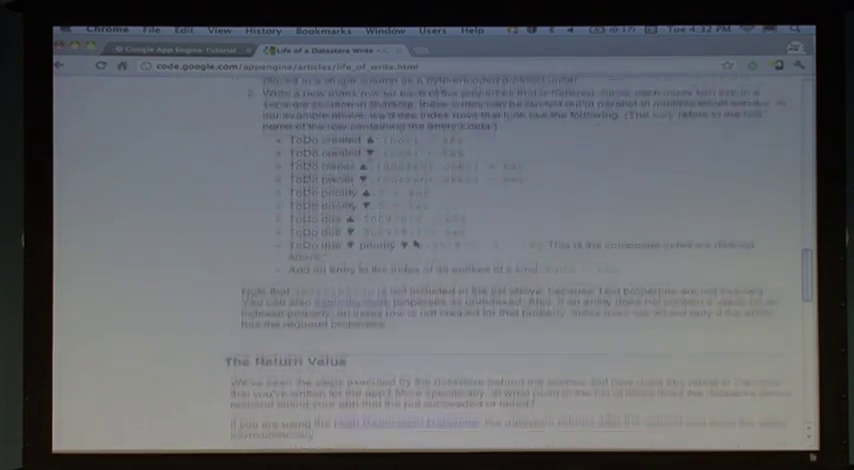
scroll(down, 3)
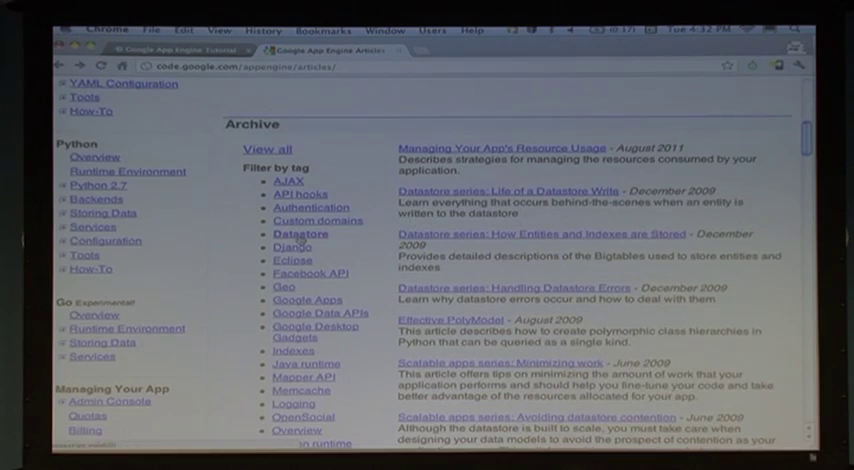
scroll(down, 3)
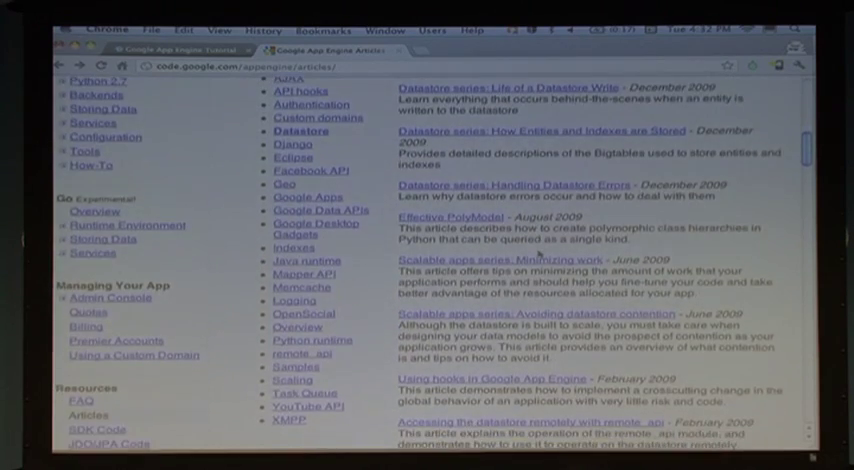
scroll(down, 3)
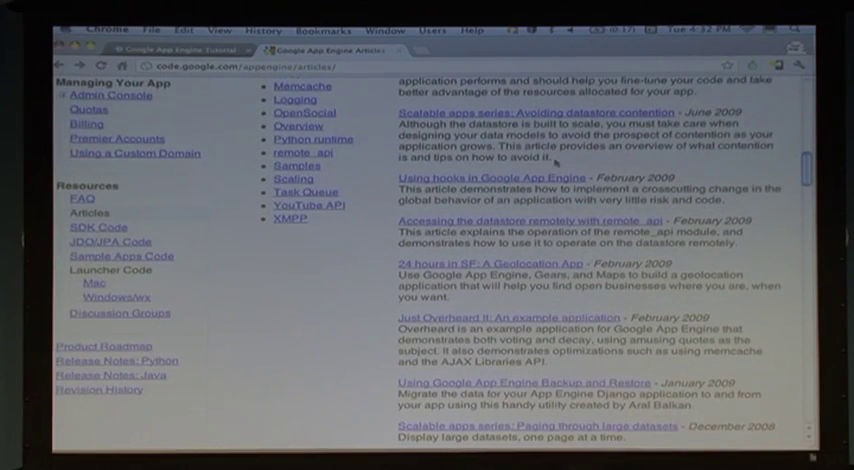
text(transaction_isolation.html)
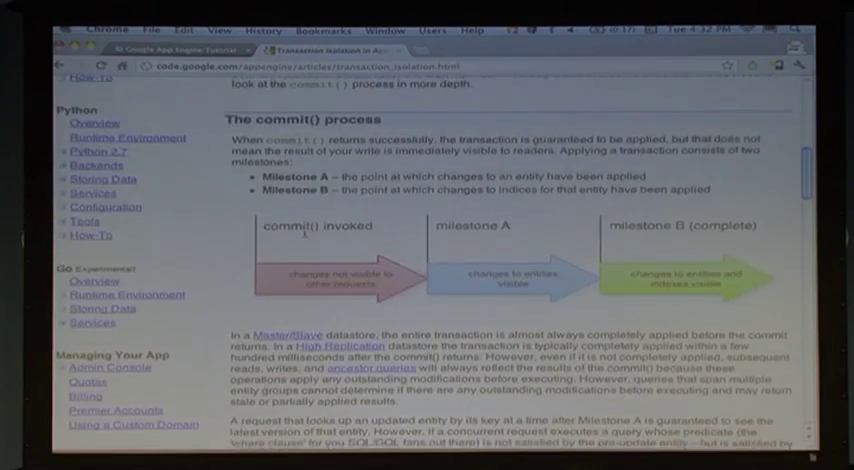
scroll(down, 3)
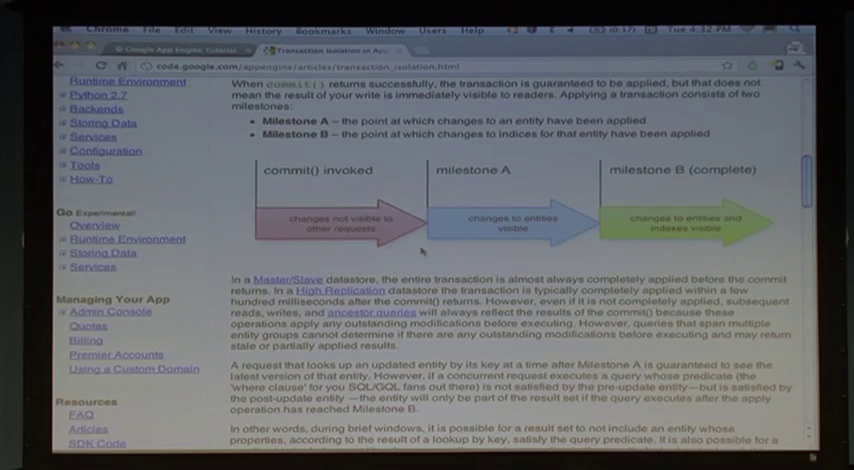
scroll(down, 3)
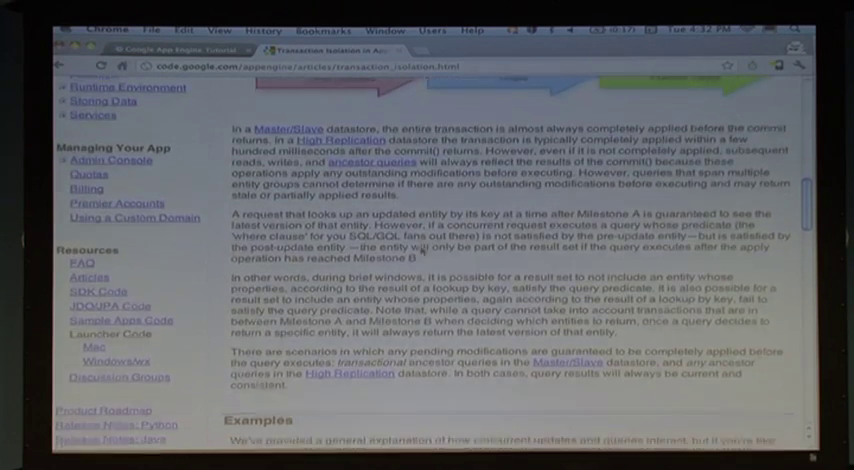
scroll(down, 3)
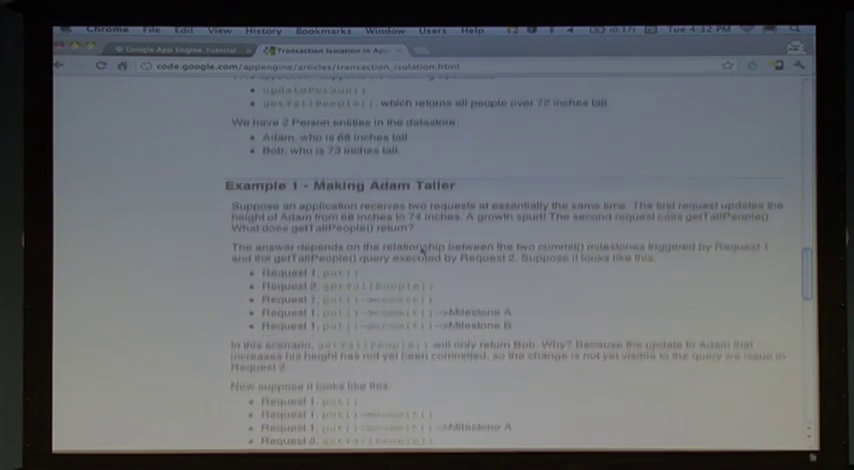
scroll(down, 3)
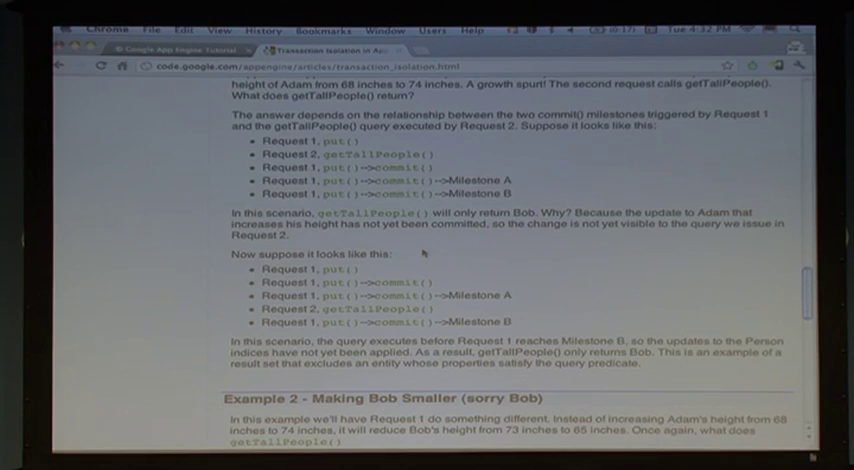
scroll(up, 3)
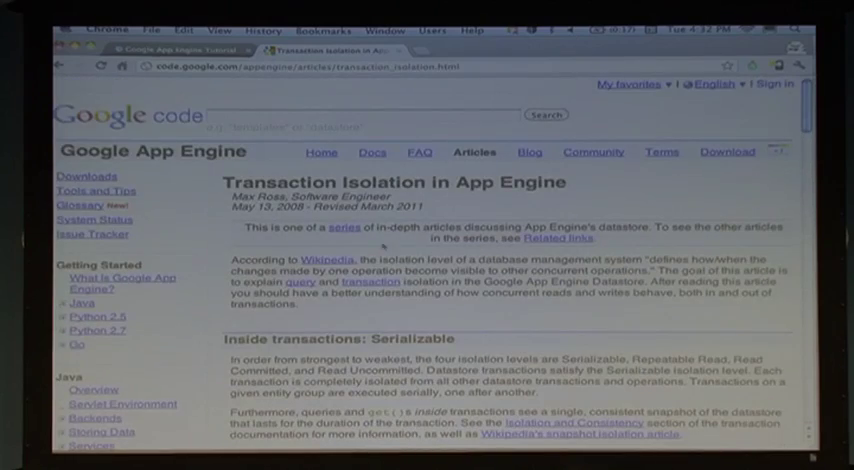
scroll(down, 3)
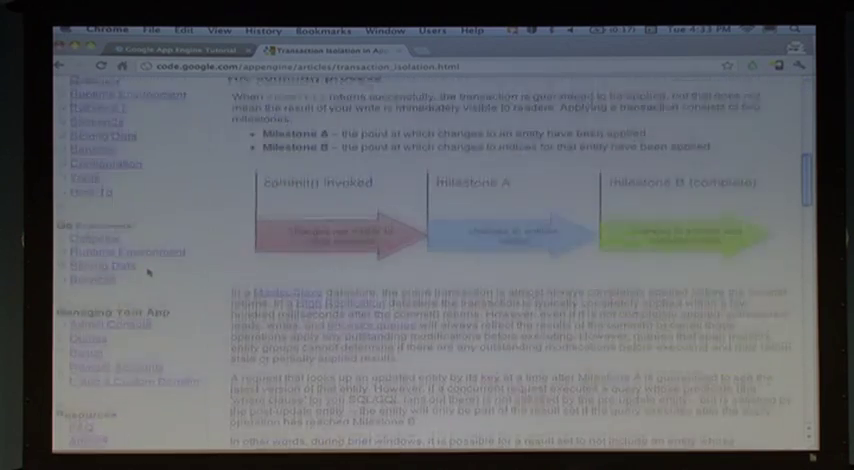
scroll(down, 3)
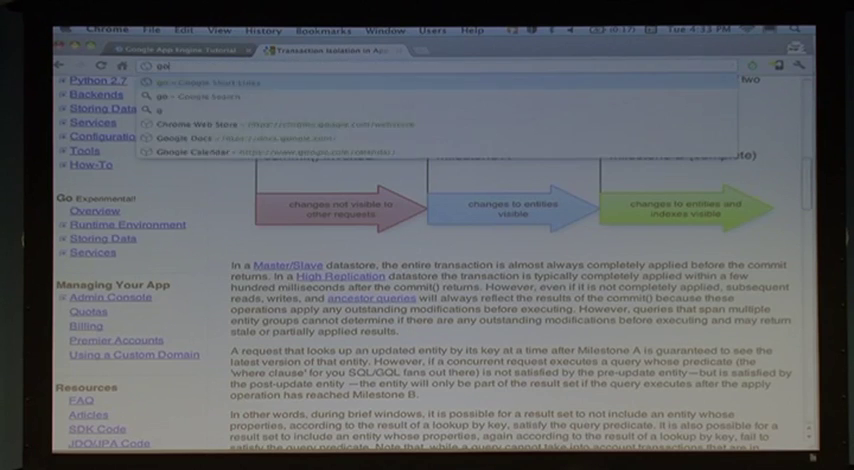
- Search Google for 'google io' and scroll through the results
text(google)
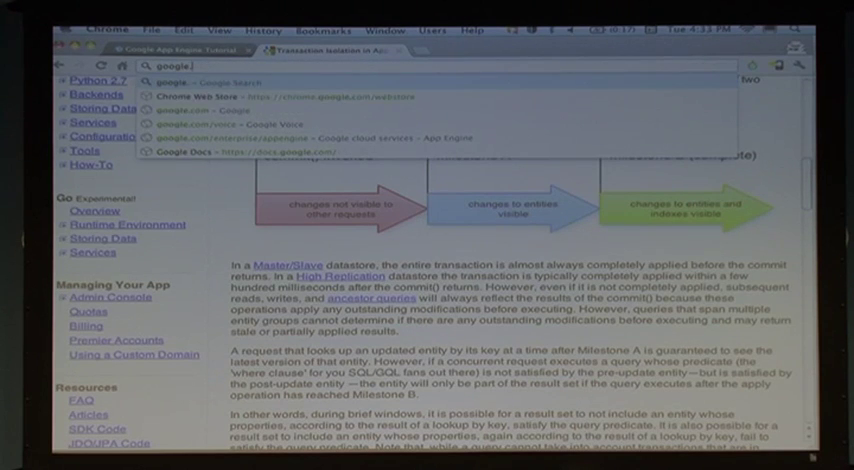
text(google io)
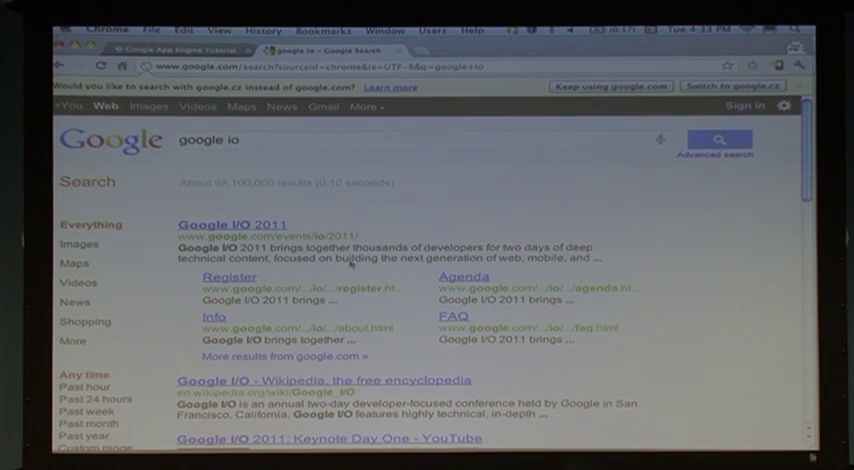
scroll(down, 3)
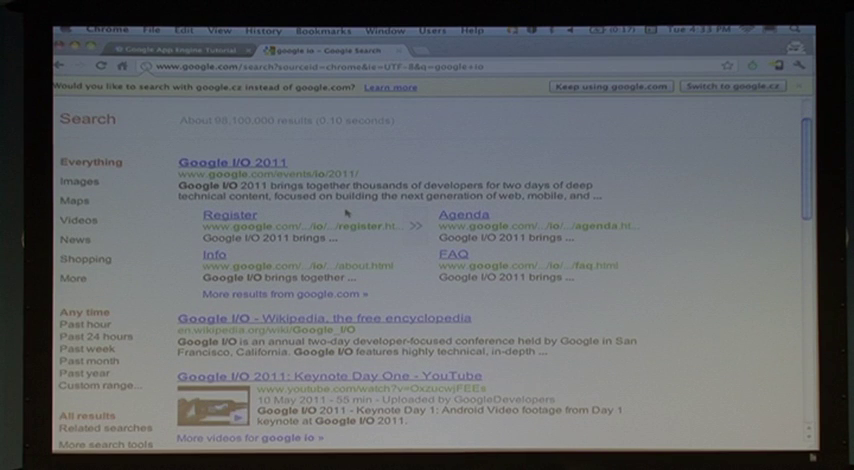
- Open the Google I/O 2011 result and scroll through its App Engine session listings
click(229, 162)
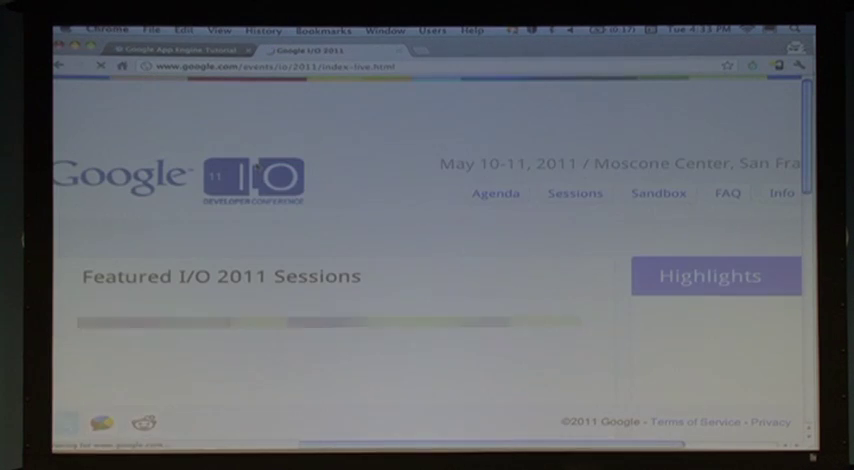
scroll(down, 3)
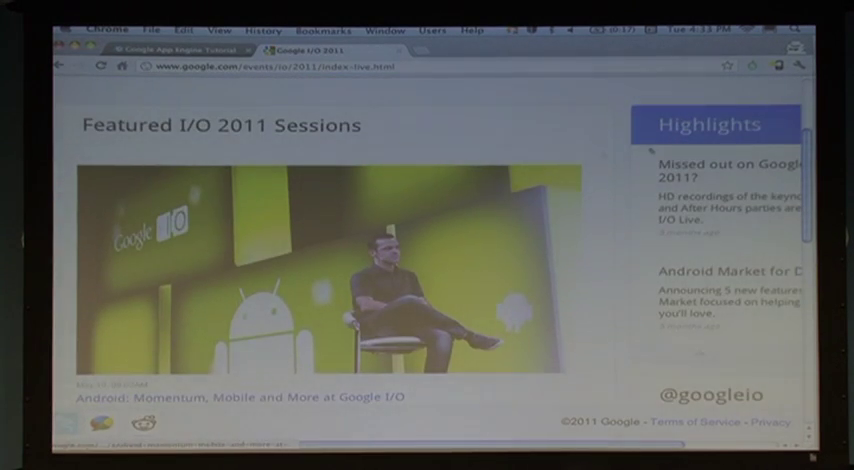
scroll(down, 3)
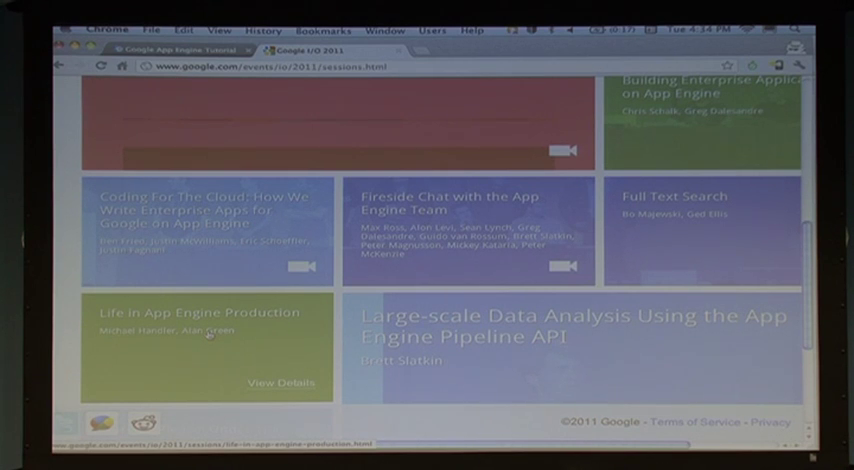
scroll(down, 3)
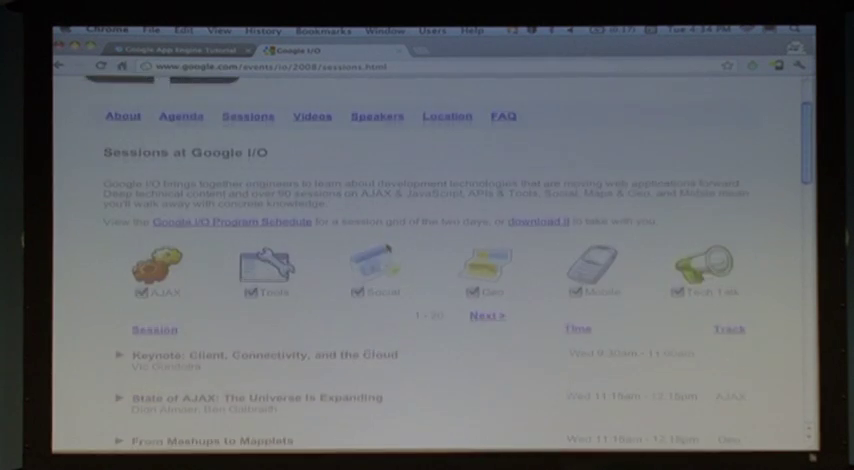
- Go to the I/O 2008 page 'Under the Covers of the Google App Engine Datastore'
scroll(down, 3)
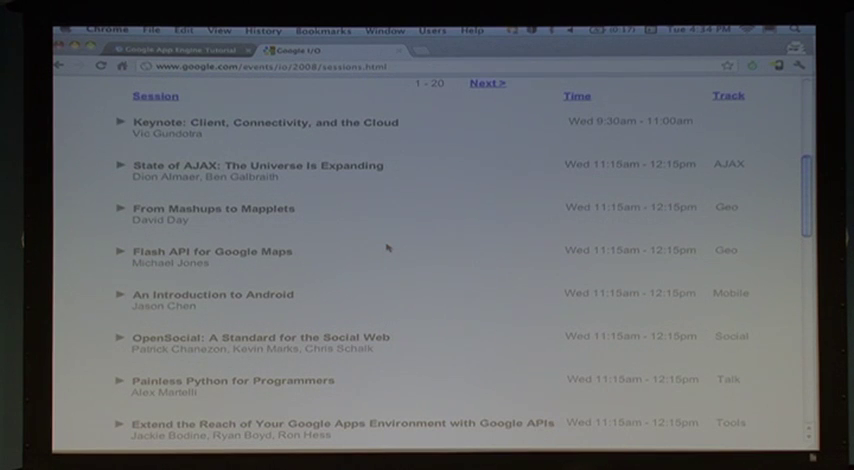
text(trans)
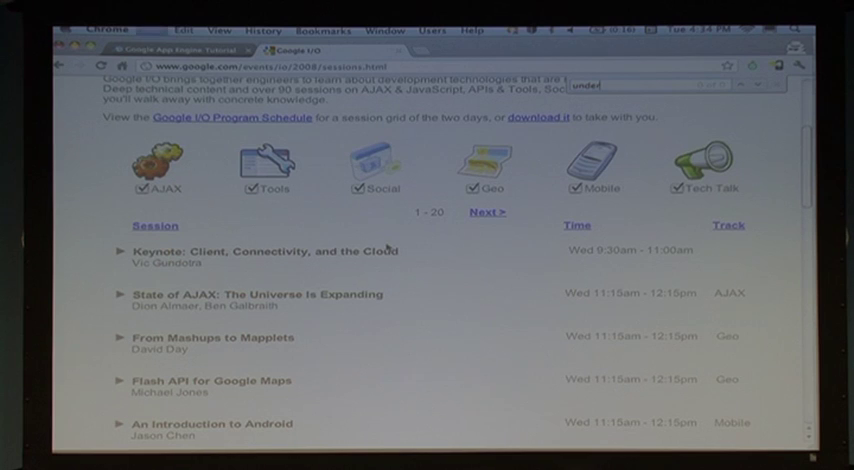
text(under the)
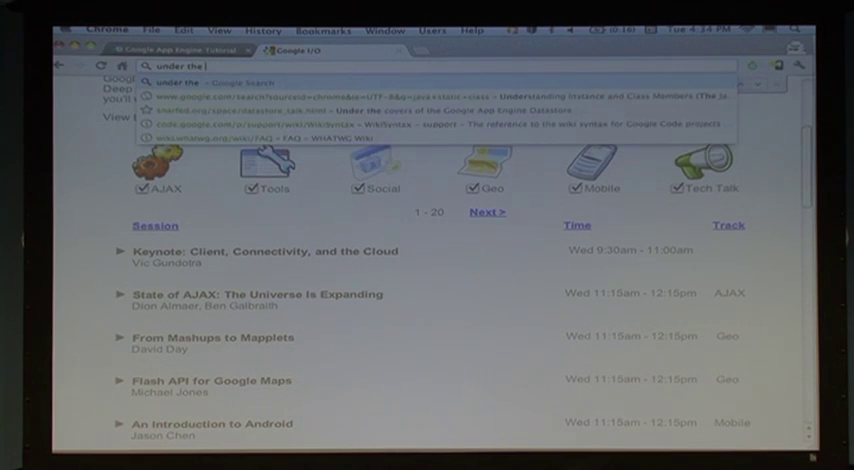
text(covers of the ap)
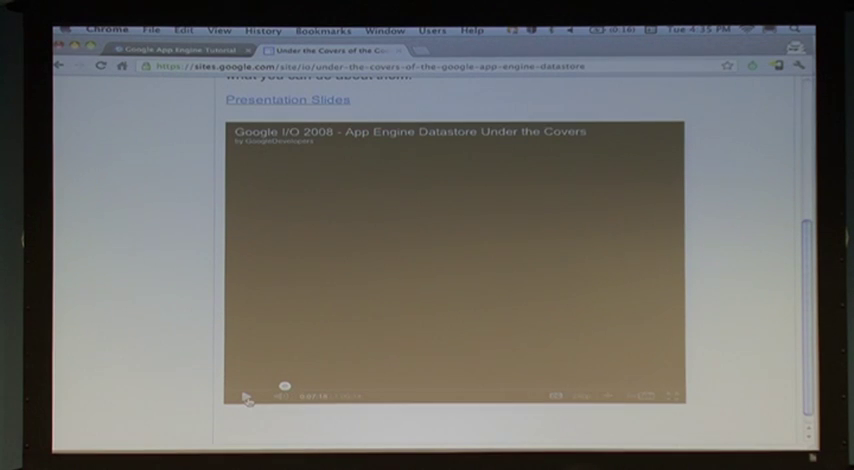
- Play the embedded Under the Covers presentation video
click(245, 398)
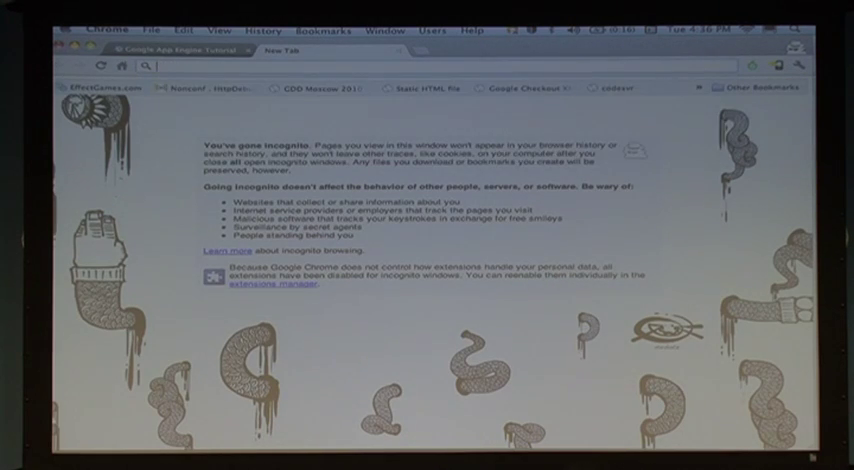
- In an incognito window, enter appengine.google.com, then a code.google.com/appengine docs address
text(appengine.google.com)
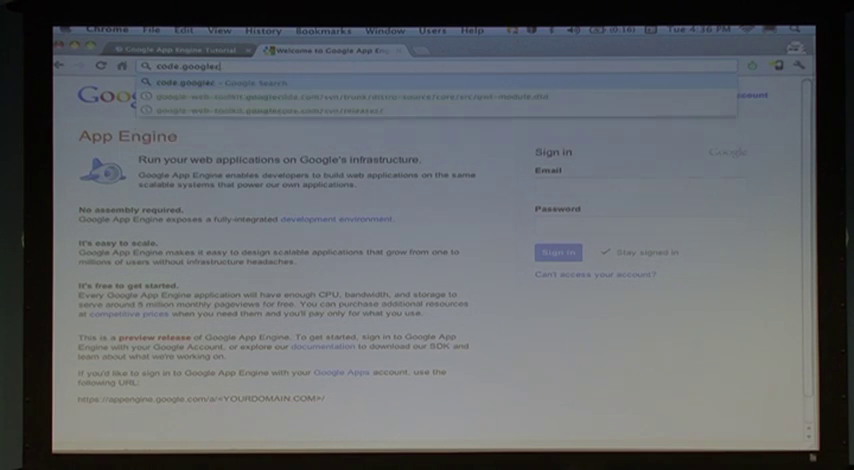
text(code.google.com/appengine/docs/python/config/appconfig.html)
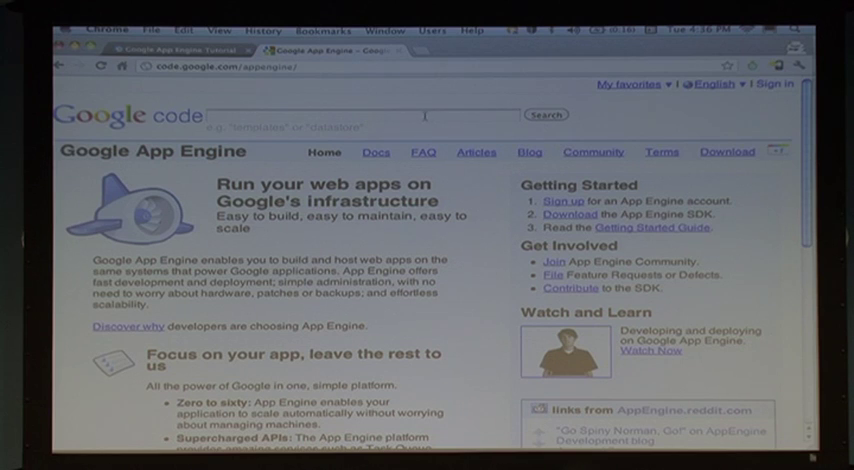
- Search Google Code for 'samples', then look up the 'mandelbrot' demo app
text(samples)
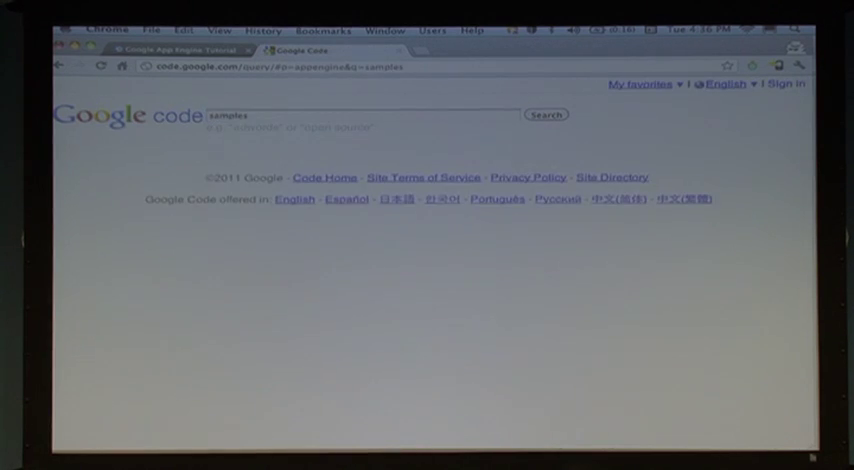
click(546, 114)
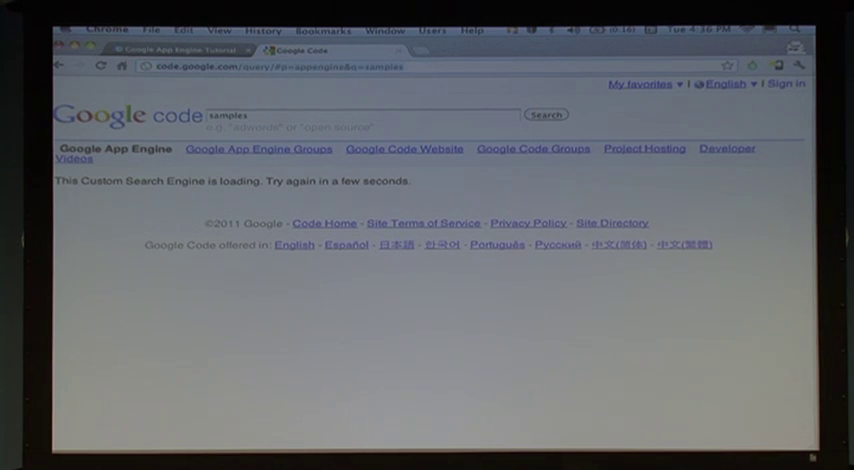
text(mandelbrot.iein-sandbox.appspot.com)
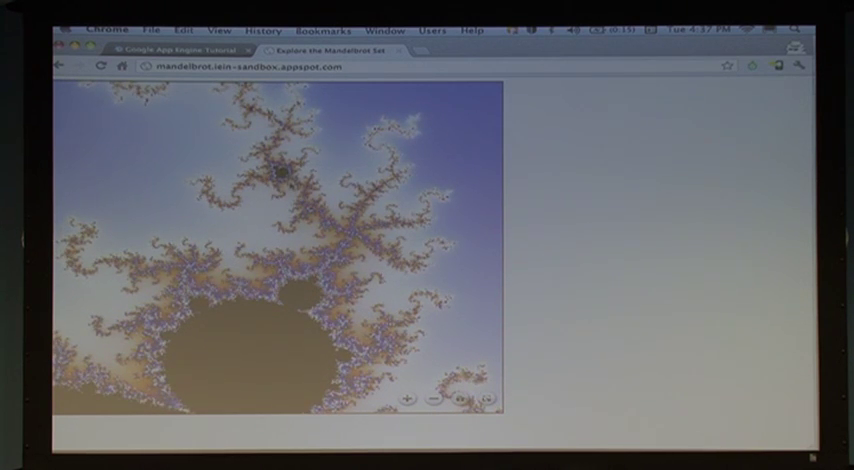
- Zoom into a region of the fractal on mandelbrot.iein-sandbox.appspot.com
click(283, 170)
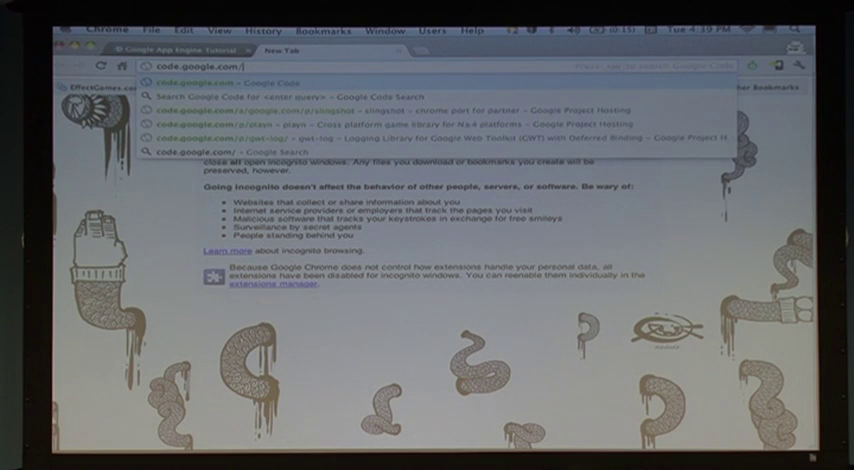
- Enter appengine and scroll through the App Engine SDK downloads page
text(appengine/downloads.html)
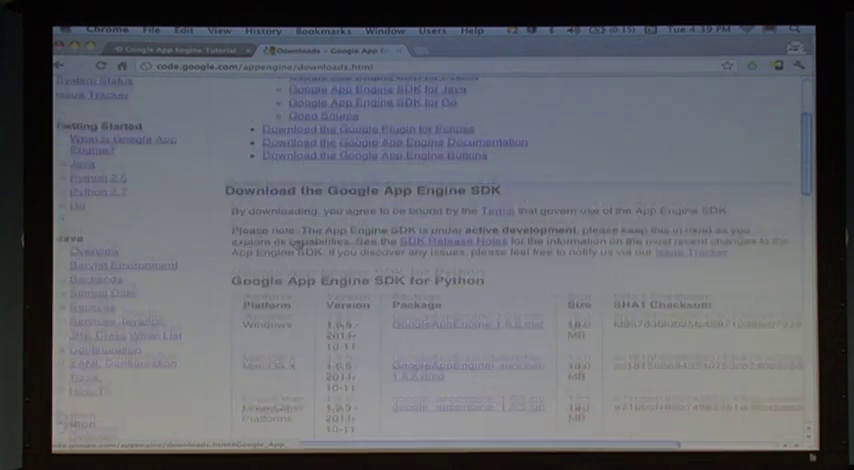
scroll(down, 3)
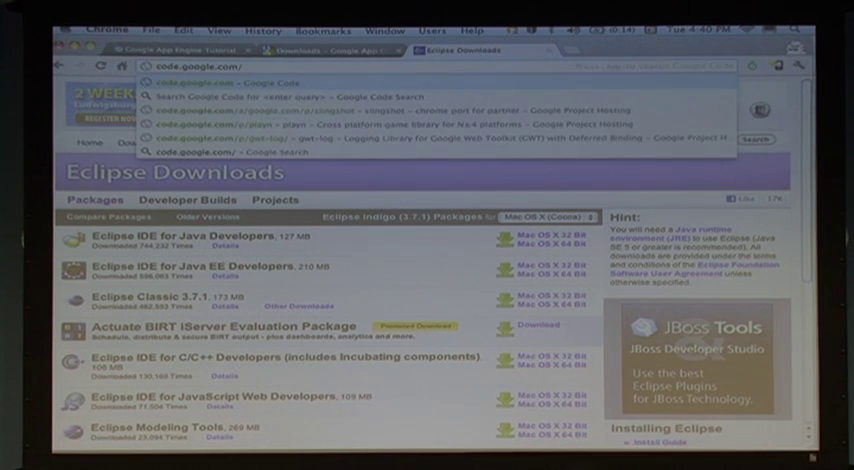
- Load code.google.com/eclipse and scroll down the Google Plugin for Eclipse page
text(eclipse/)
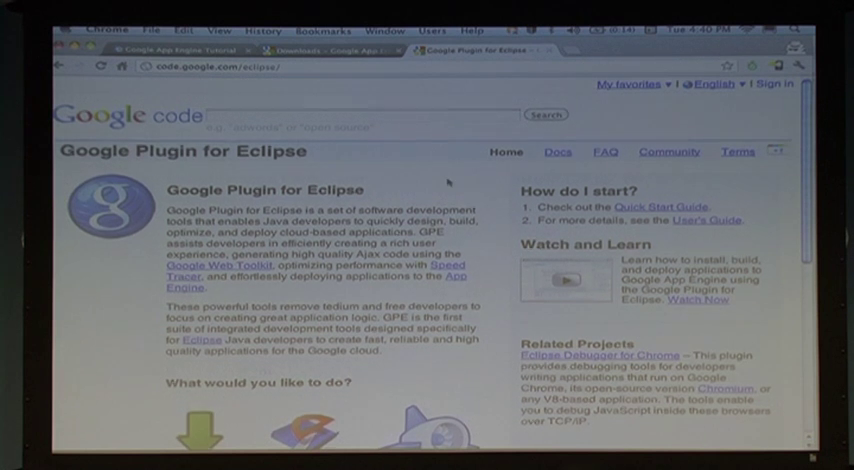
scroll(down, 3)
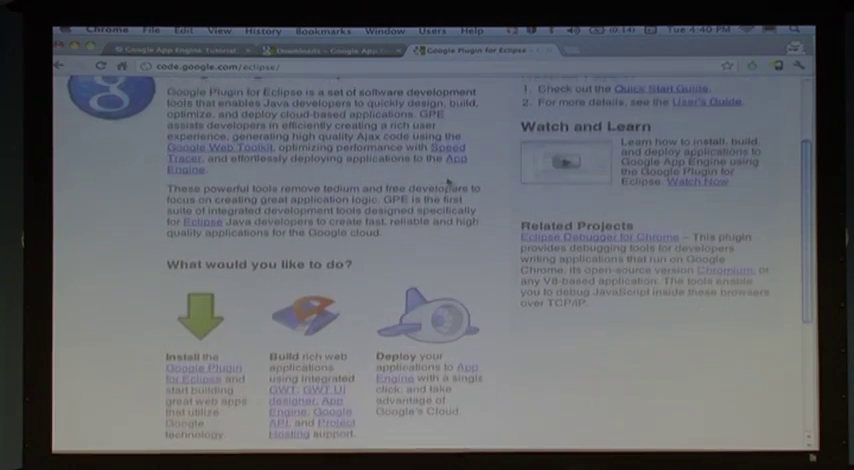
scroll(down, 3)
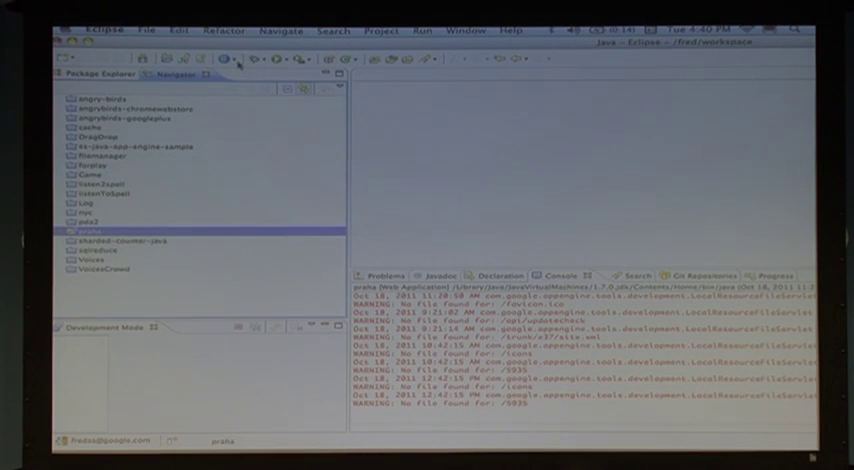
- Delete the praha project with 'Delete project contents on disk' checked
click(230, 56)
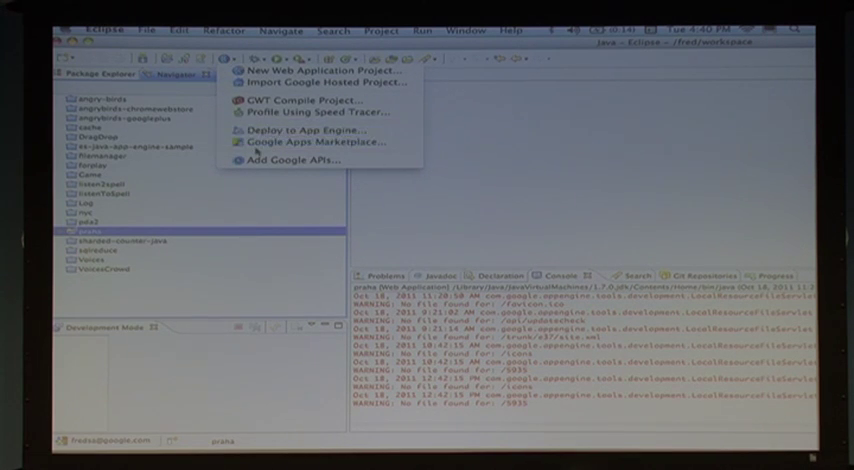
mouse_move(320, 71)
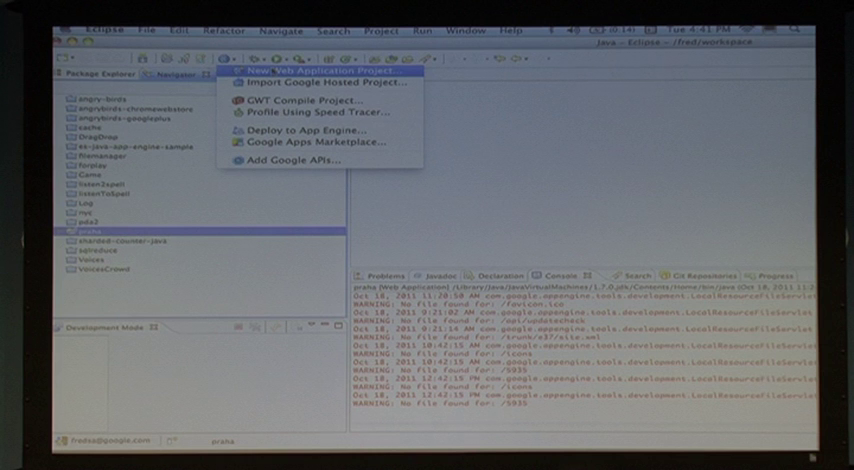
click(283, 159)
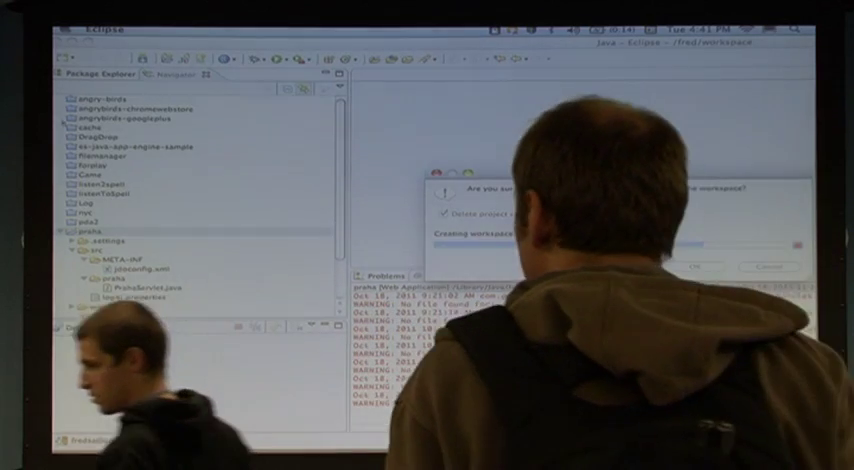
click(254, 59)
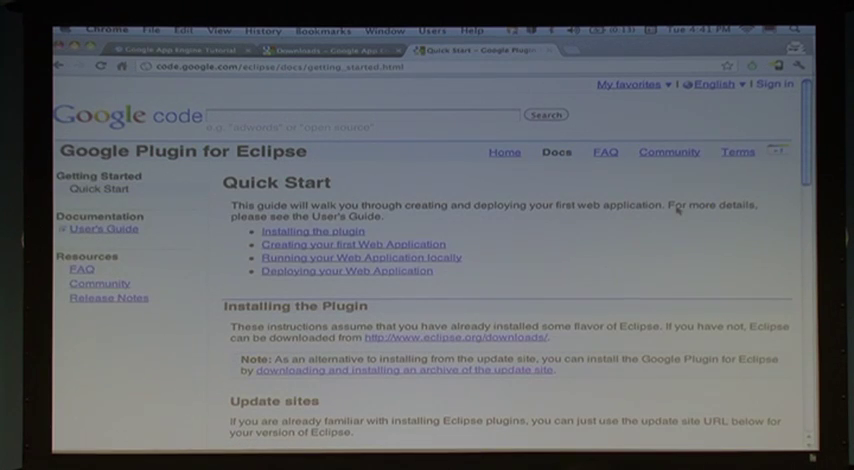
- Follow the 'Installing the plugin' link and scroll down to the update sites
click(303, 231)
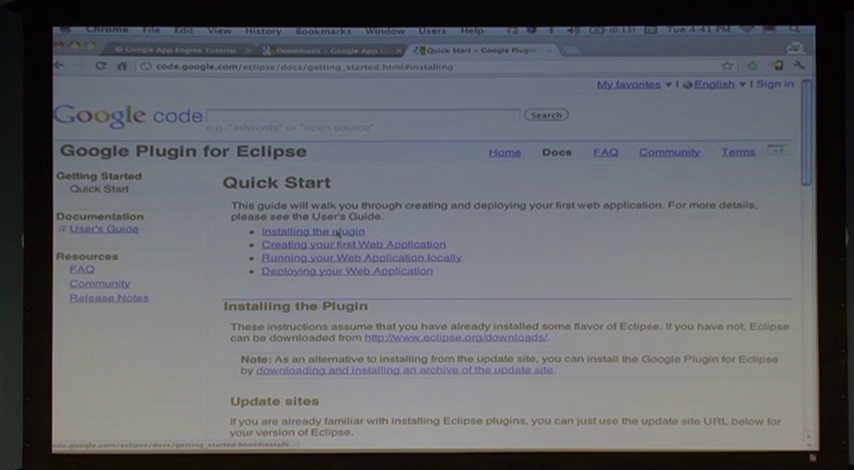
scroll(down, 3)
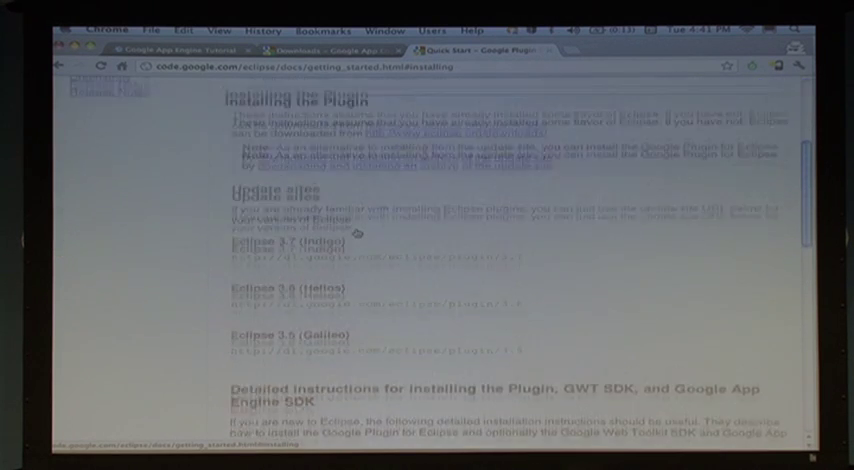
scroll(down, 3)
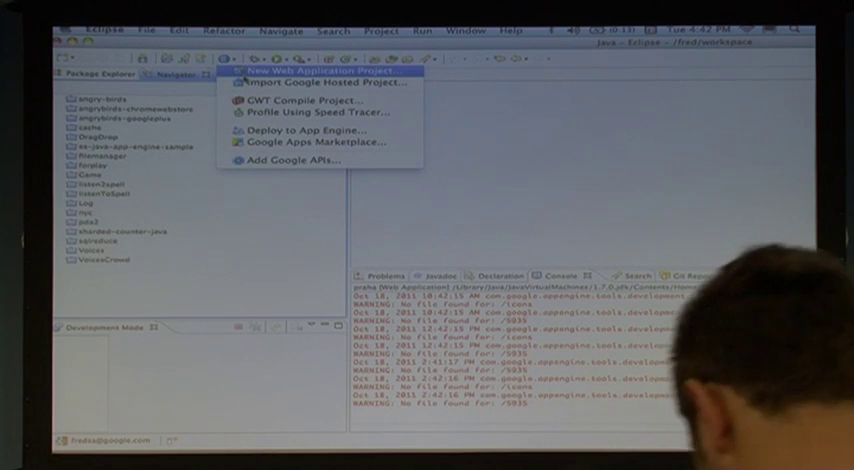
- Create New Web Application Project 'praha', package praha, with Google Web Toolkit unchecked
click(325, 72)
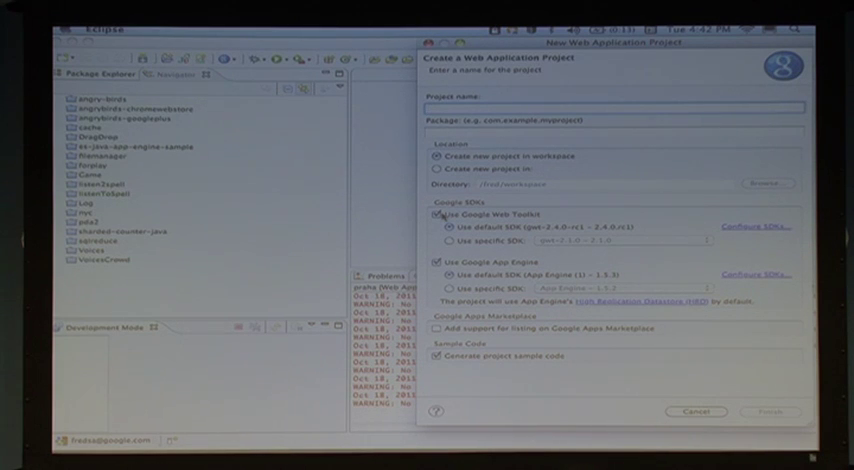
click(438, 213)
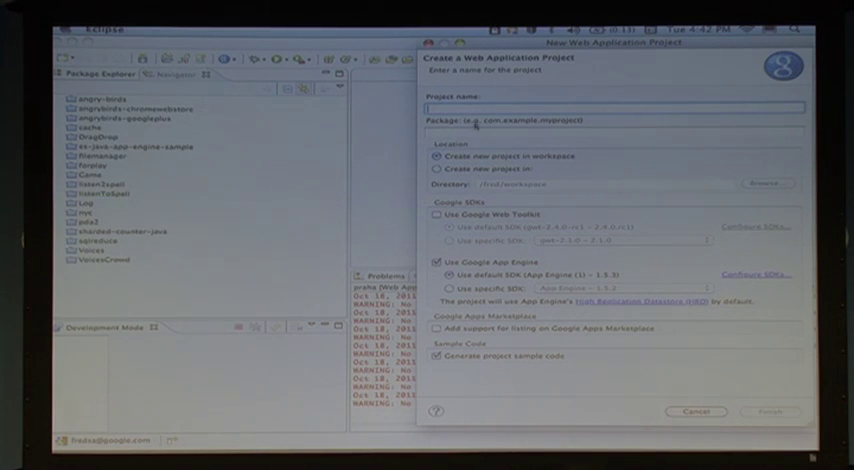
text(praha)
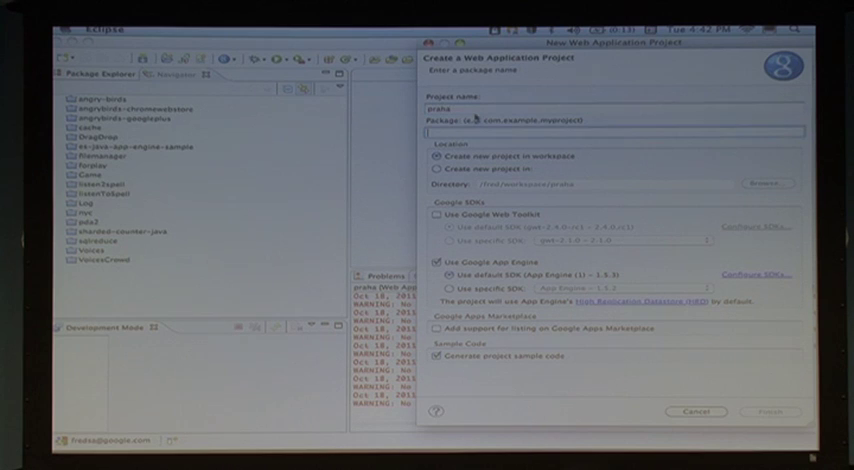
text(praha)
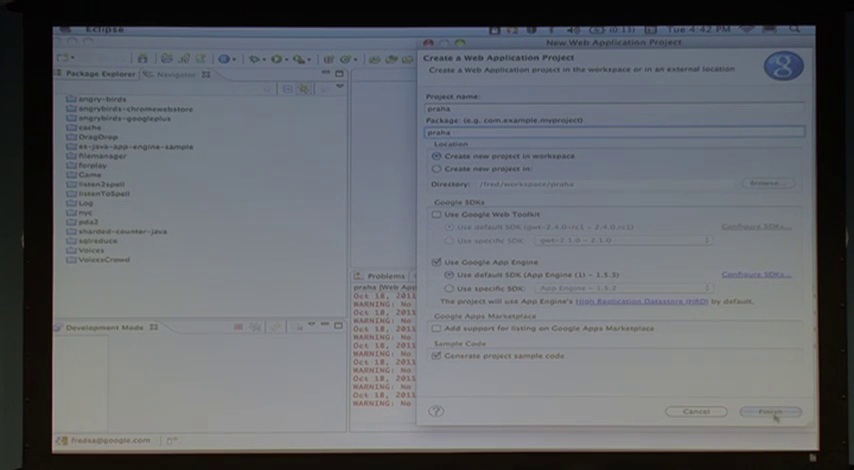
click(760, 412)
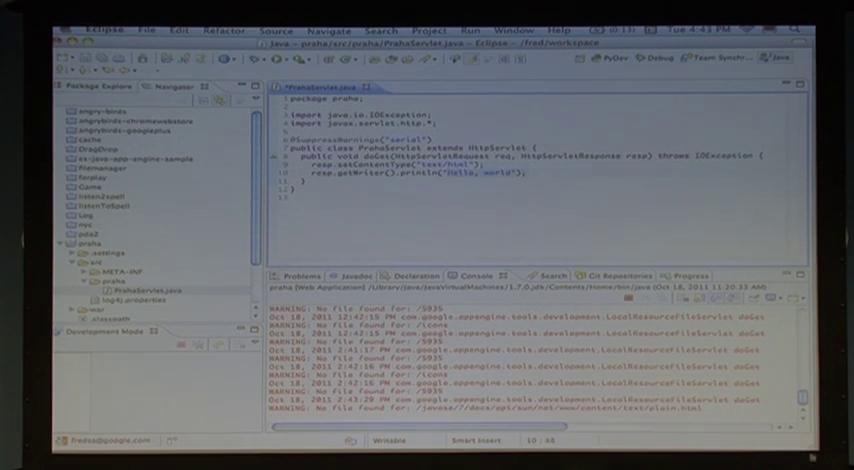
- Replace 'Hello, world' in println with '<html><body><form><input name=who>' and '</form>'
text(<html><body><form>)
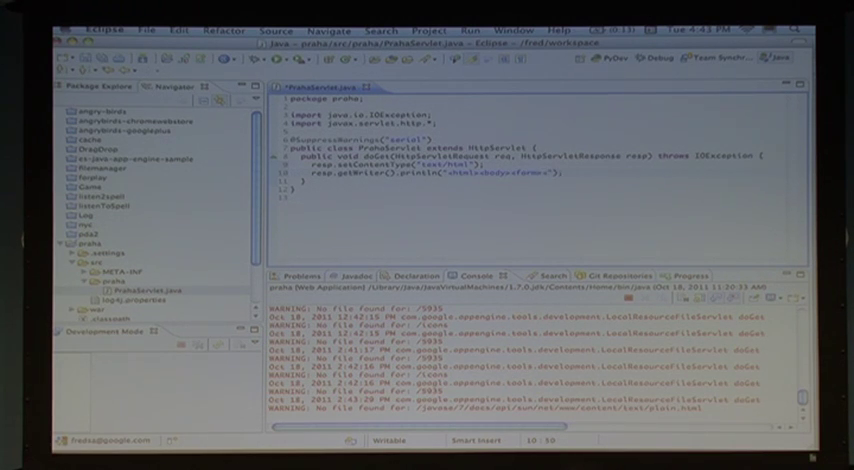
text(<input>)
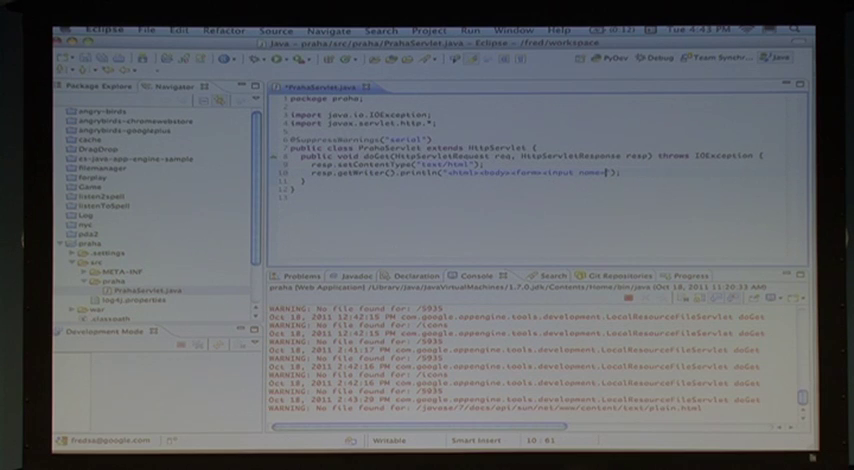
text(mh)
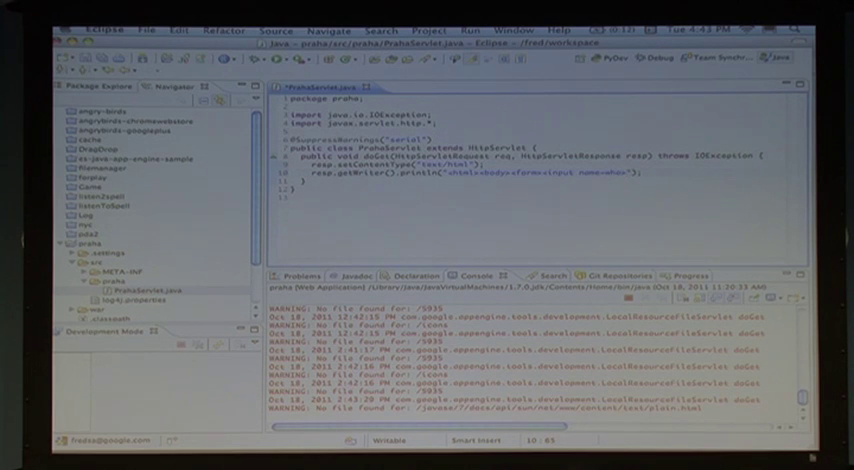
text(</form>)
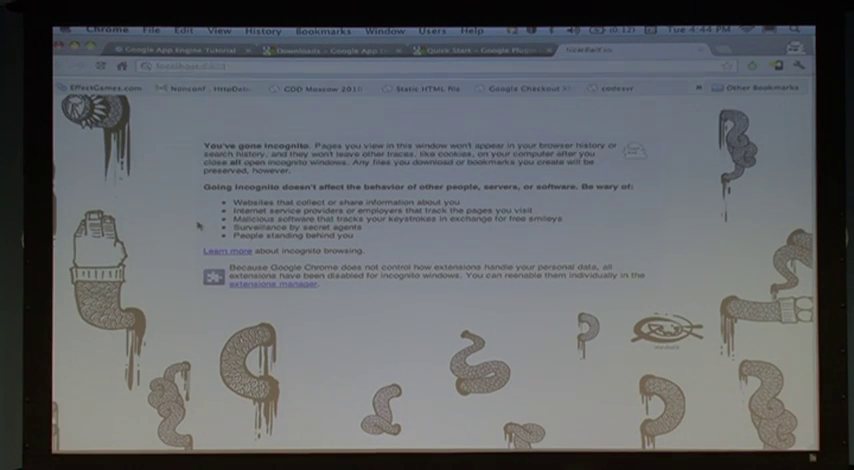
- Load localhost:8888 and follow the Praha link under Available Servlets
click(600, 51)
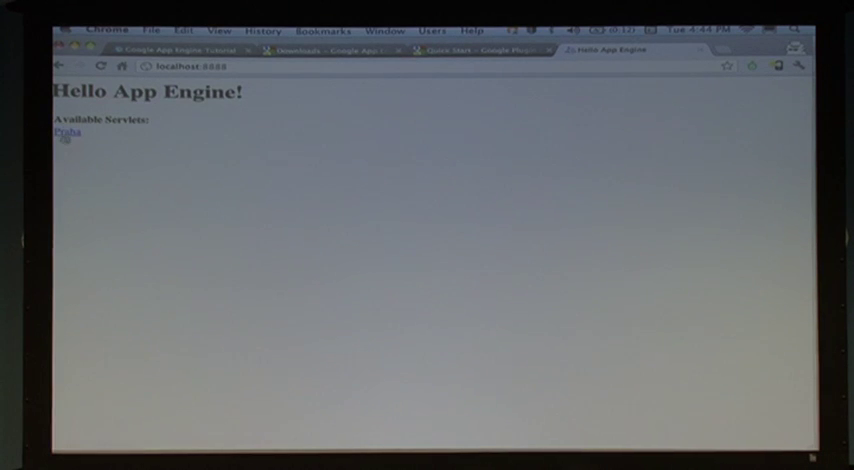
click(61, 131)
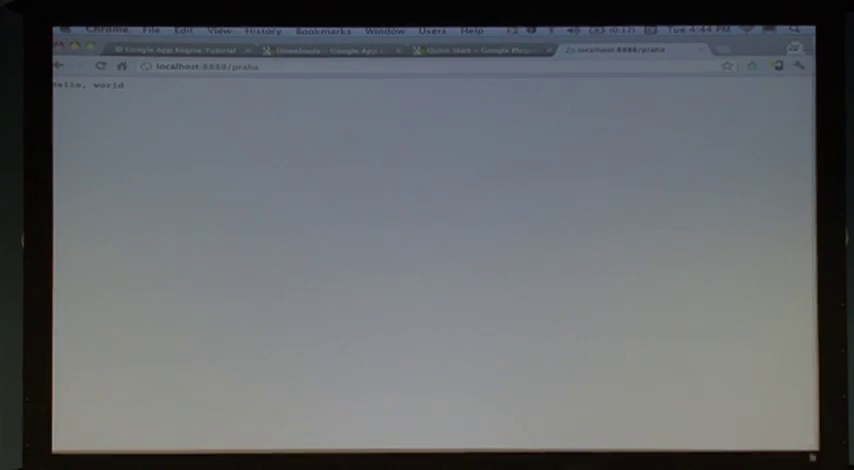
mouse_move(418, 202)
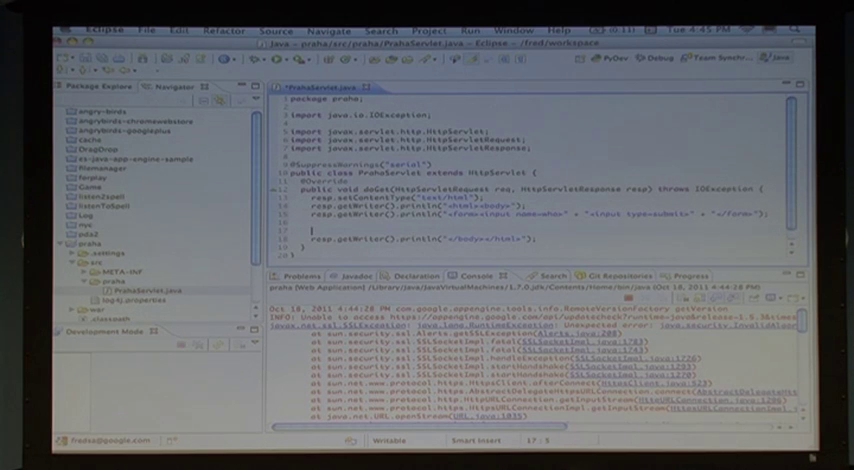
- Add String who = req.getParameter("who"); in doGet below the form output
text(res)
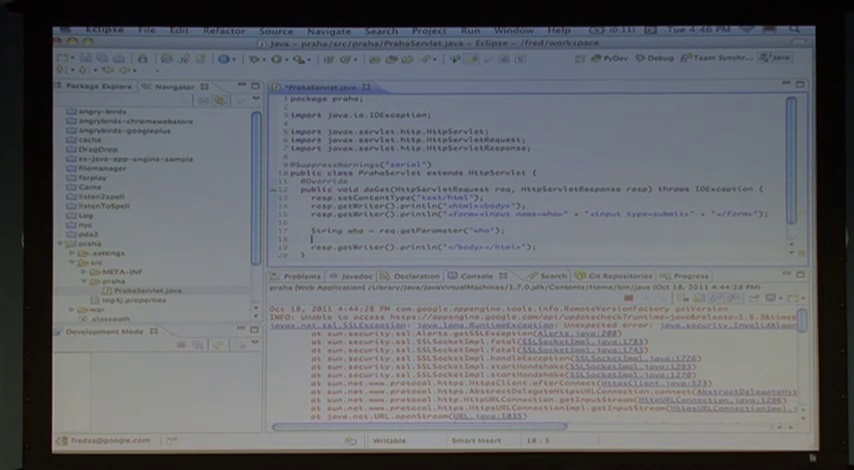
text(resp)
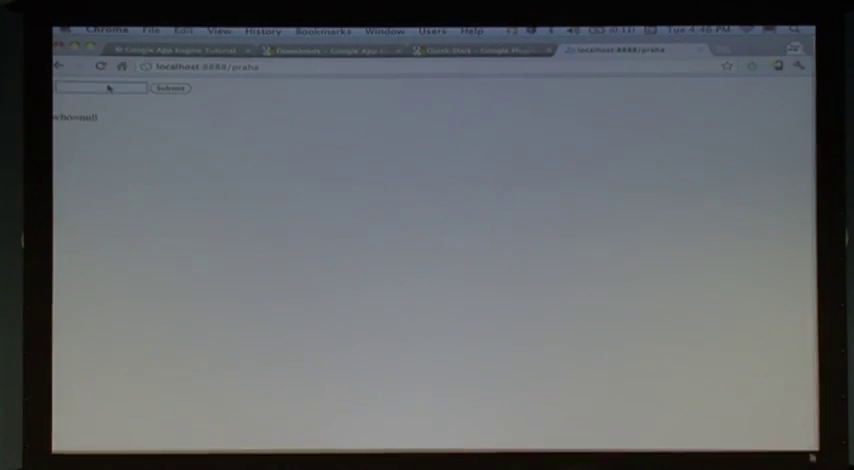
- Enter fred in the praha page's text field and submit the form
text(fred)
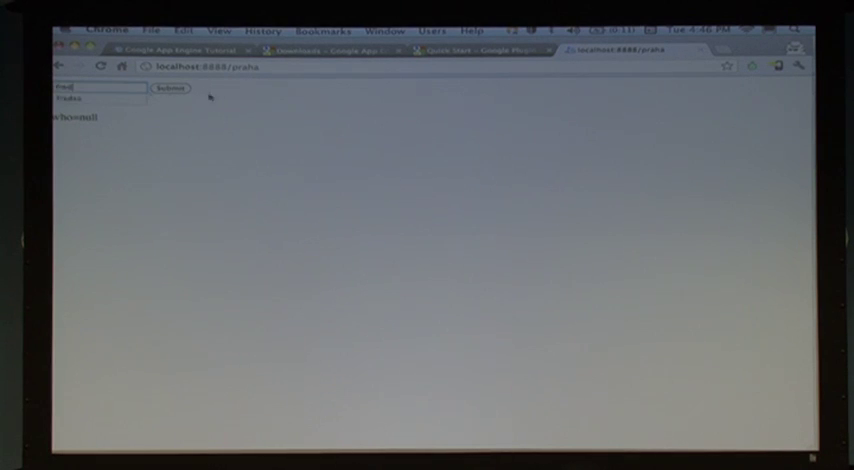
click(168, 89)
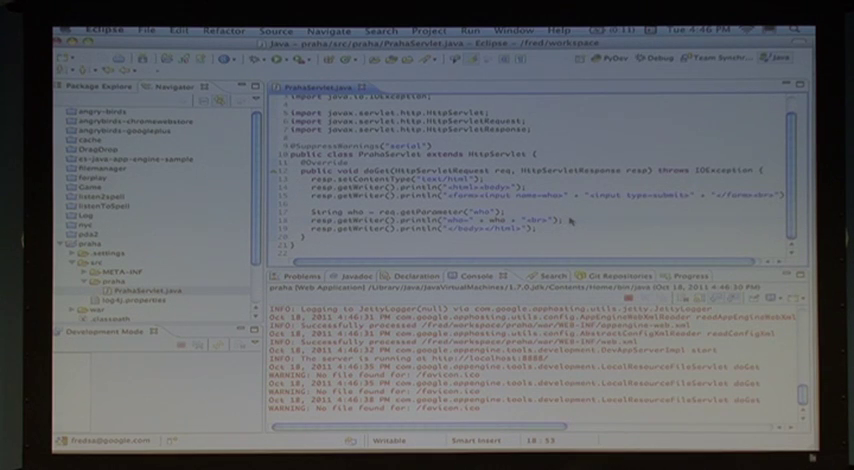
- Add a new doGet line obtaining AsyncDatastoreService from DatastoreServiceFactory, importing it
key(enter)
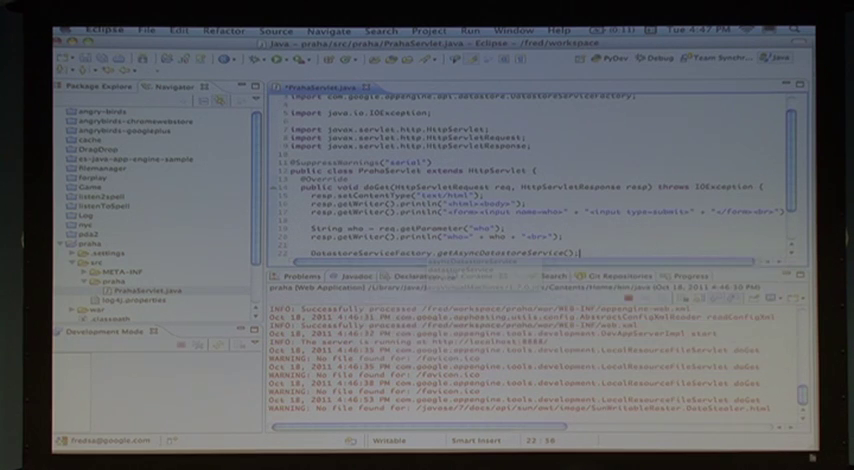
text(AsyncDatastoreService)
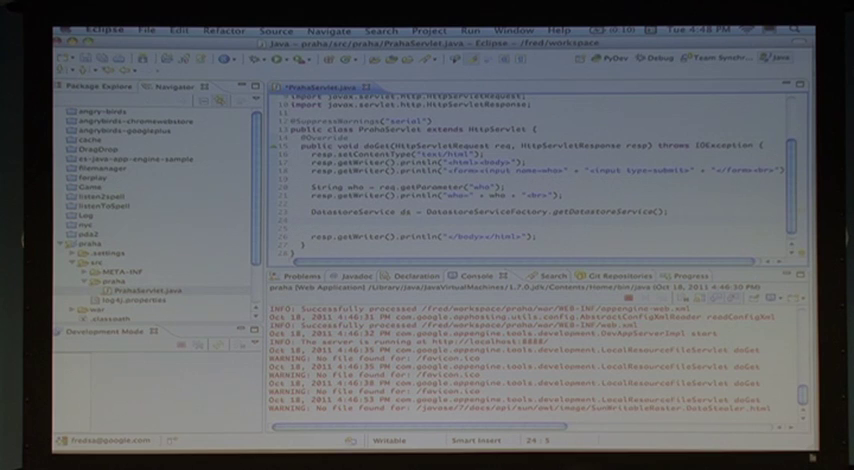
- Change the line to DatastoreService ds = DatastoreServiceFactory.getDatastoreService()
text(DataSe)
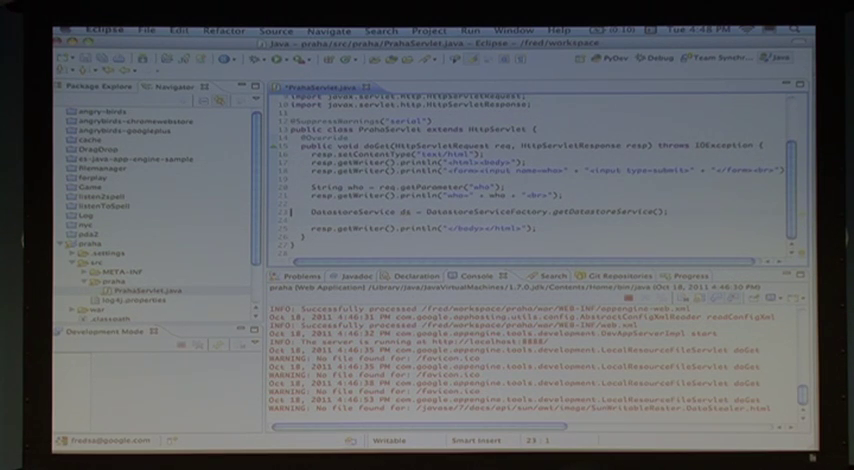
text(ds)
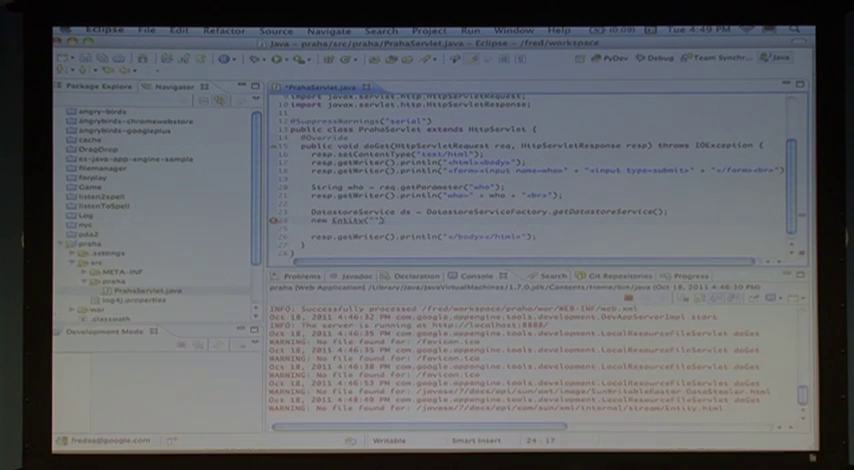
- Start typing new Entity("Visitor") on the line below the datastore line
text(Visitor)
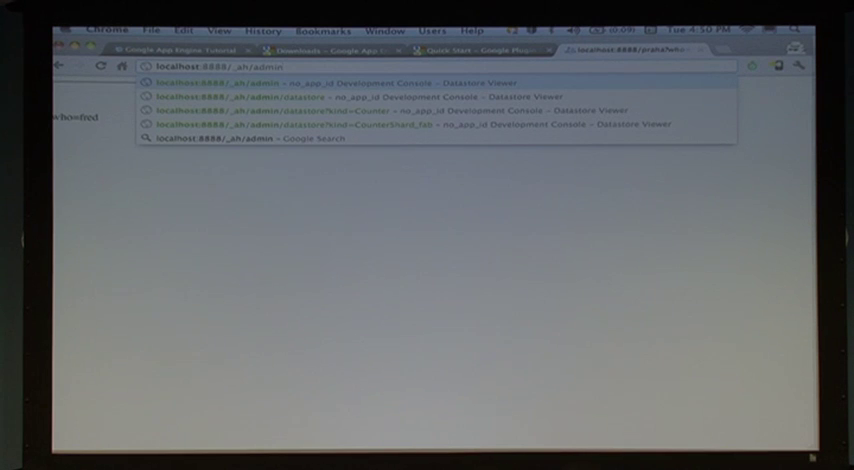
- Open localhost:8888/_ah/admin and list the four Visitor entities in Datastore Viewer
click(340, 82)
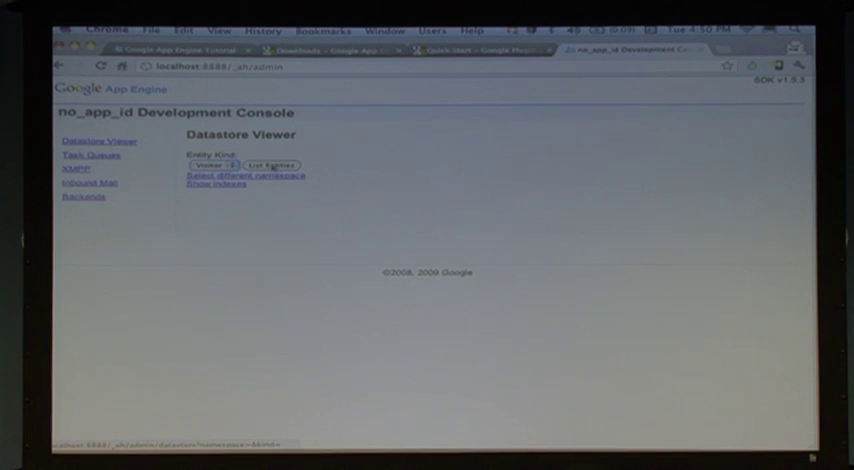
click(272, 165)
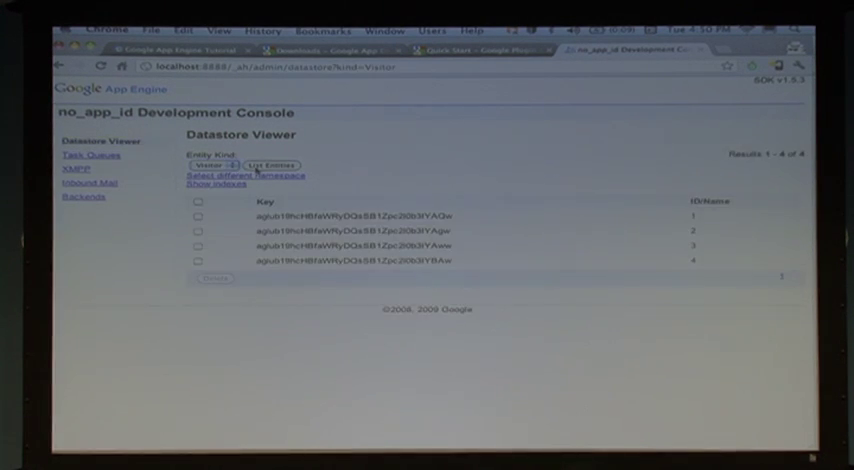
mouse_move(415, 203)
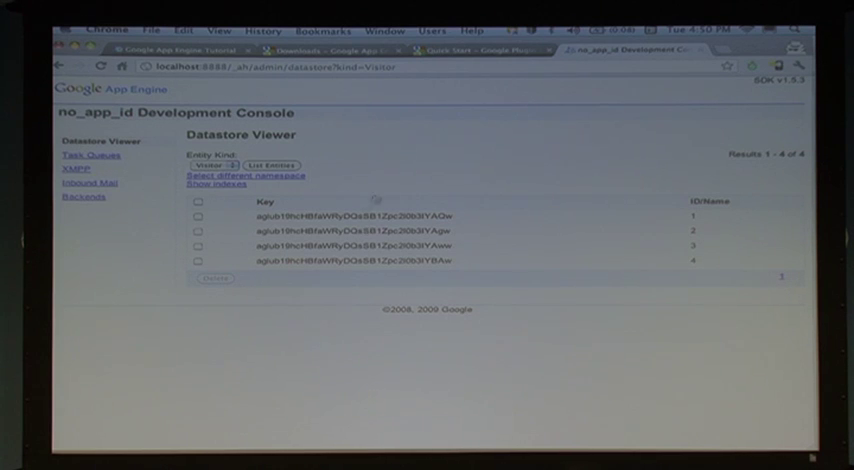
mouse_move(621, 185)
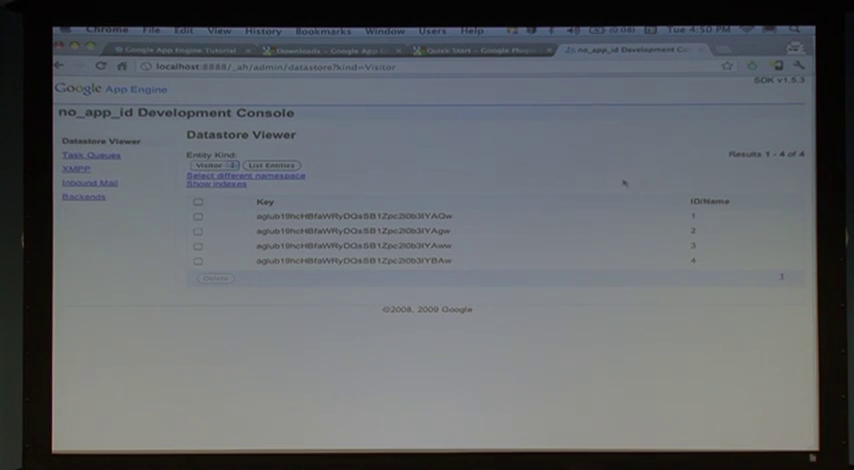
mouse_move(427, 163)
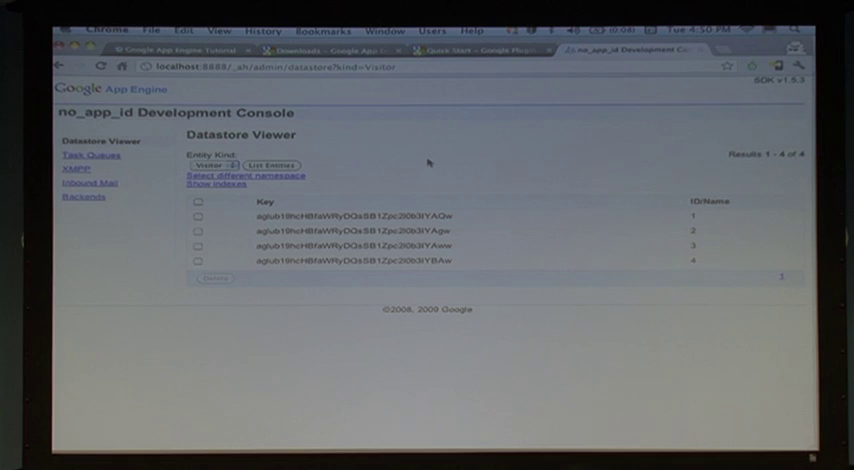
mouse_move(320, 175)
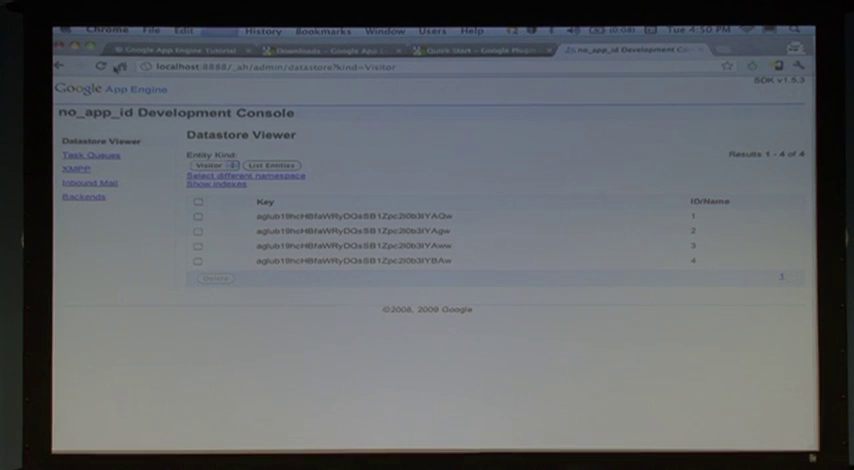
- Check all four Visitor entities using the table's select-all checkbox
click(200, 202)
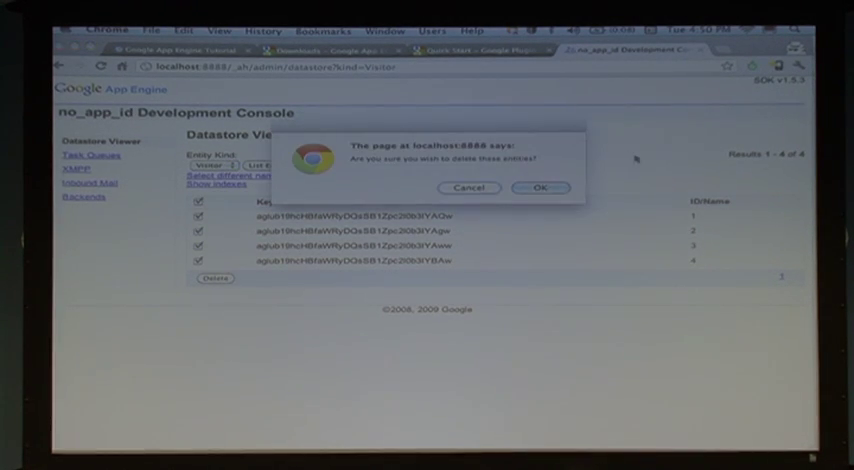
- Confirm deleting the four Visitor entities, then open the praha servlet from localhost:8888
click(541, 188)
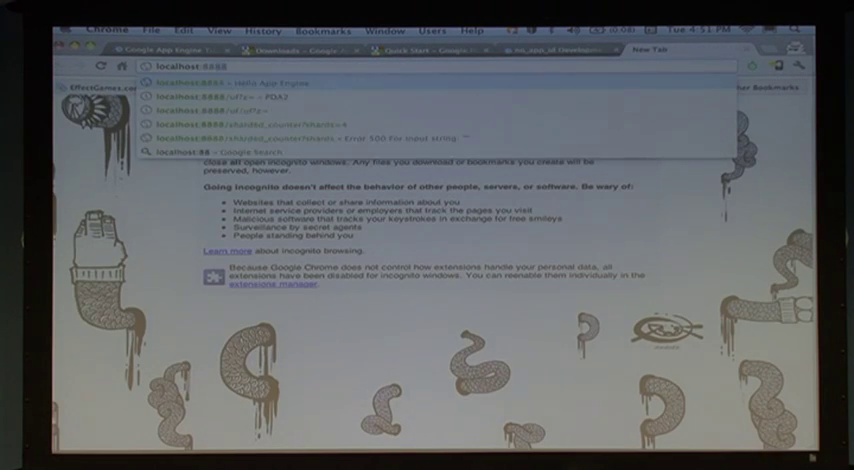
click(230, 82)
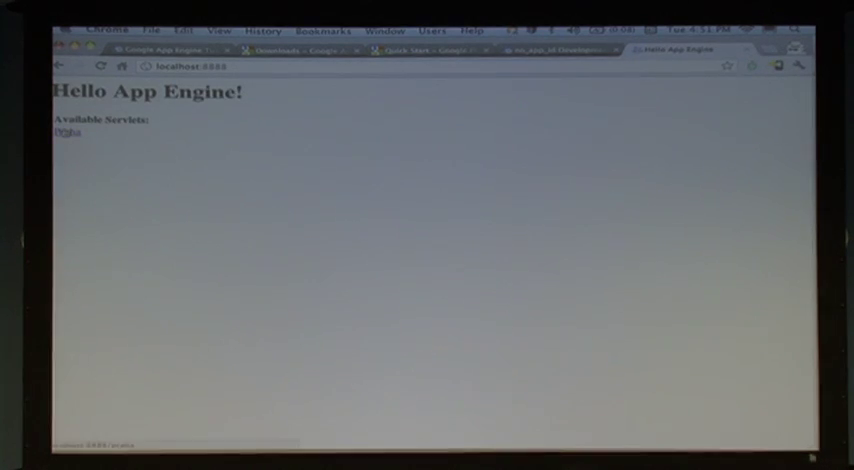
click(63, 132)
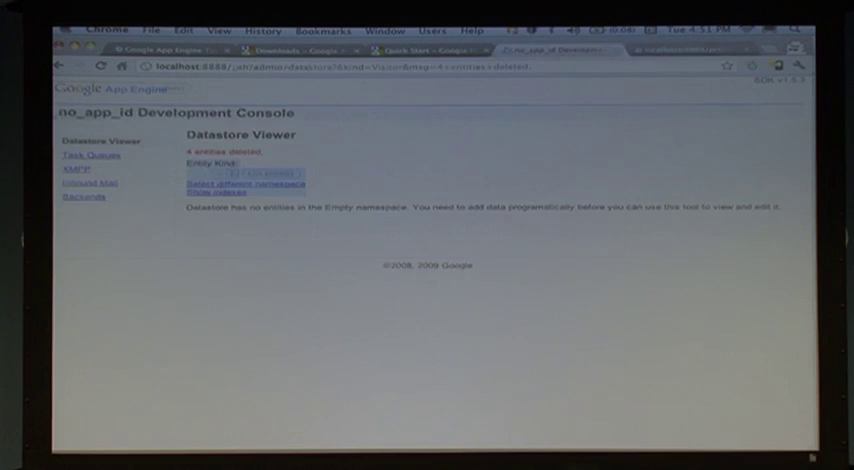
- Refresh the Visitor entity list and resubmit the praha form twice
click(268, 173)
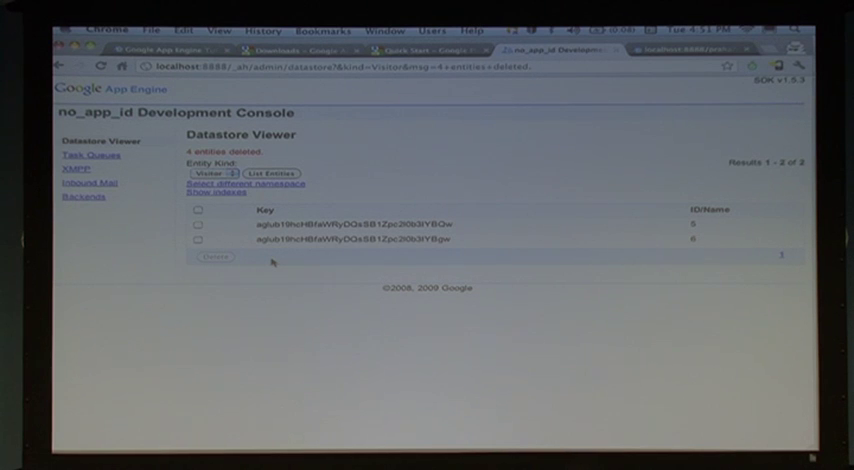
click(690, 51)
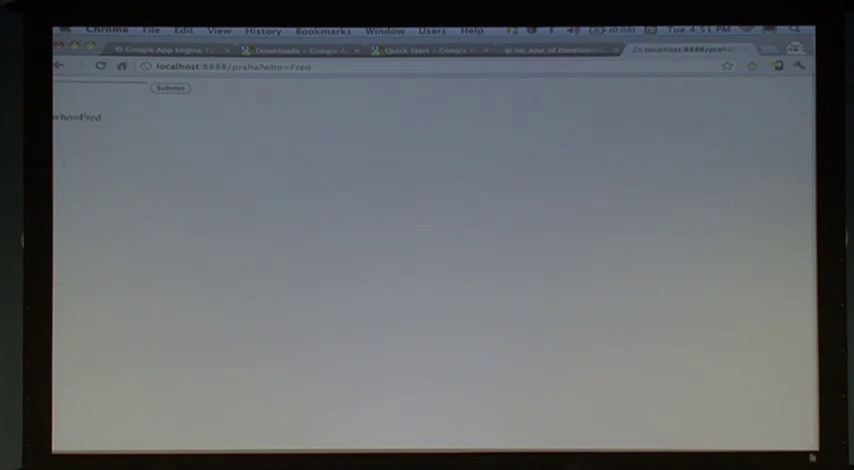
click(170, 89)
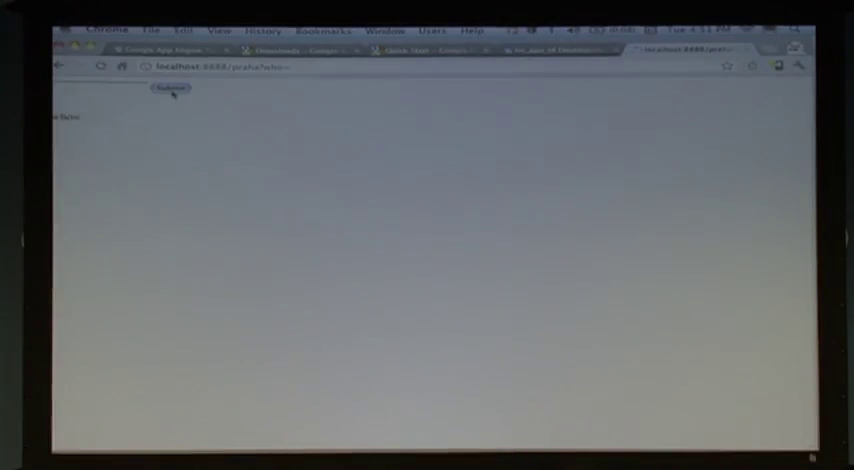
click(171, 88)
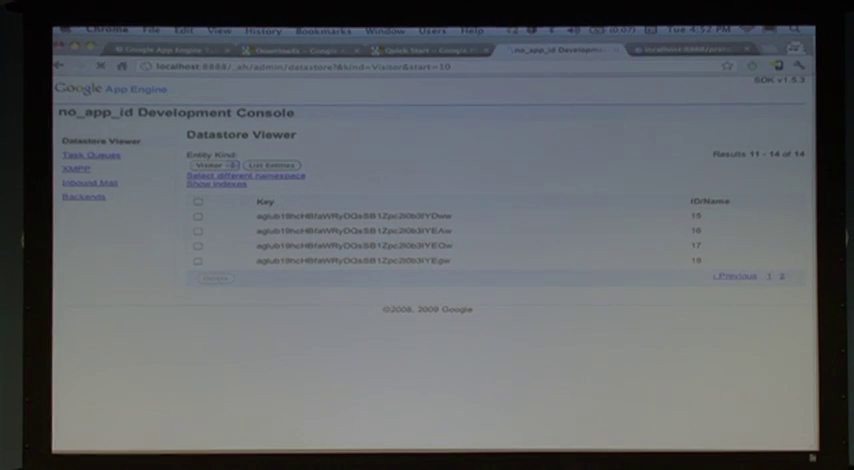
- List Person entities via the Entity Kind dropdown, then switch back to Visitor
click(205, 166)
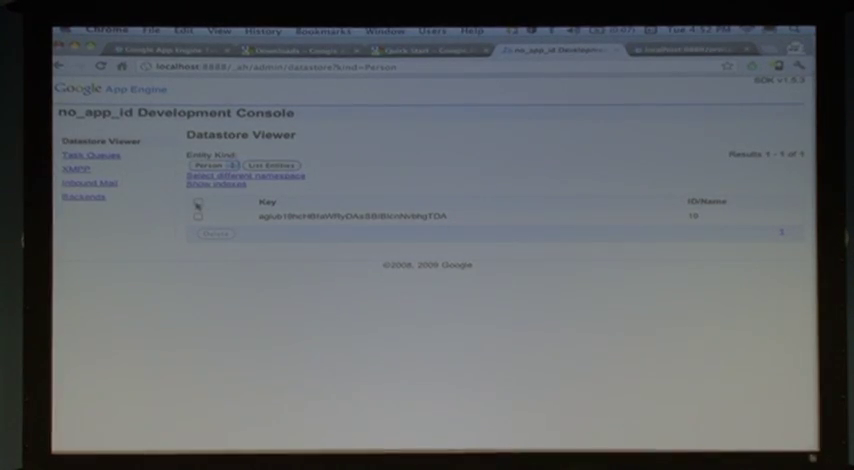
click(212, 234)
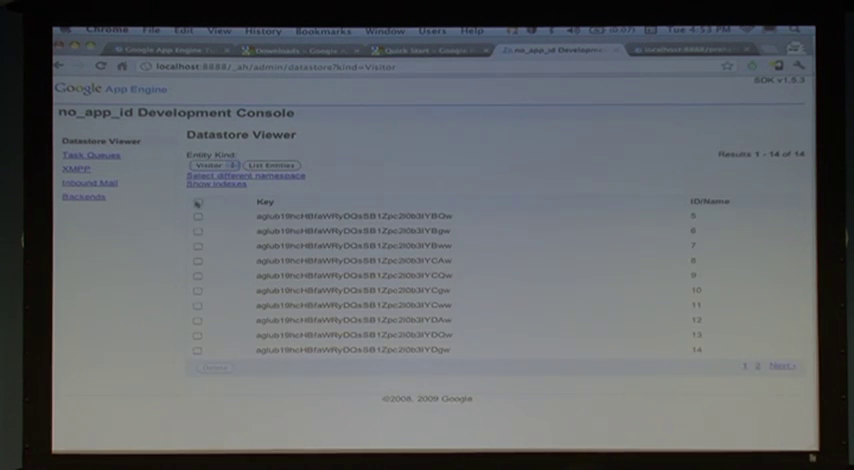
- Select and delete all Visitor entities, including the last two remaining
click(213, 367)
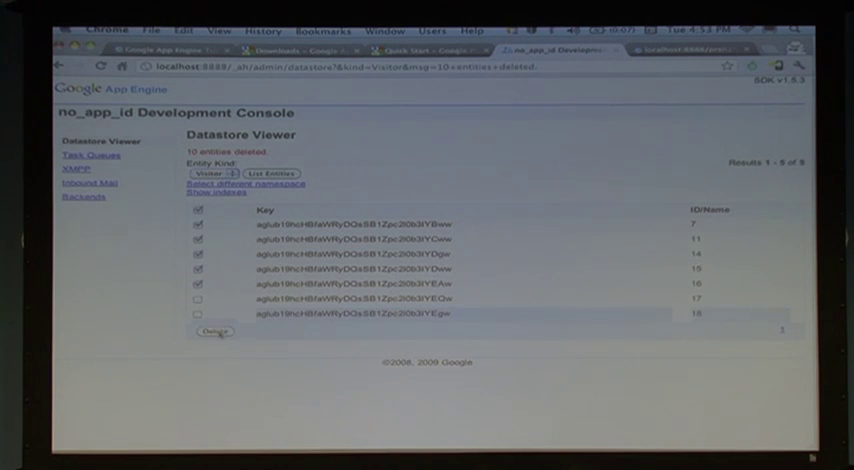
click(215, 331)
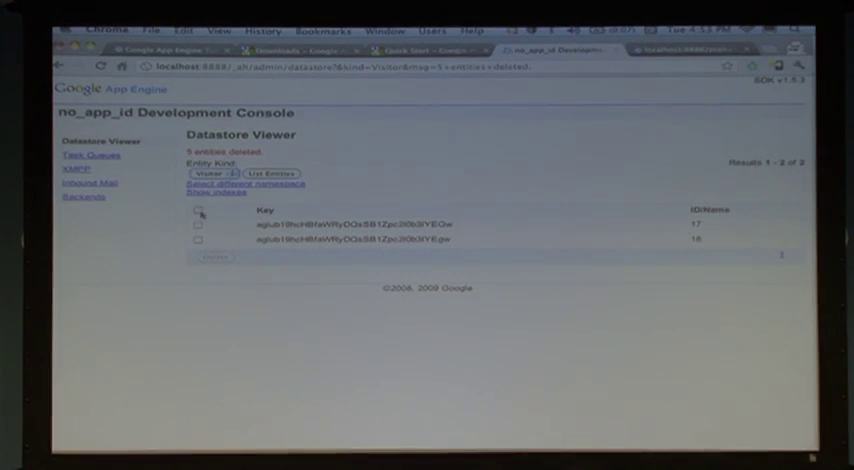
click(215, 258)
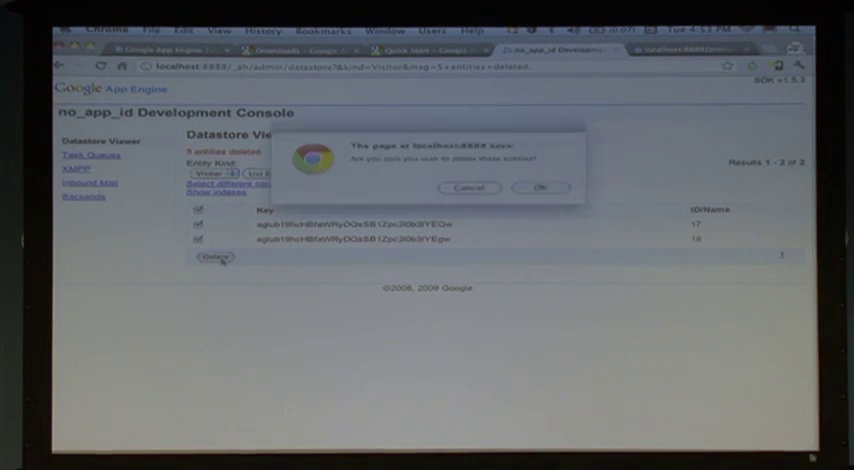
click(543, 188)
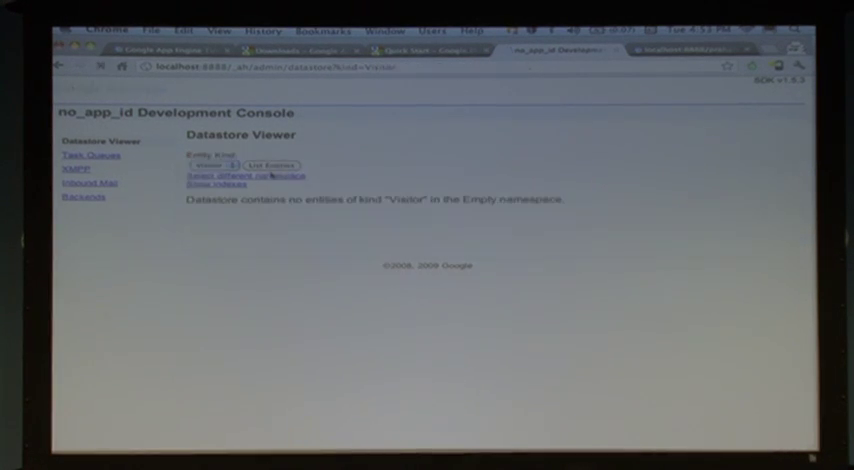
click(243, 174)
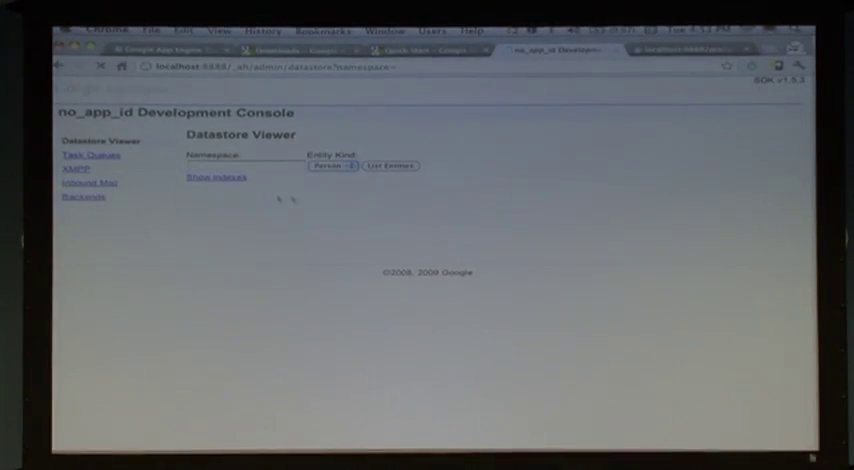
- Bring up the 'Select different namespace' view in the Datastore Viewer
click(389, 166)
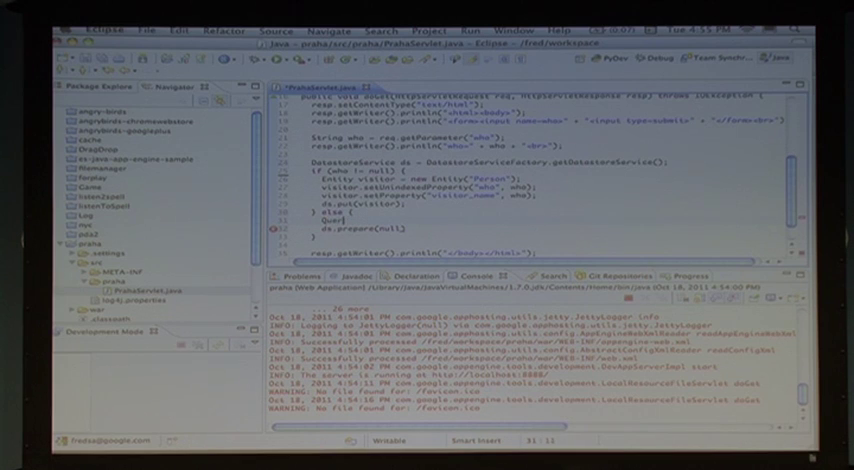
- Build a new Query("Person") in the else branch and begin ds.prepare(query)
text(new Query())
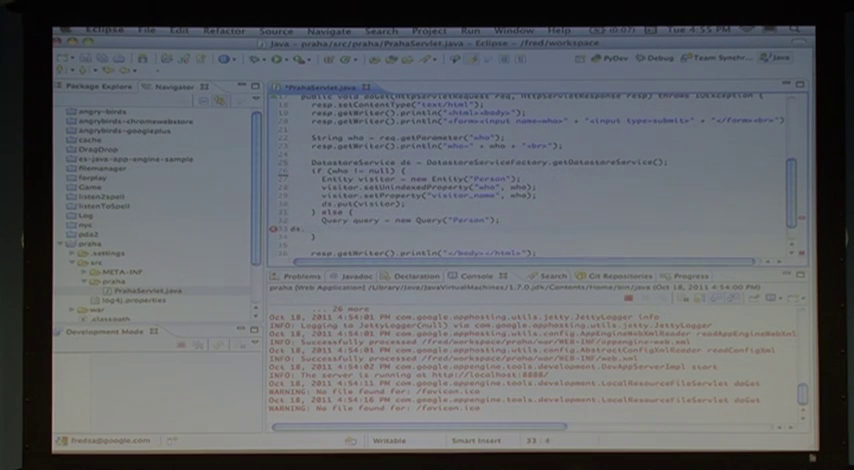
text(ds.prepare(query).asIterable();)
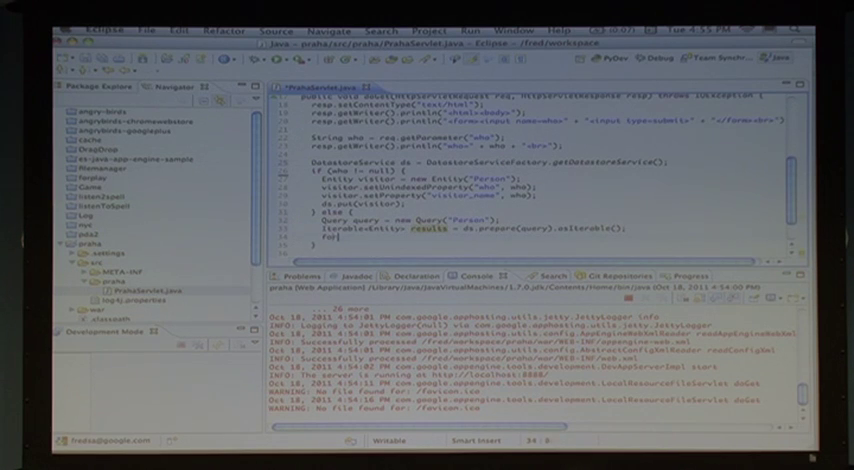
- Add a for loop over the Person results printing each entity
text(for)
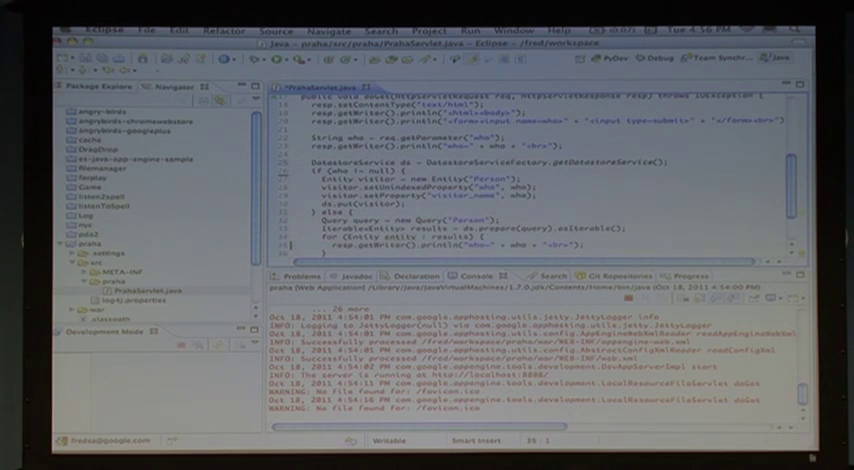
click(287, 245)
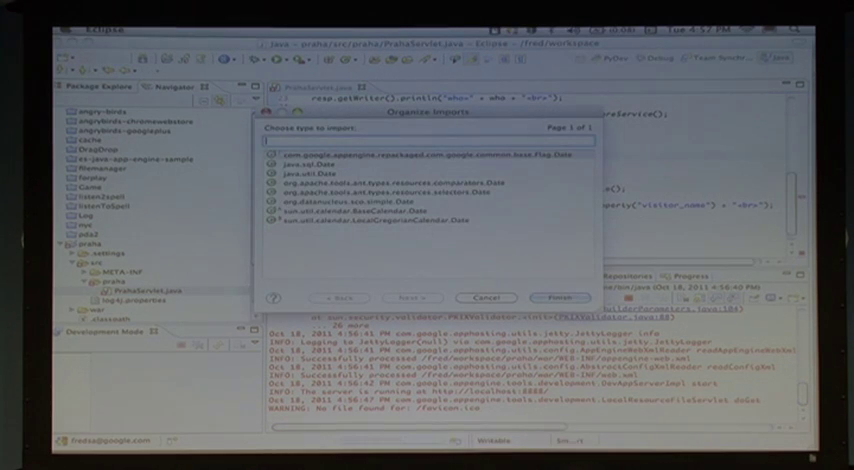
- Choose java.util.Date as the import for Date
click(568, 298)
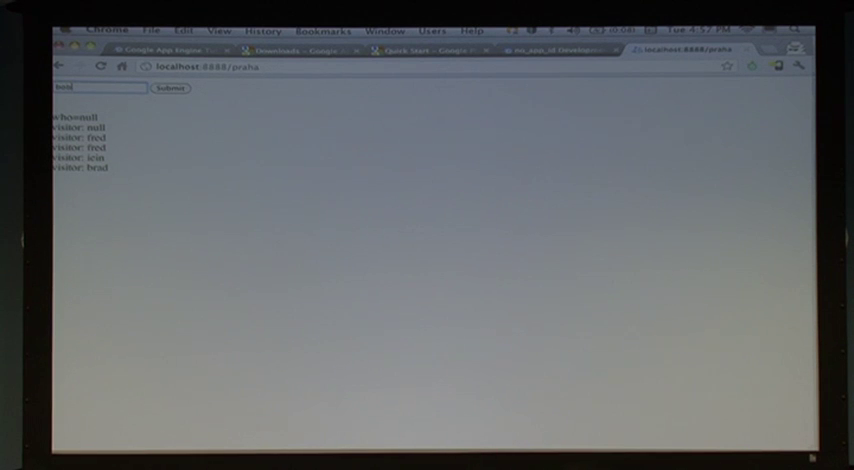
- Reload localhost:8888/praha to see the visitor names listed under the form
click(171, 88)
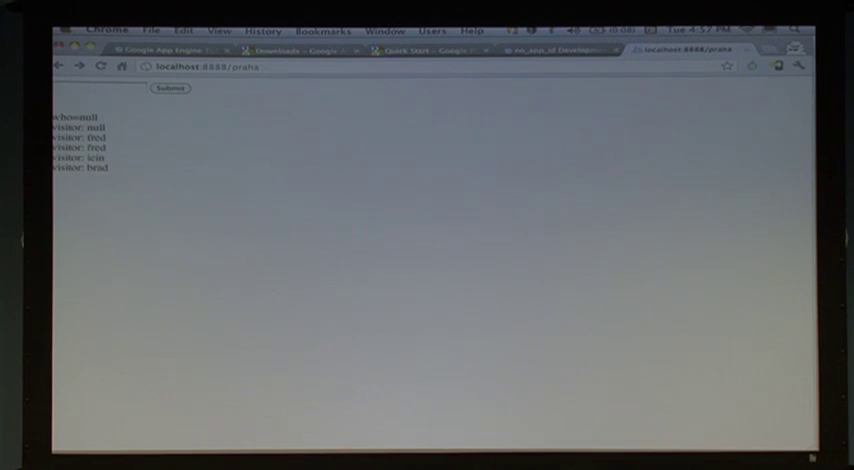
click(170, 88)
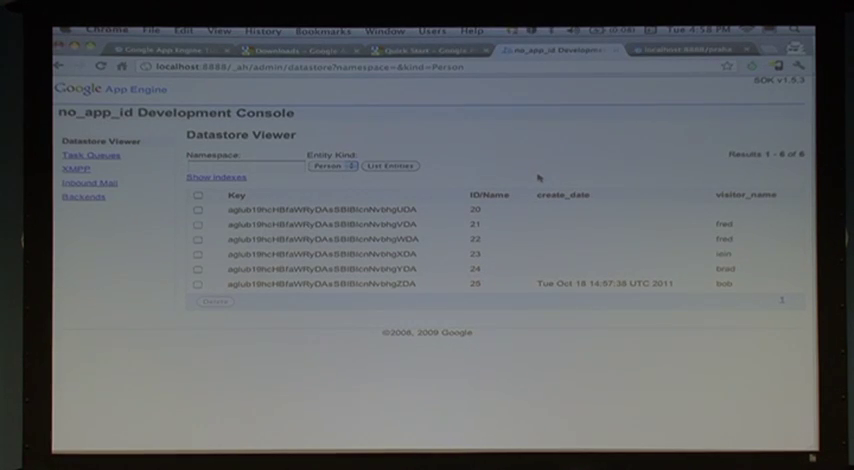
mouse_move(537, 180)
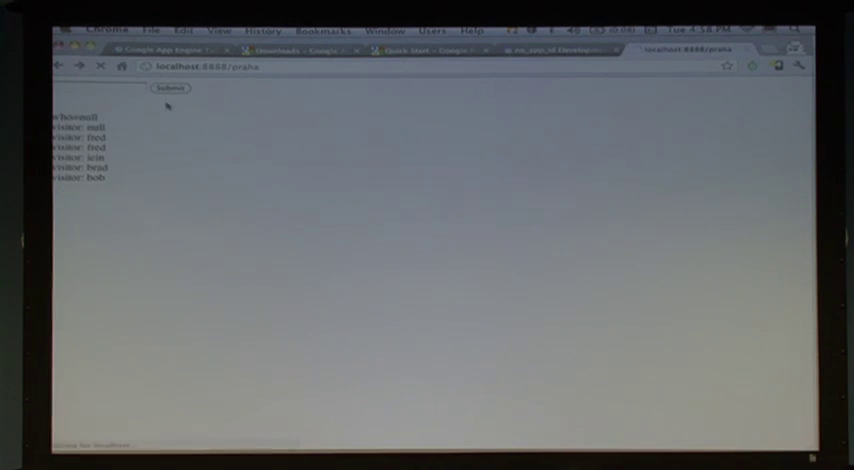
- Resubmit the praha form to refresh the visitor list
click(169, 88)
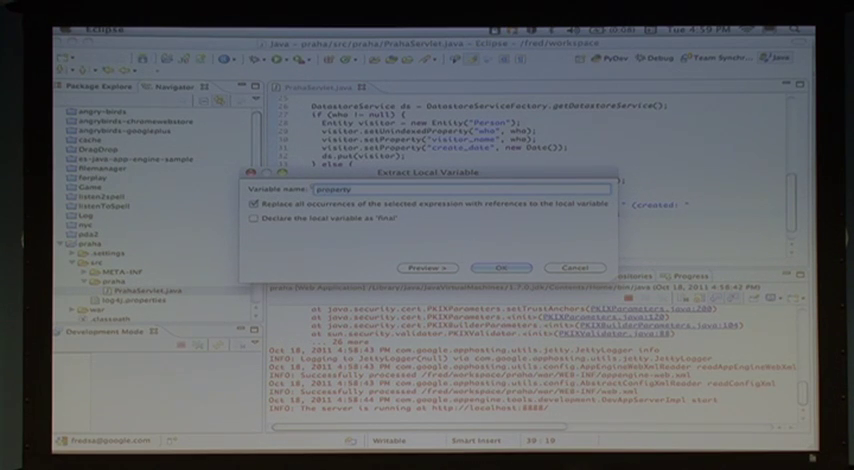
- Name the extracted getProperty("create_date") variable create_date and confirm
text(create_d)
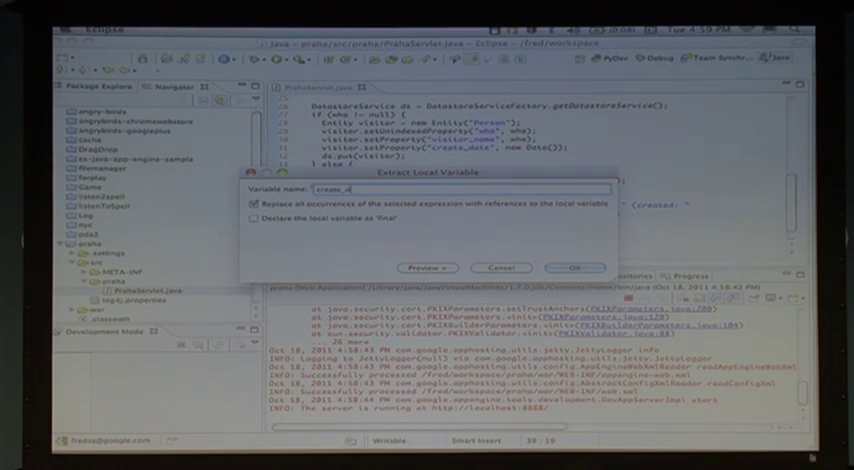
click(575, 267)
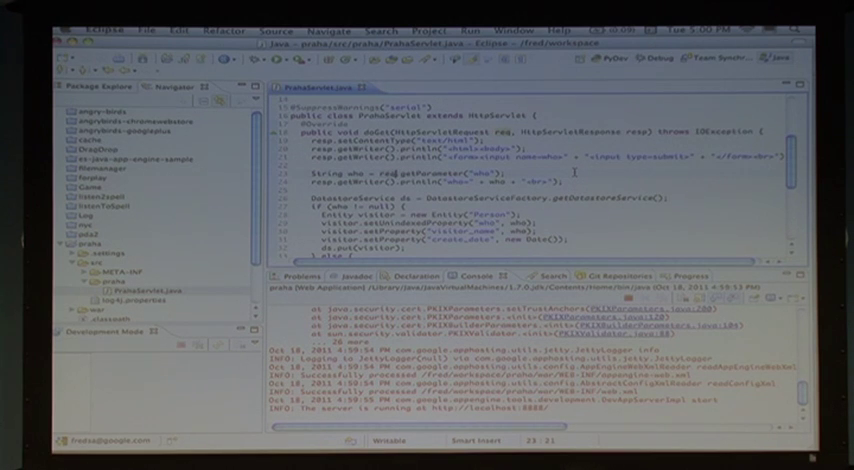
scroll(down, 3)
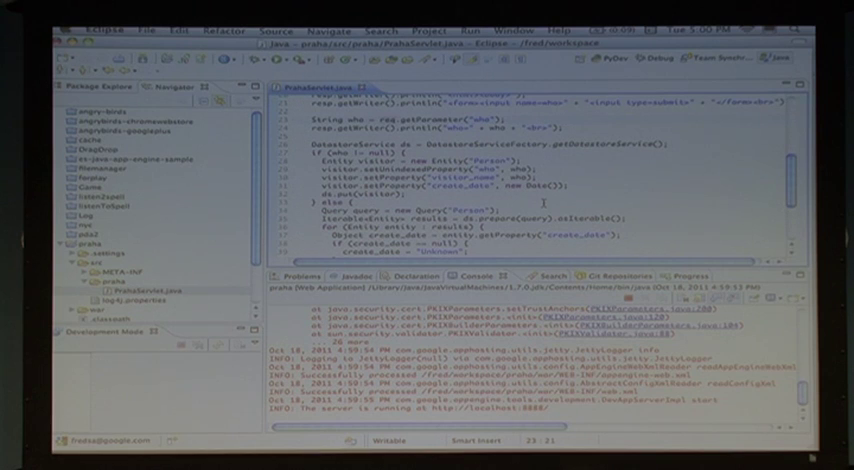
mouse_move(555, 275)
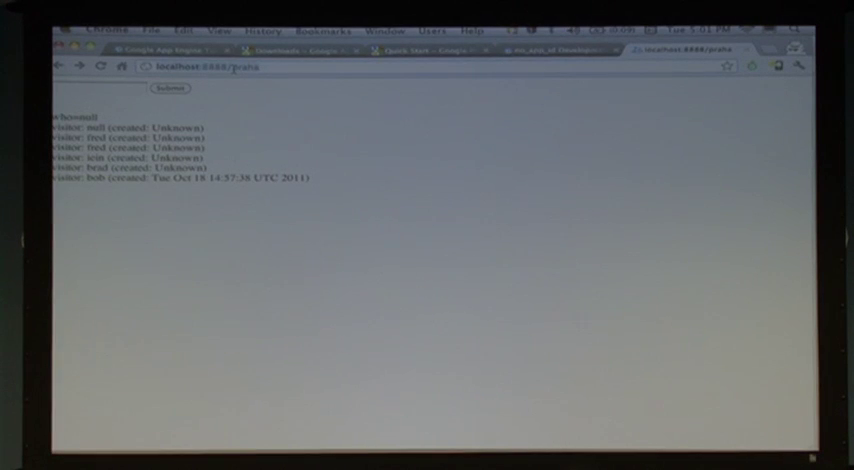
- Check Person create dates in the Datastore Viewer, then switch to the praha tab
click(169, 88)
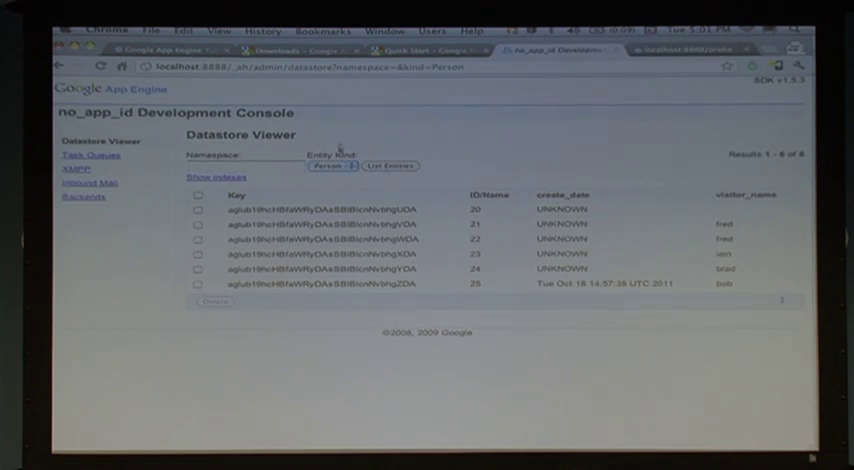
click(690, 50)
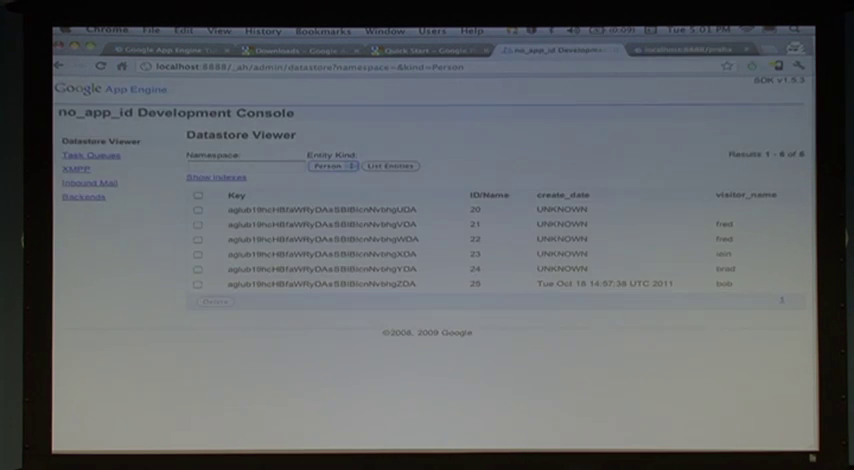
mouse_move(588, 217)
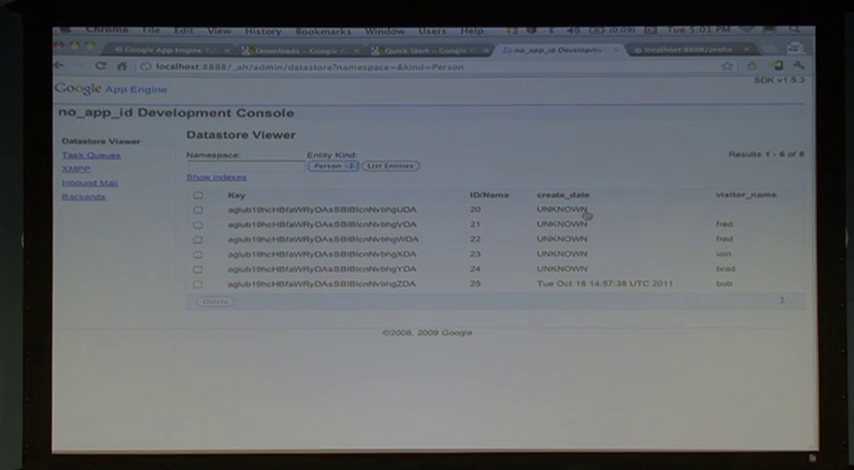
mouse_move(580, 305)
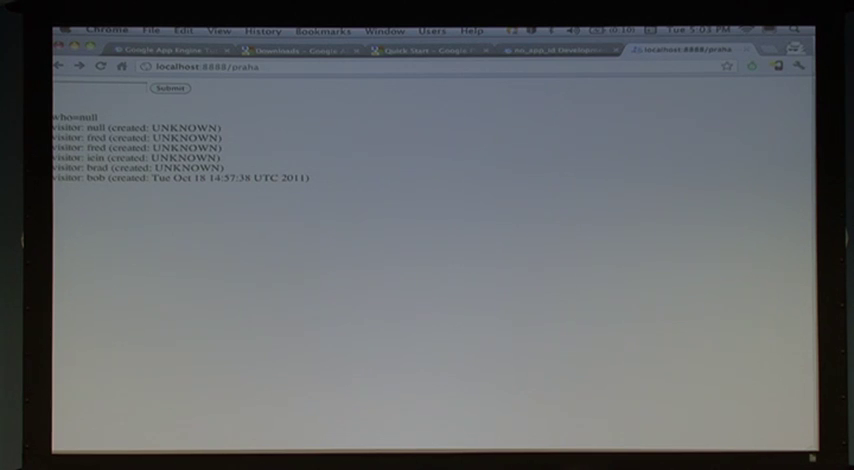
mouse_move(423, 194)
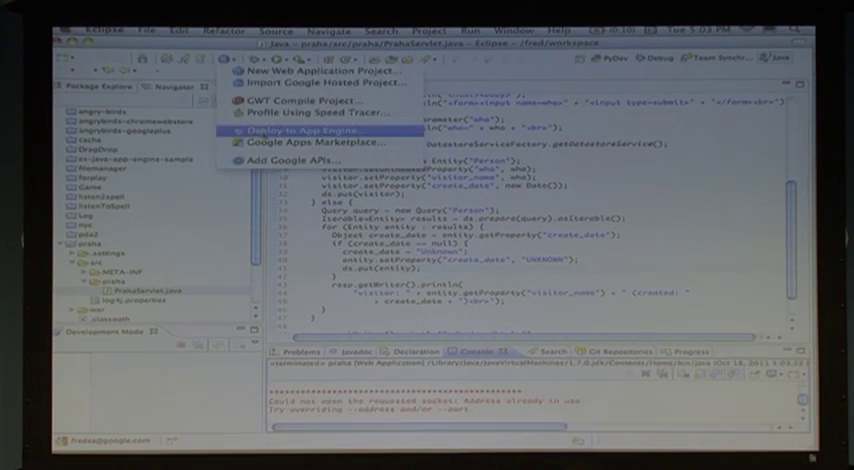
- Deploy praha to App Engine, accepting the project settings, as application fredsa version 1
click(307, 130)
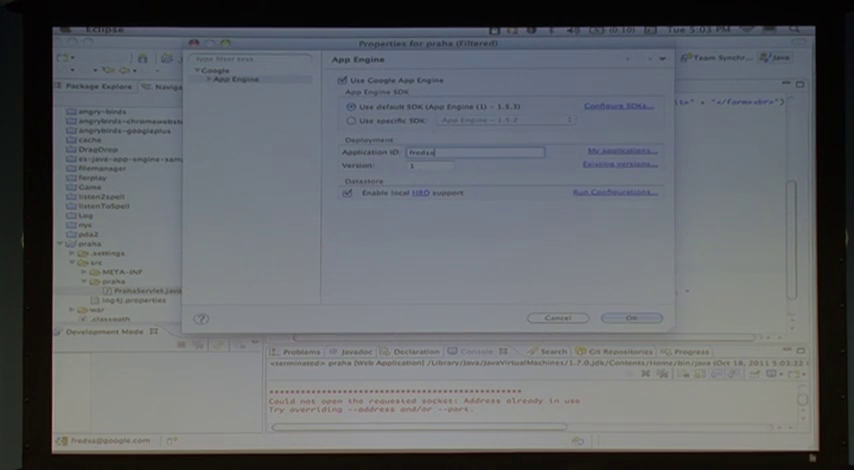
click(629, 318)
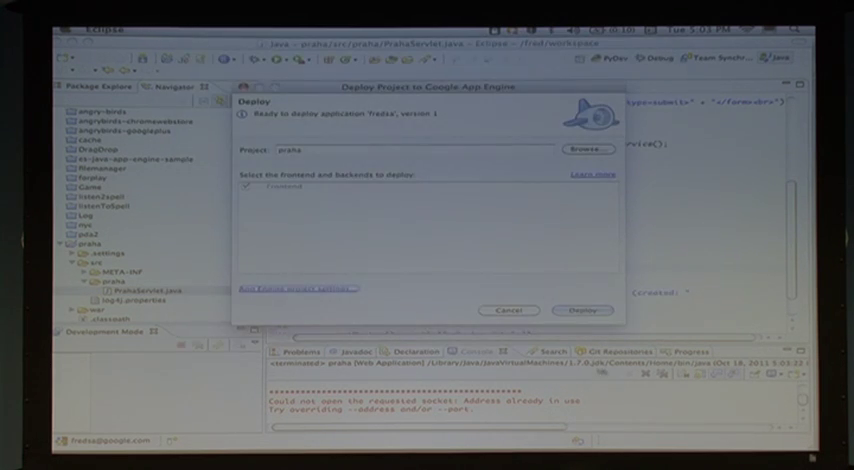
click(513, 309)
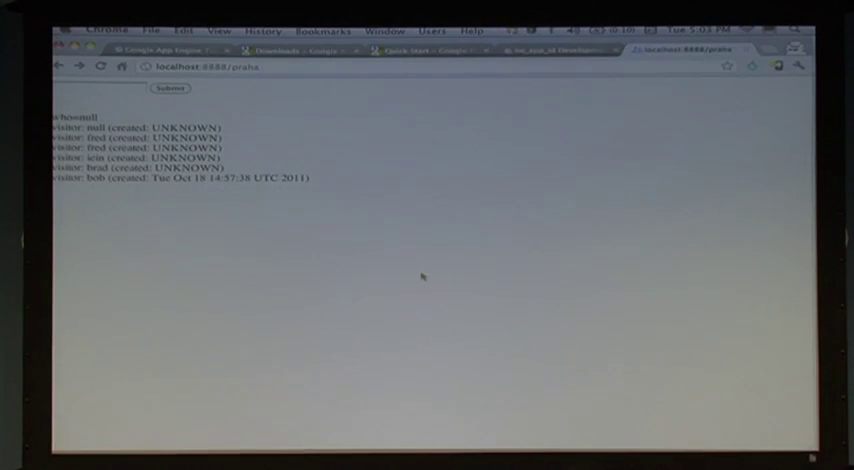
- Load the deployed fredsa.appspot.com/praha page in Chrome
text(frde)
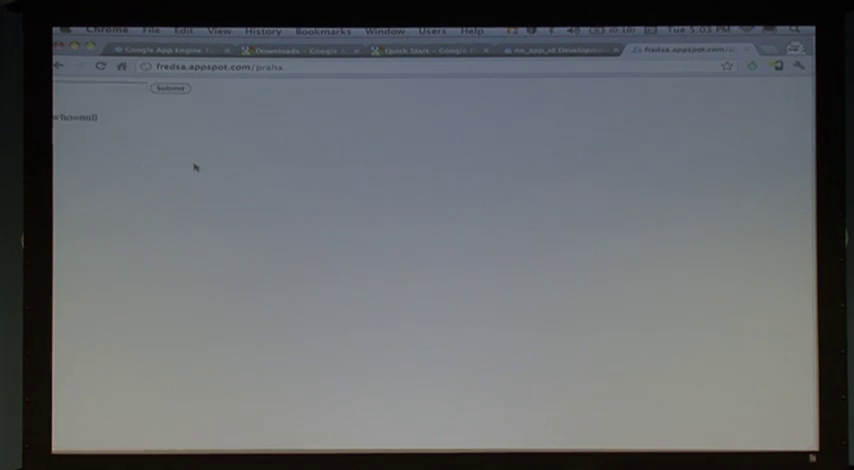
mouse_move(90, 112)
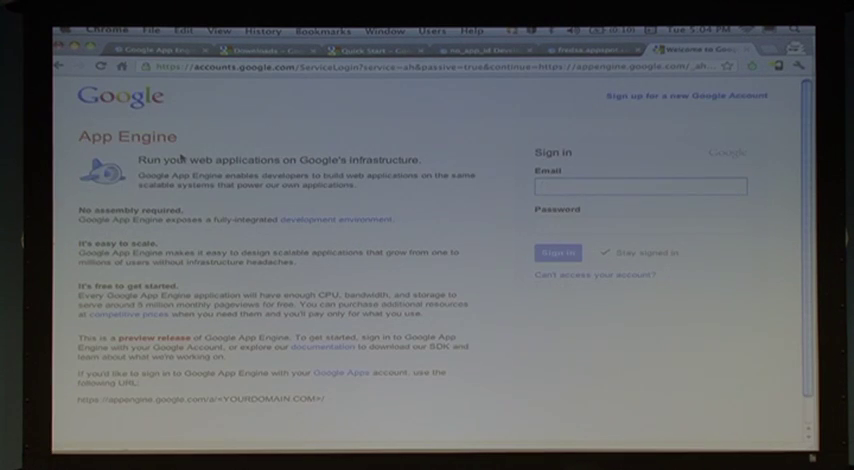
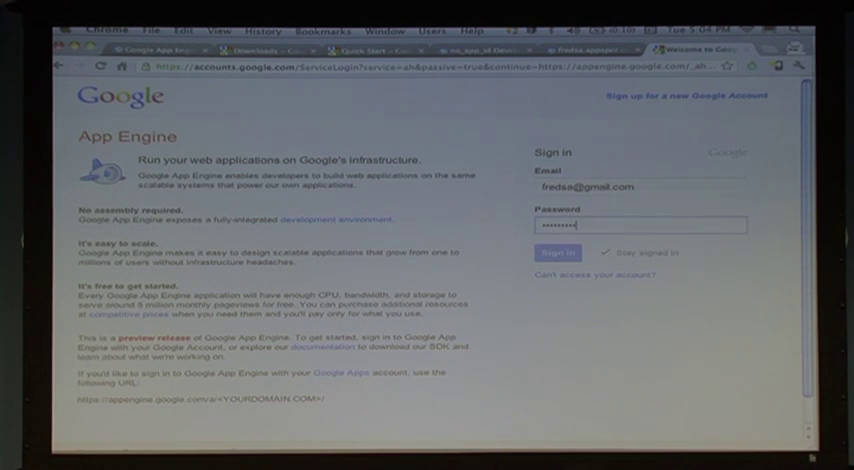
click(558, 253)
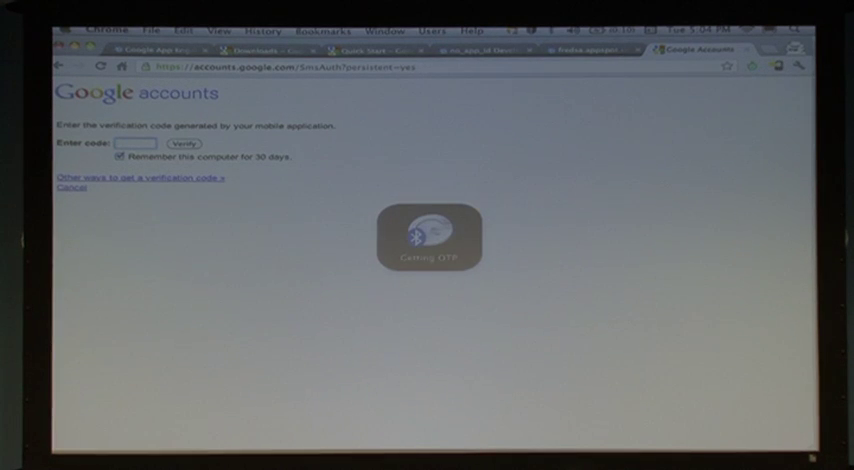
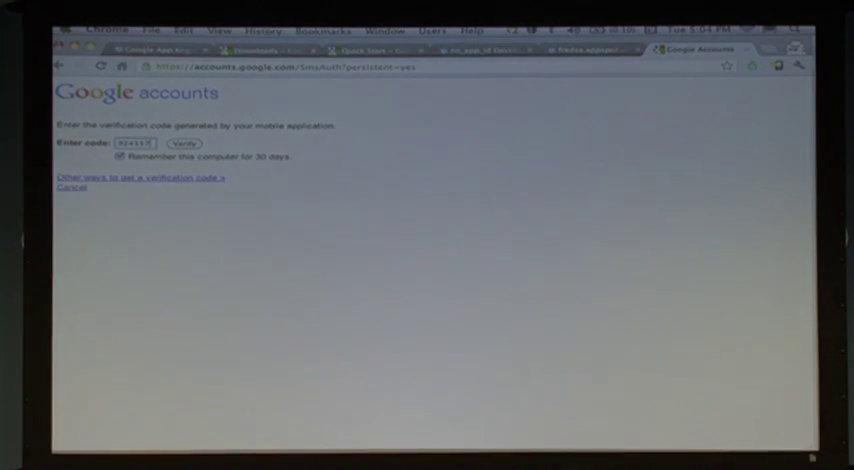
click(182, 144)
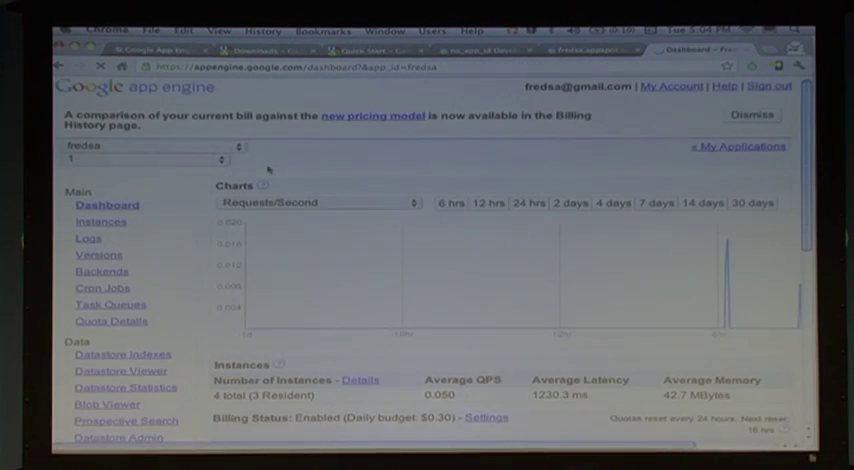
- Submit a visitor on the live praha page and list Thing entities in the Datastore Viewer
scroll(down, 3)
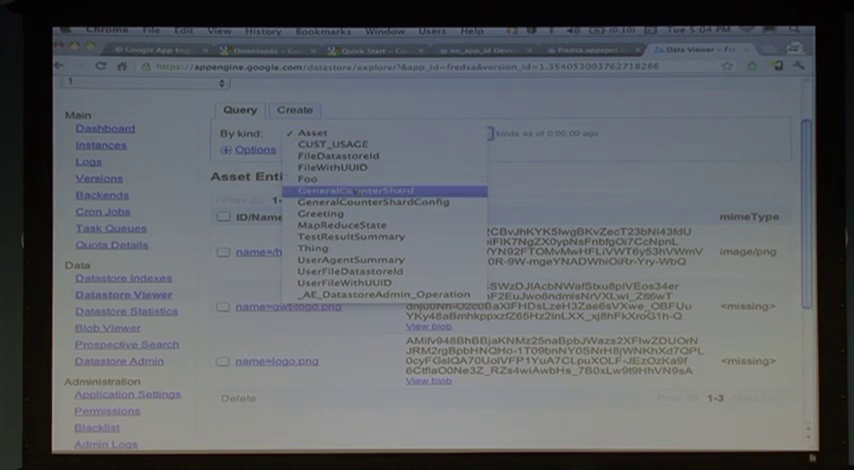
mouse_move(350, 289)
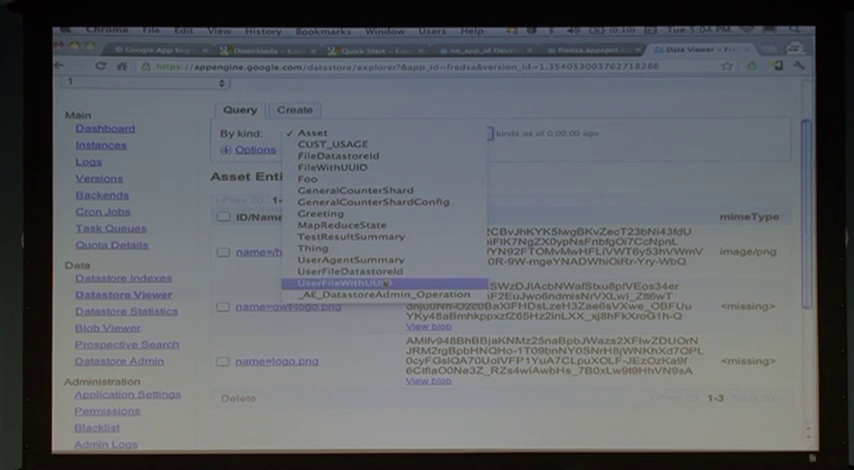
mouse_move(320, 214)
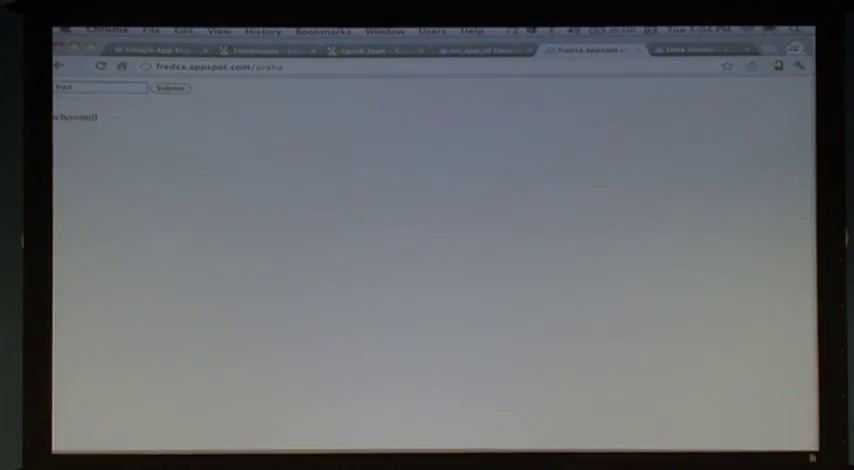
click(170, 88)
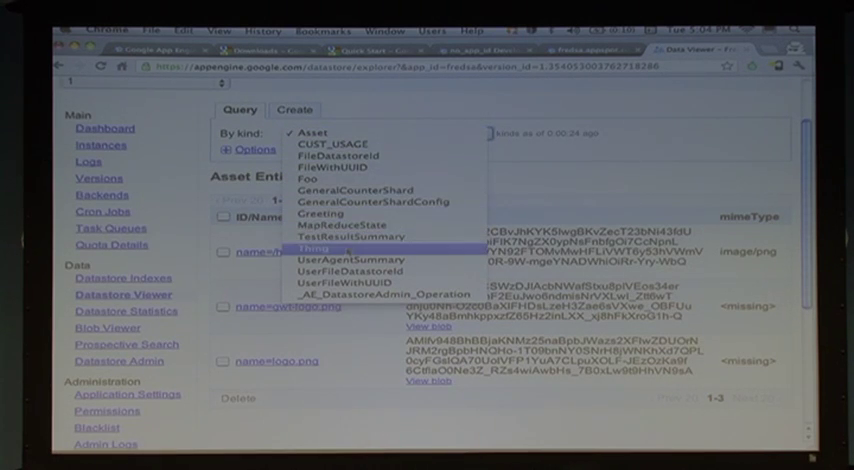
click(319, 239)
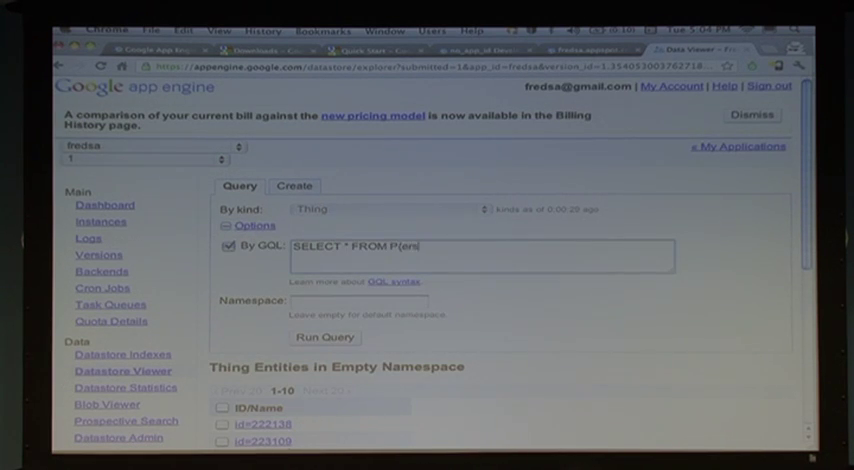
- Type the GQL query for Person entities
text(Person)
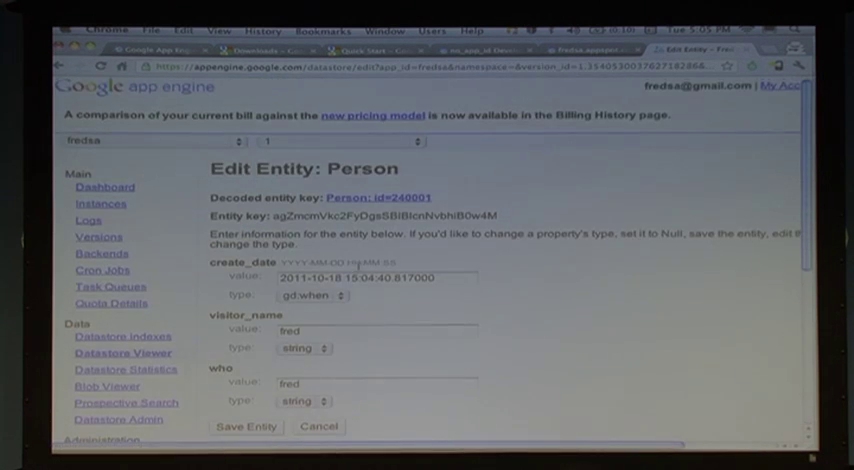
scroll(down, 3)
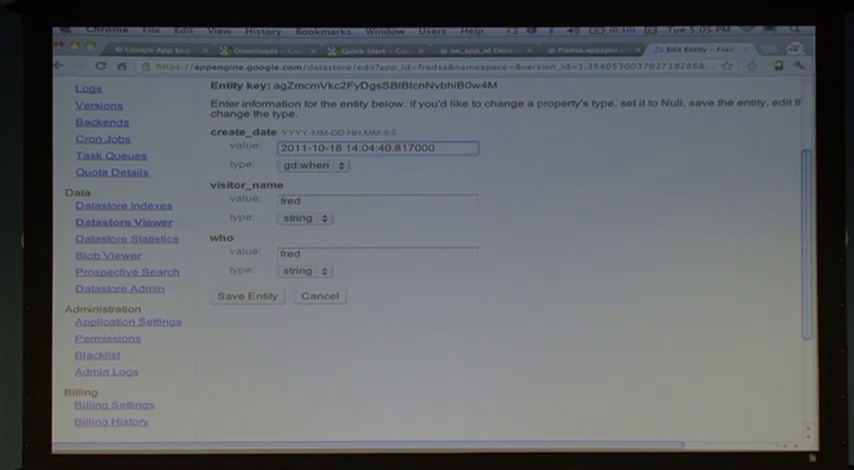
click(375, 200)
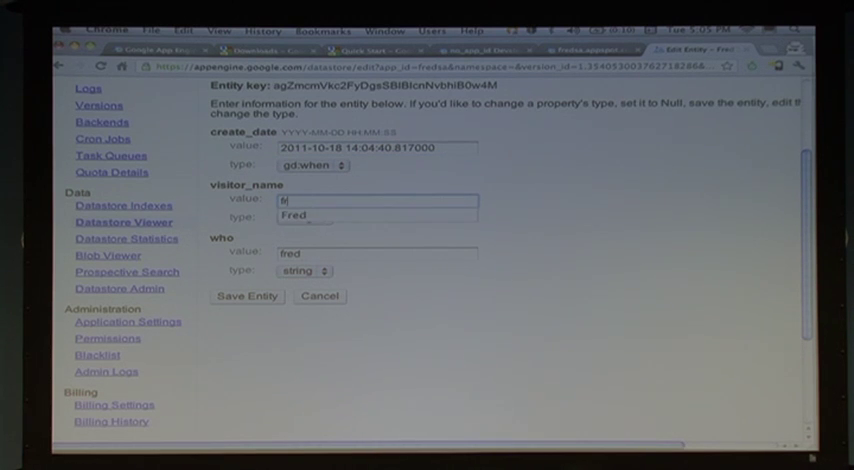
text(Fred Sauer)
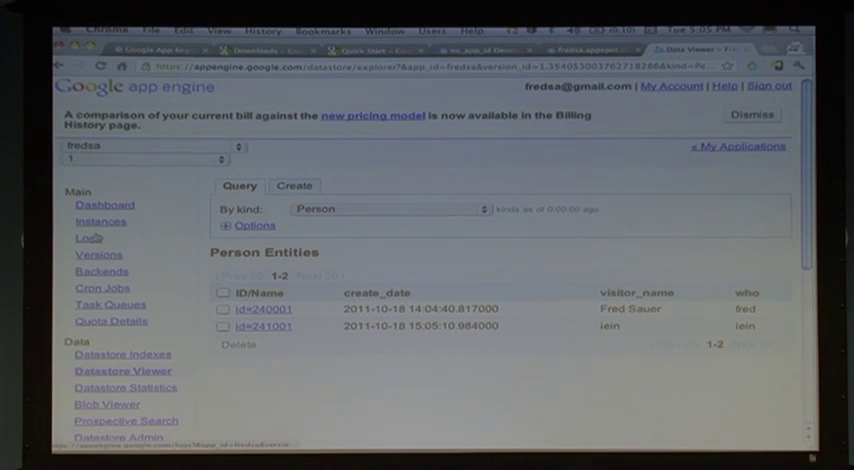
- Show the app's error logs and scroll through the 500 'Invalid backend' entries
click(100, 221)
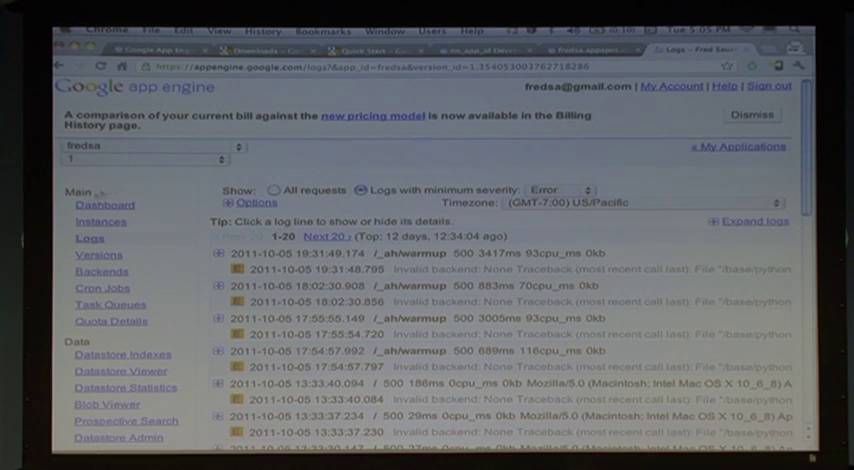
mouse_move(180, 199)
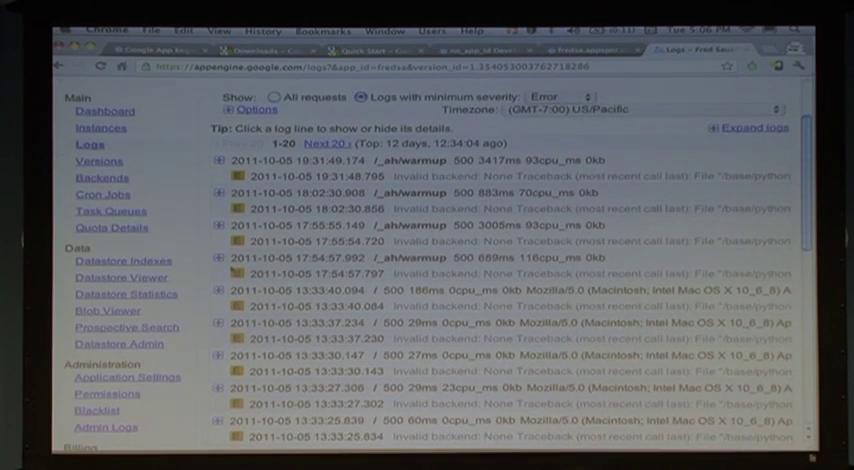
scroll(down, 3)
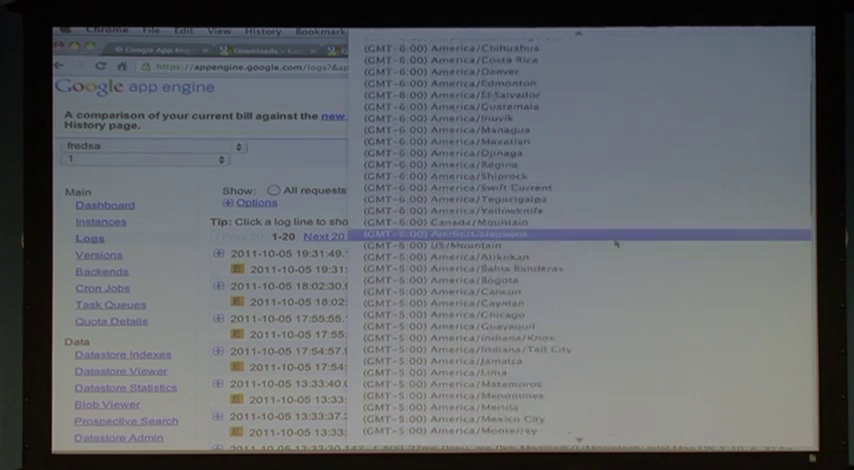
- Switch log timestamps to (GMT+1:00) Europe/London and review the error entries
scroll(down, 3)
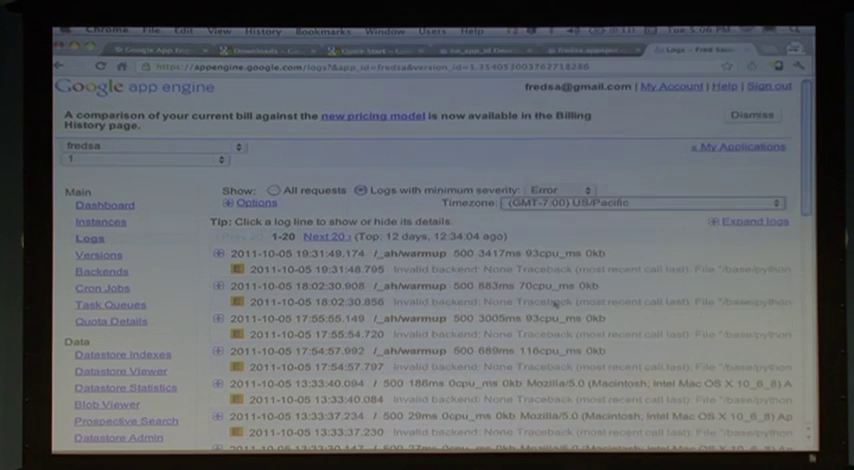
click(700, 202)
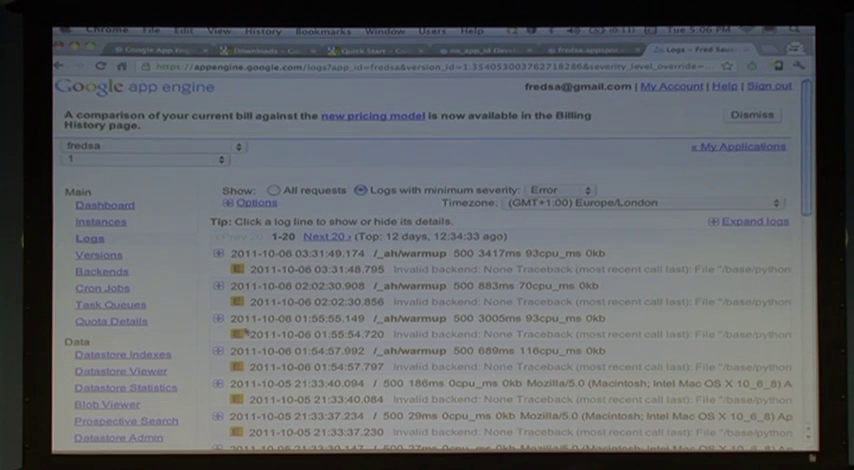
scroll(down, 3)
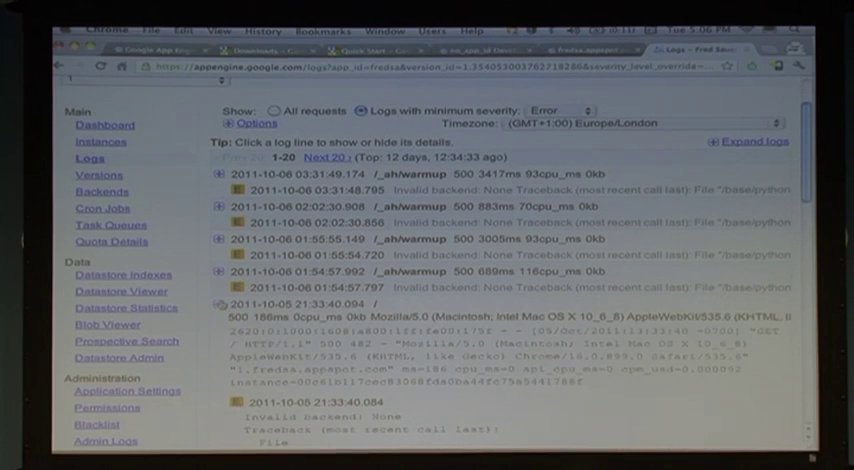
scroll(down, 3)
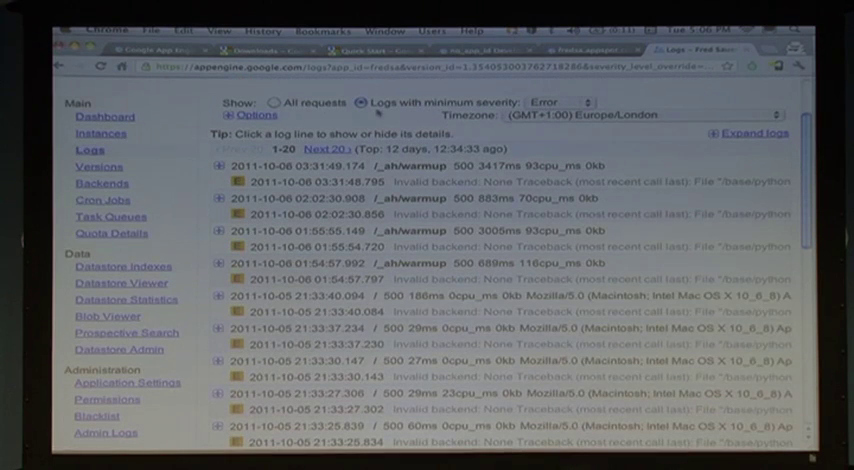
- Show all requests in the logs with times in (GMT+2:00) Africa/Windhoek
click(274, 101)
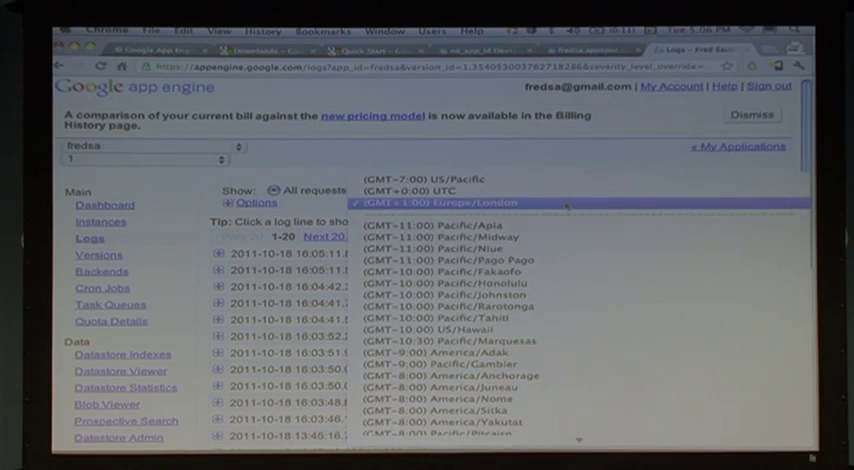
scroll(down, 3)
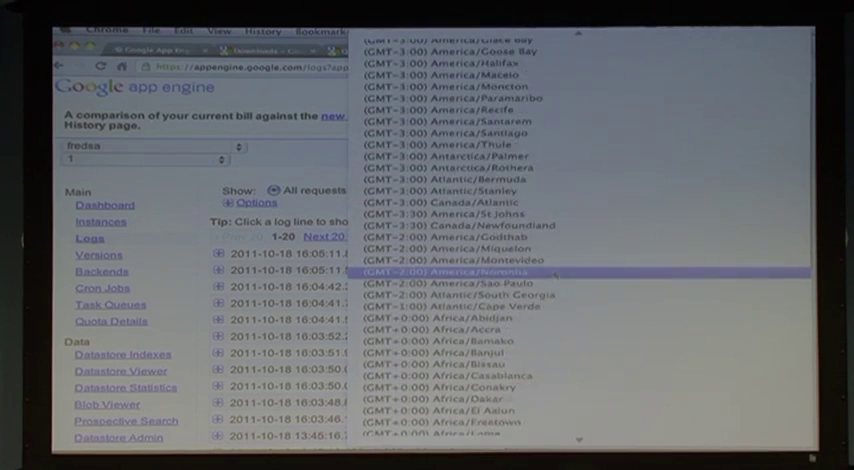
scroll(down, 3)
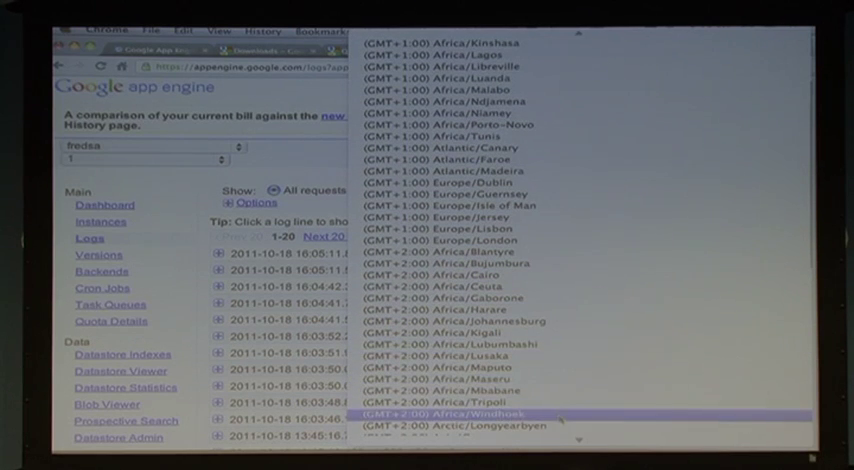
click(458, 410)
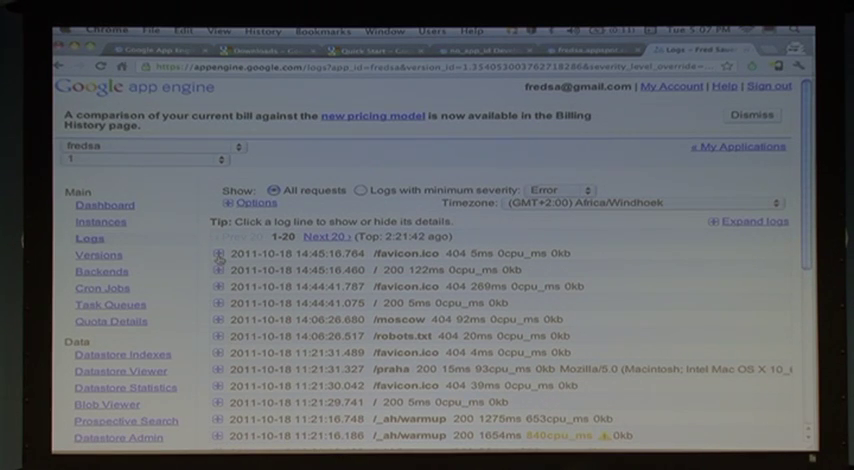
- Expand the newest /favicon.ico 404 log entry, then open the version dropdown
click(211, 258)
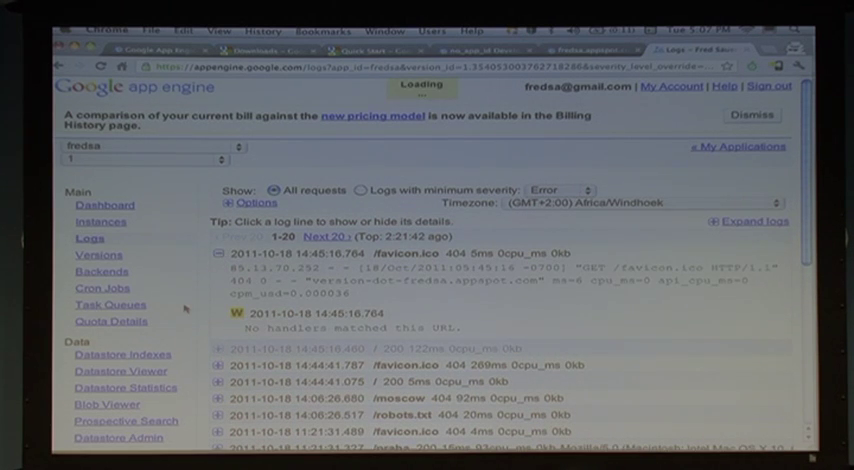
scroll(down, 3)
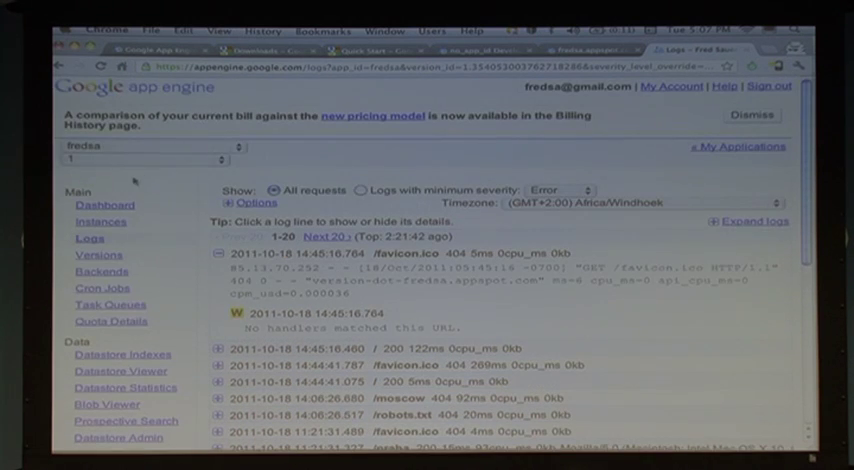
click(130, 159)
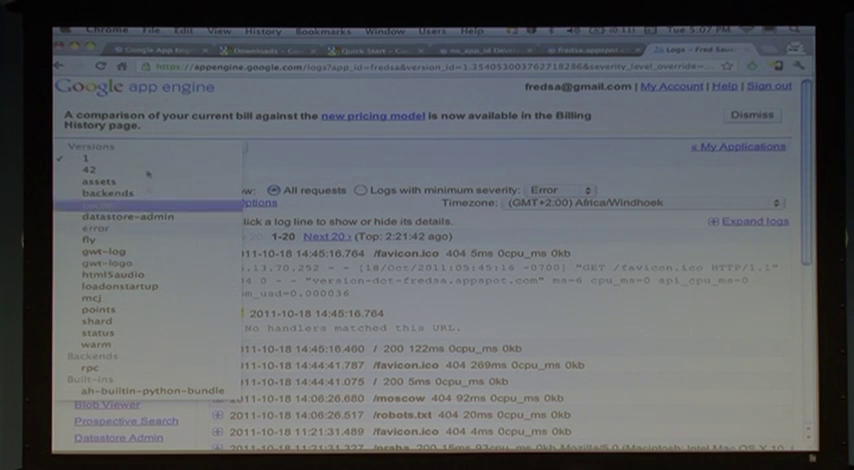
- Reselect version 1 in the Versions dropdown to close it
click(95, 162)
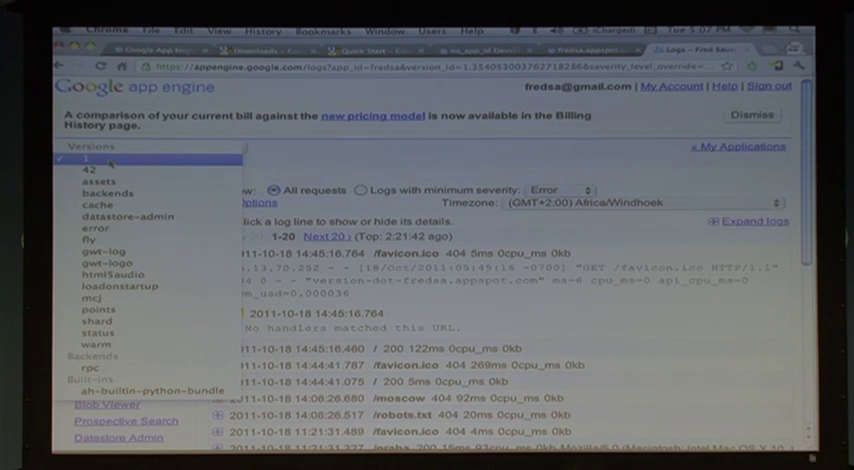
click(75, 169)
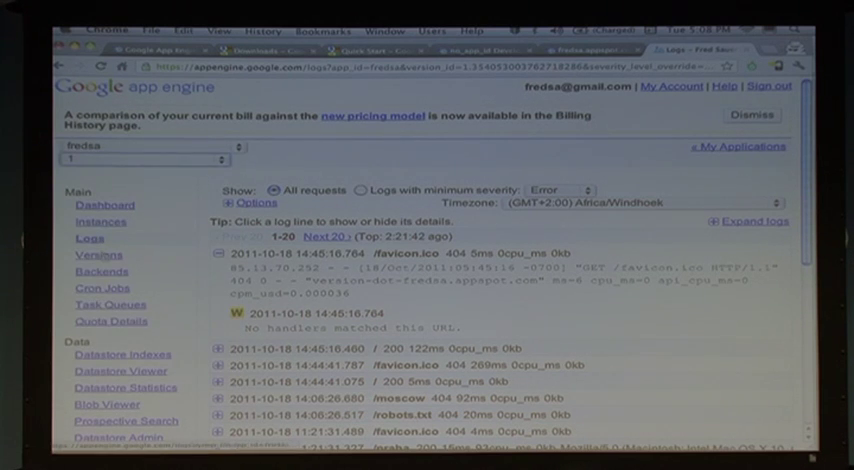
- Open the Versions page showing version 1 as default among older versions
click(91, 237)
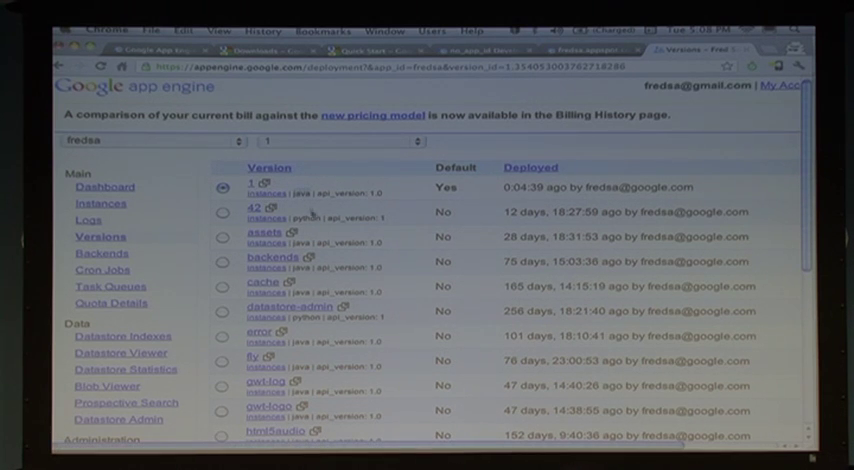
scroll(down, 3)
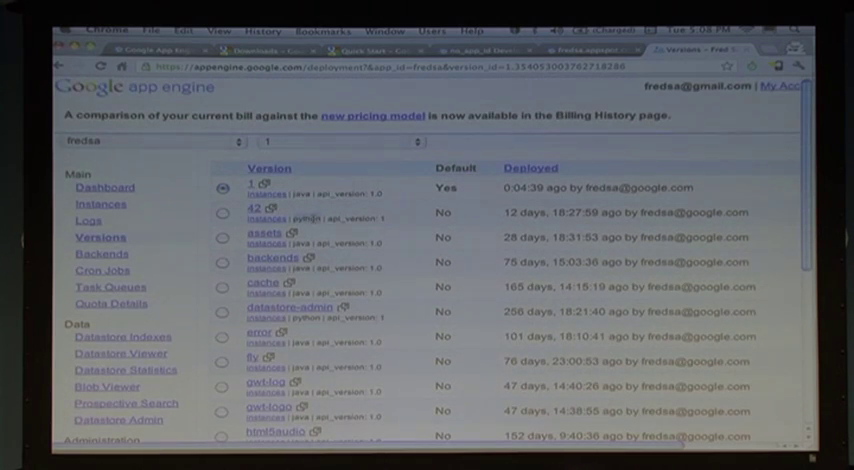
mouse_move(300, 216)
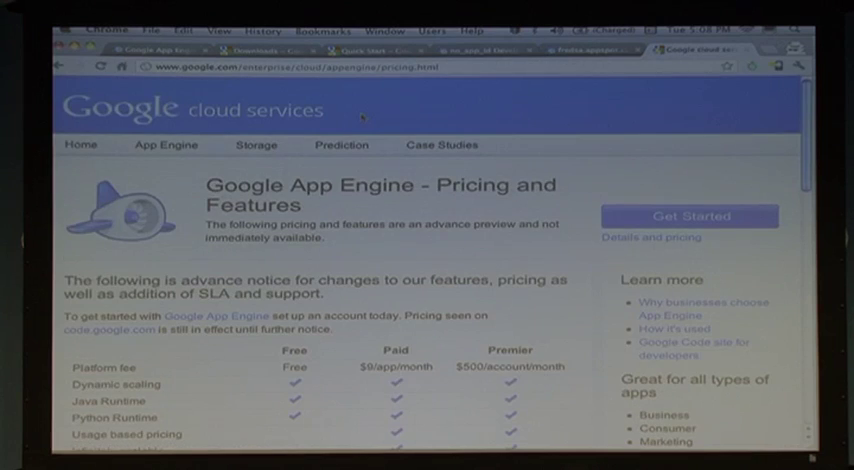
scroll(down, 3)
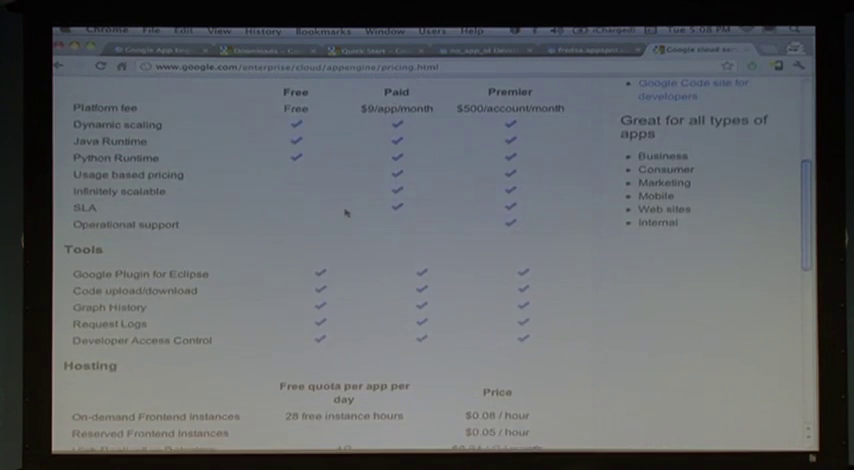
scroll(down, 3)
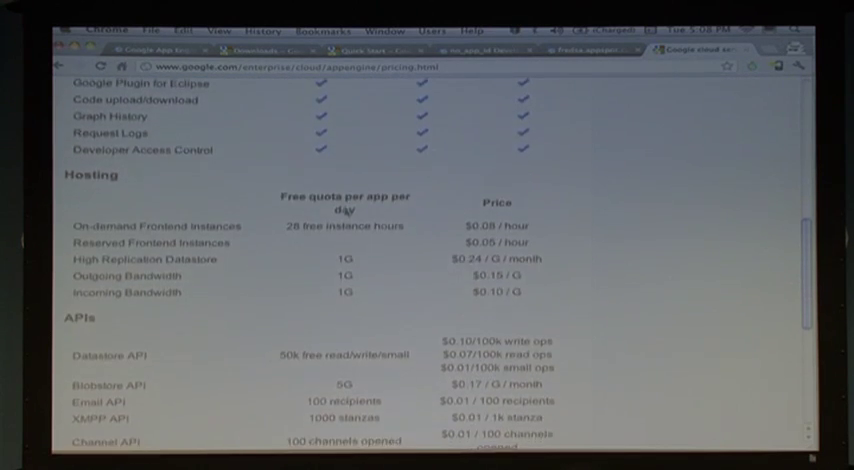
scroll(down, 3)
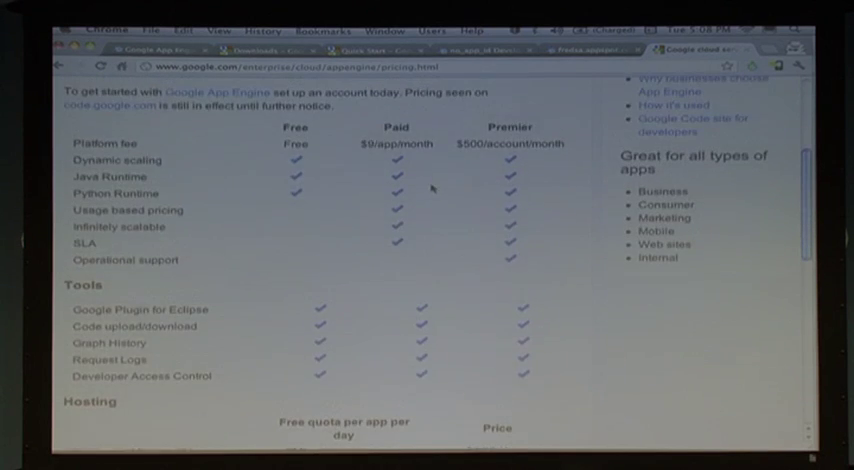
scroll(down, 3)
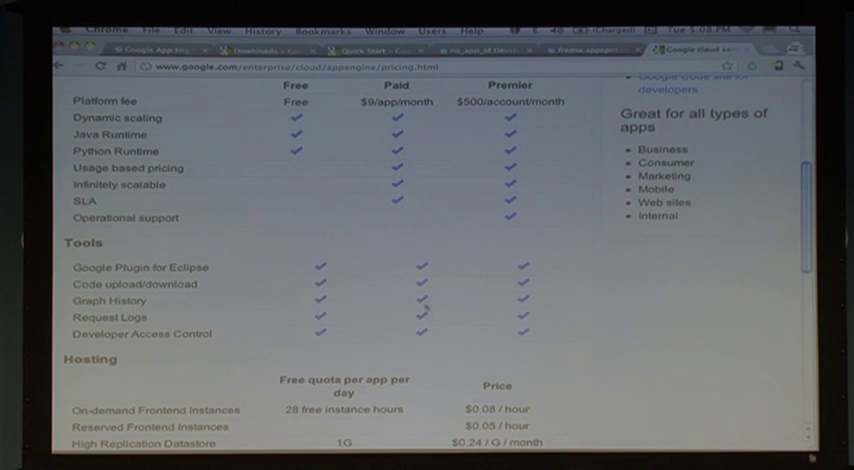
scroll(down, 3)
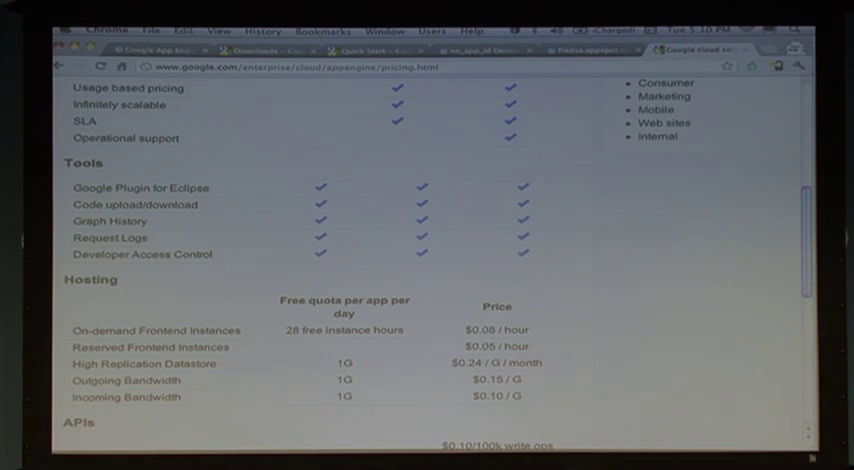
mouse_move(370, 367)
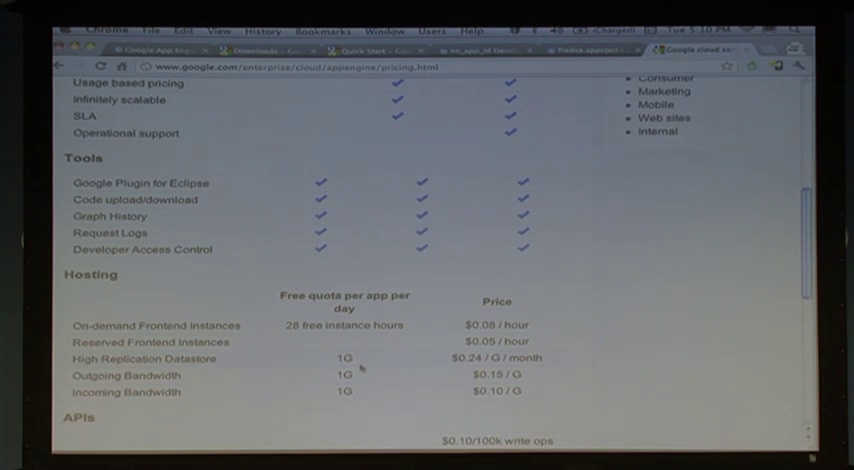
mouse_move(350, 360)
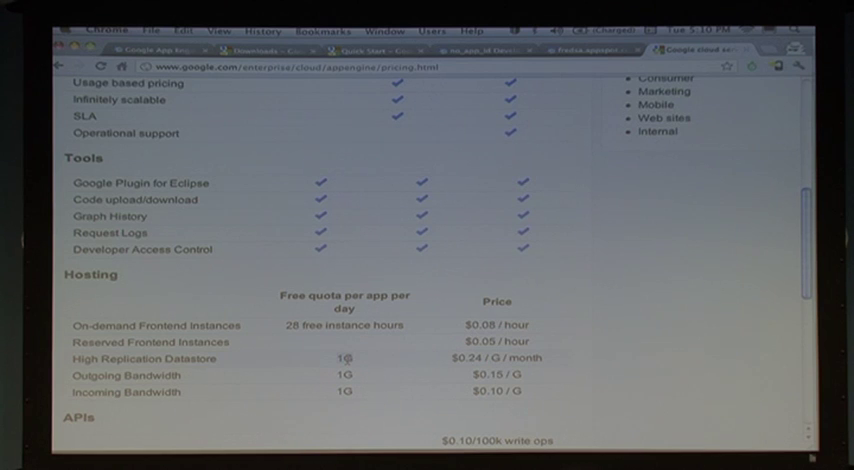
- Scroll the App Engine pricing page to the Hosting and APIs price tables
scroll(down, 3)
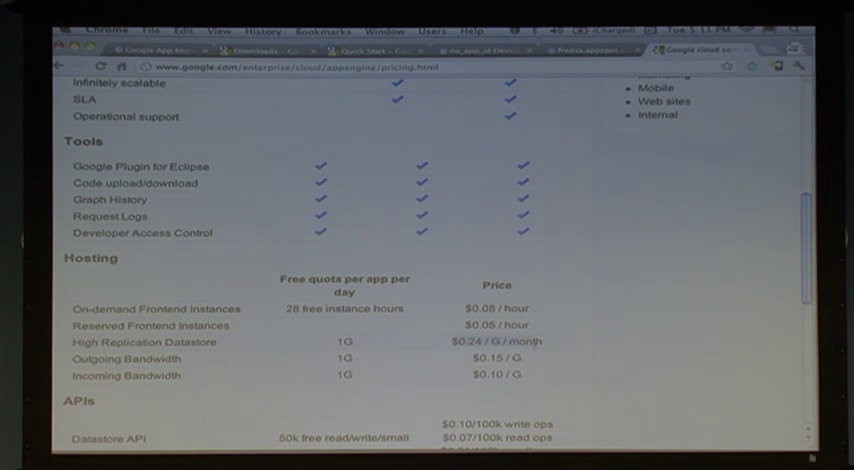
mouse_move(330, 350)
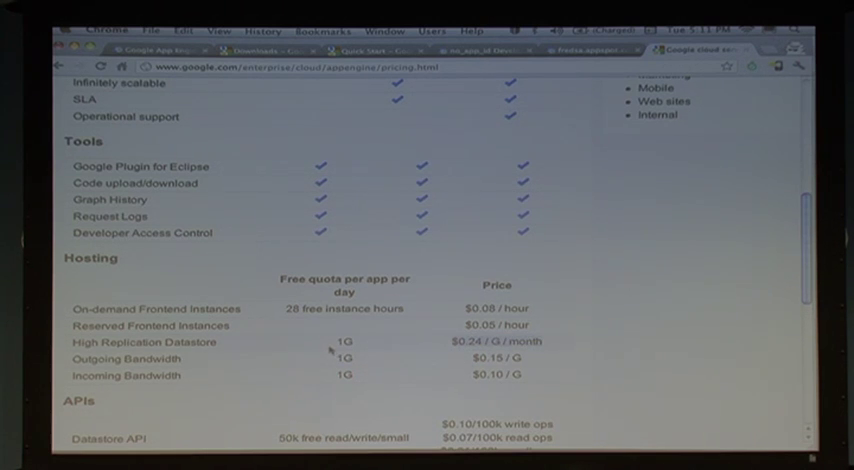
scroll(down, 3)
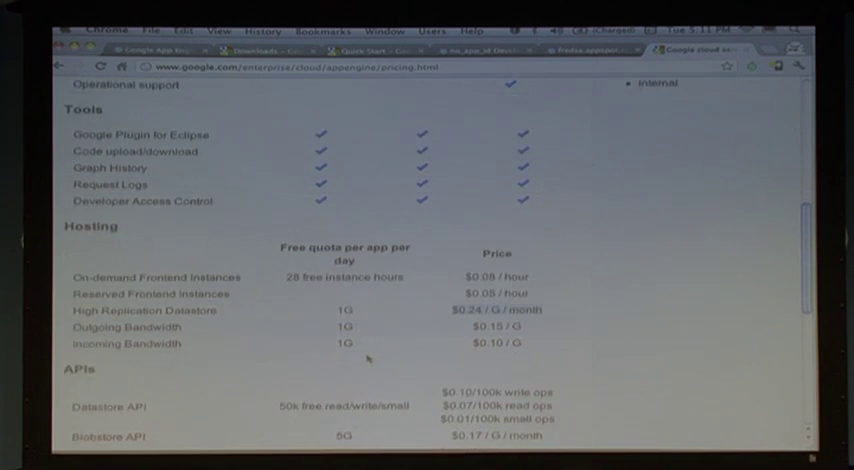
scroll(up, 3)
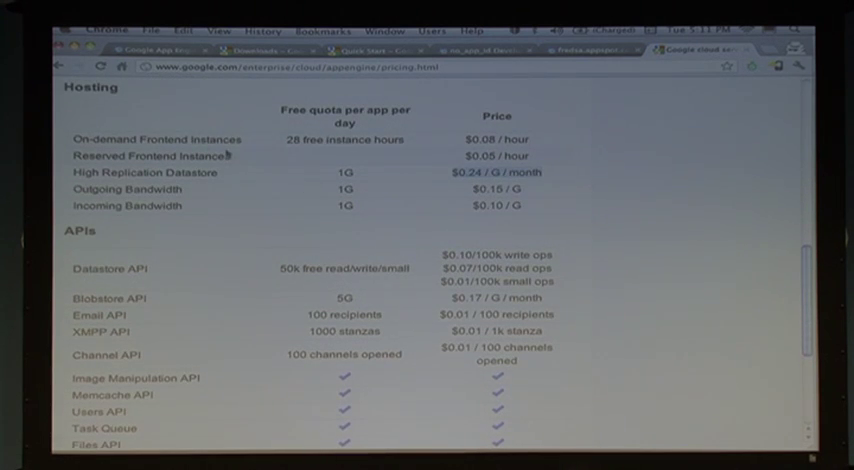
mouse_move(258, 168)
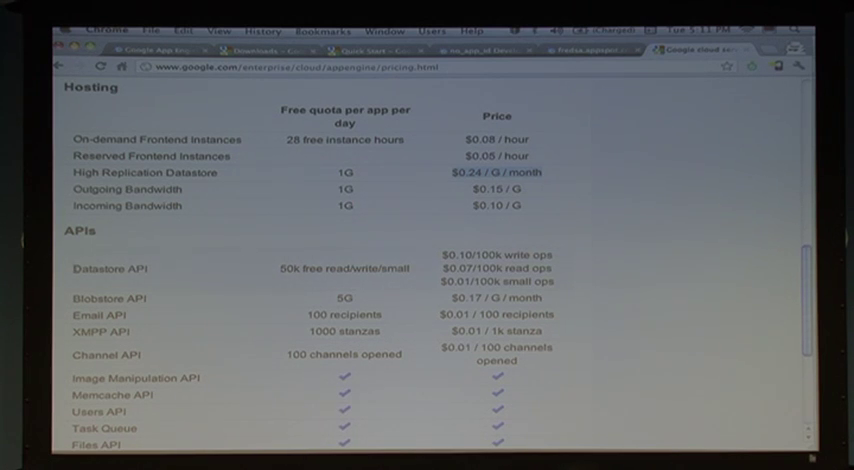
mouse_move(377, 232)
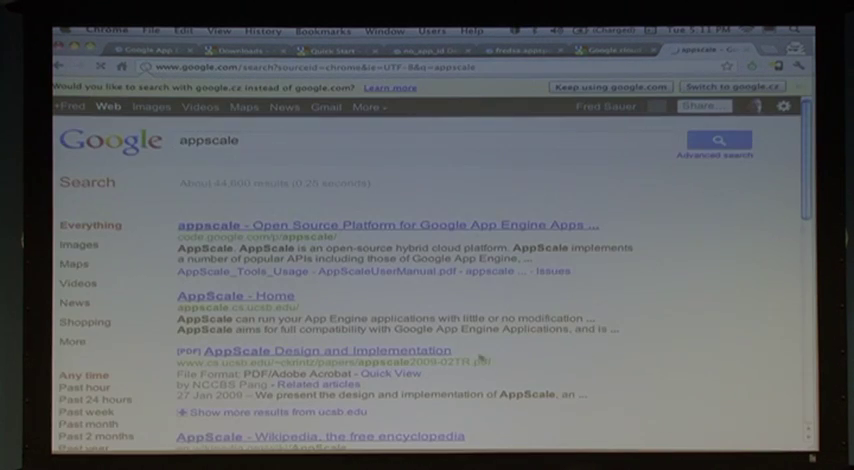
- Scroll past the appscale search results toward the fredsa App Engine Versions list
scroll(down, 3)
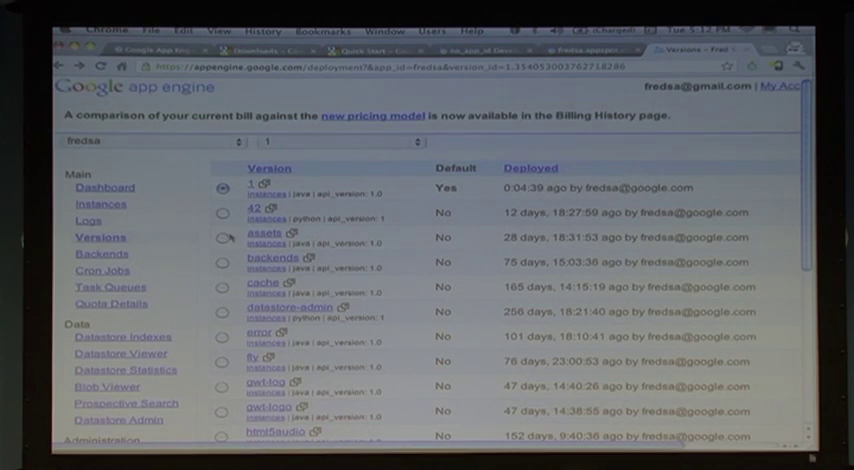
- View version 1 at 1.fredsa.appspot.com showing 'Hello App Engine!', then return to Versions
scroll(down, 3)
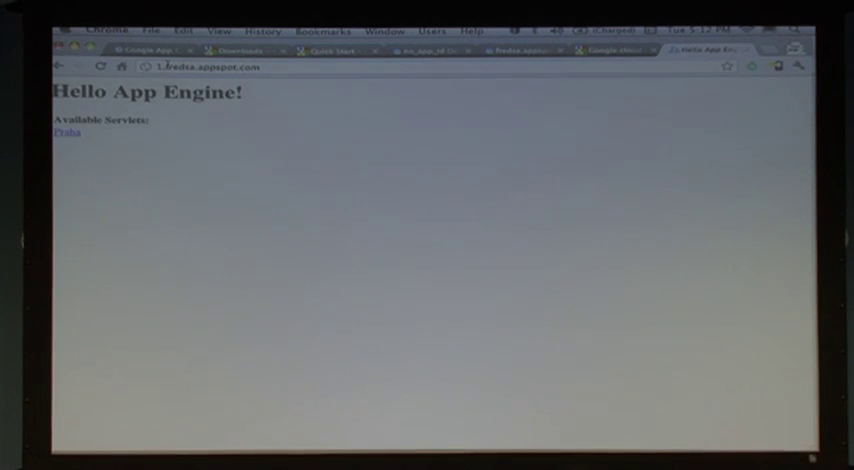
click(614, 50)
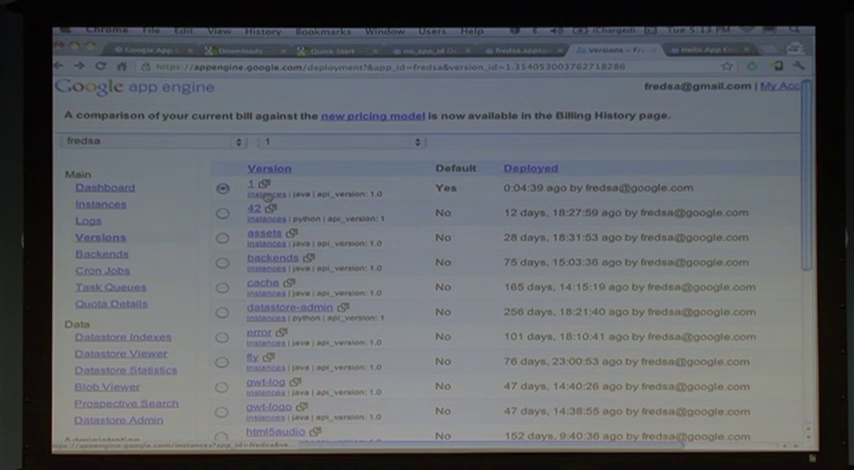
click(99, 204)
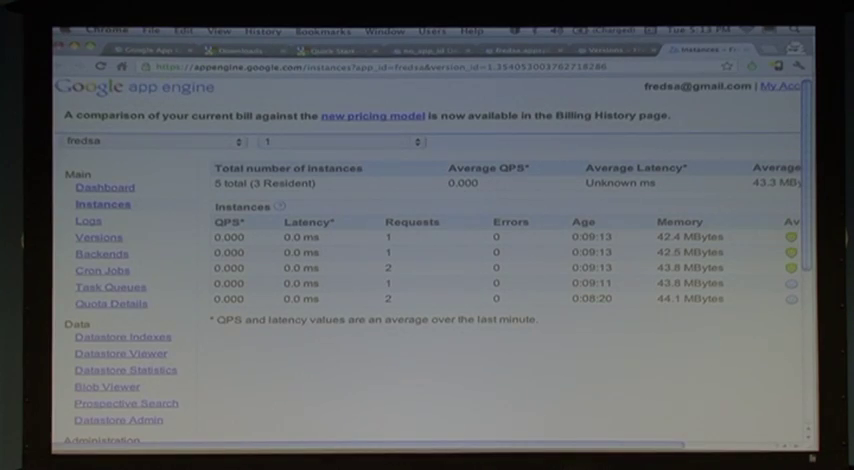
mouse_move(337, 305)
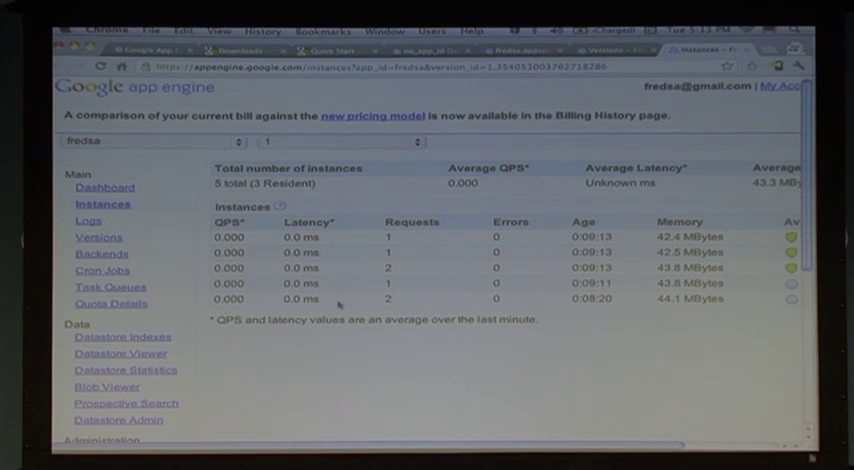
click(98, 237)
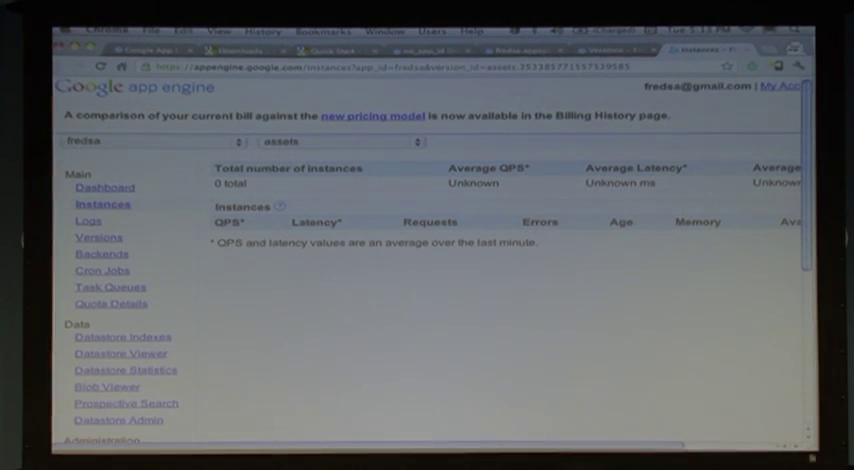
click(98, 237)
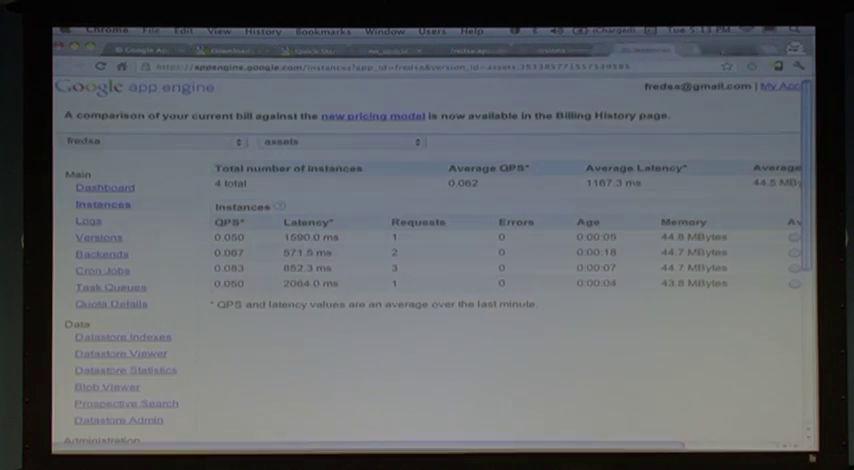
click(98, 237)
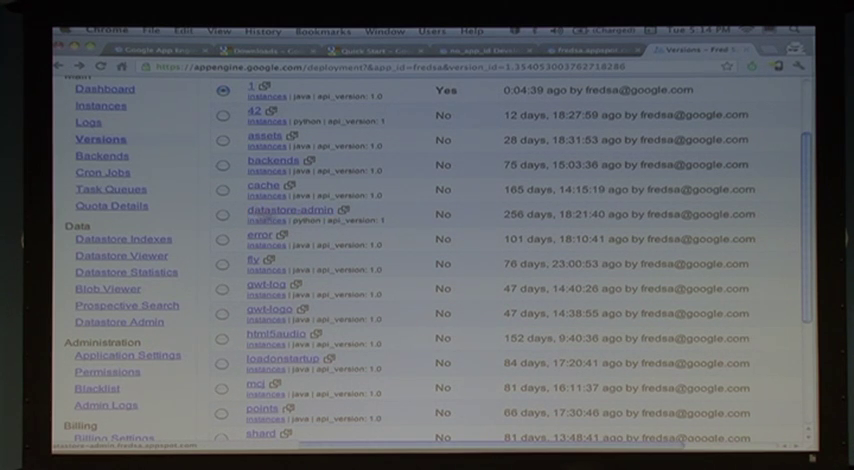
- Open datastore-admin.fredsa.appspot.com, see its Not Found error, and return to Versions
click(289, 209)
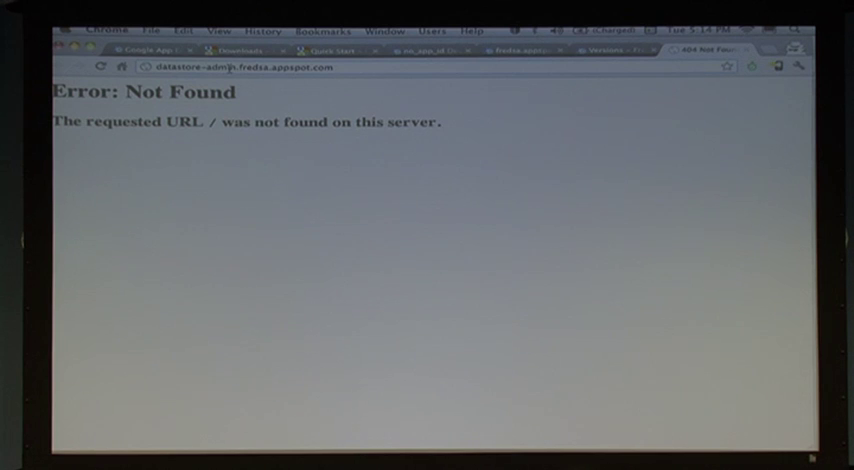
mouse_move(237, 51)
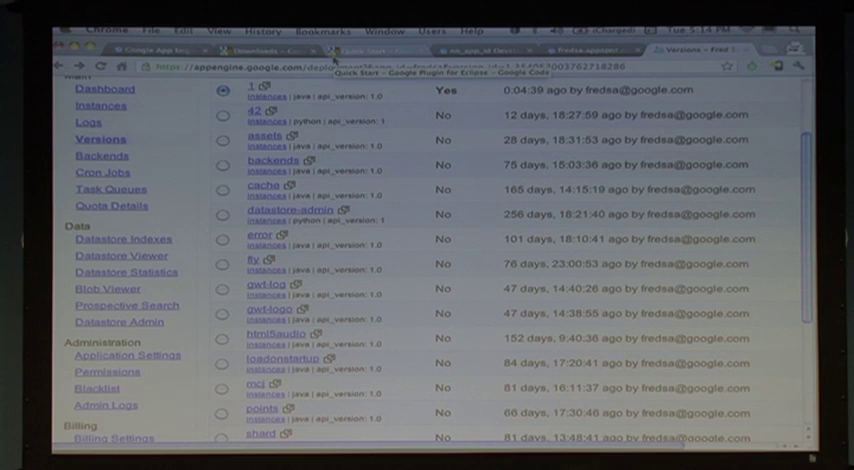
scroll(up, 3)
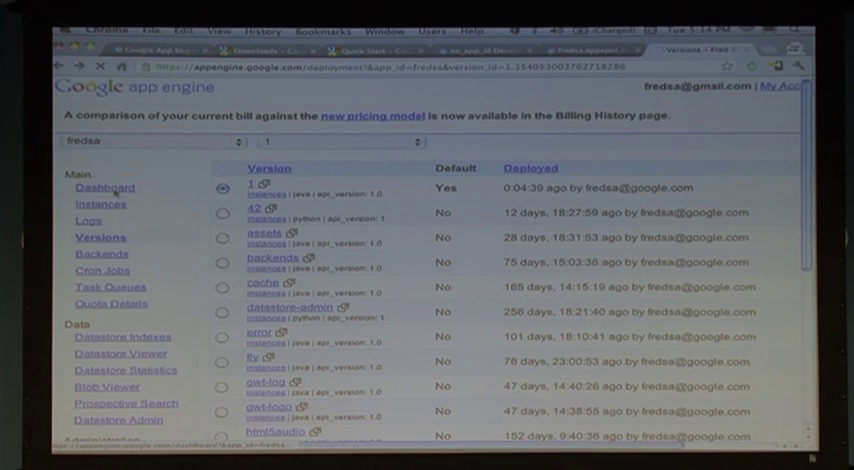
- Open the fredsa Dashboard, chart requests by type and errors per second, and scroll to billing
click(104, 187)
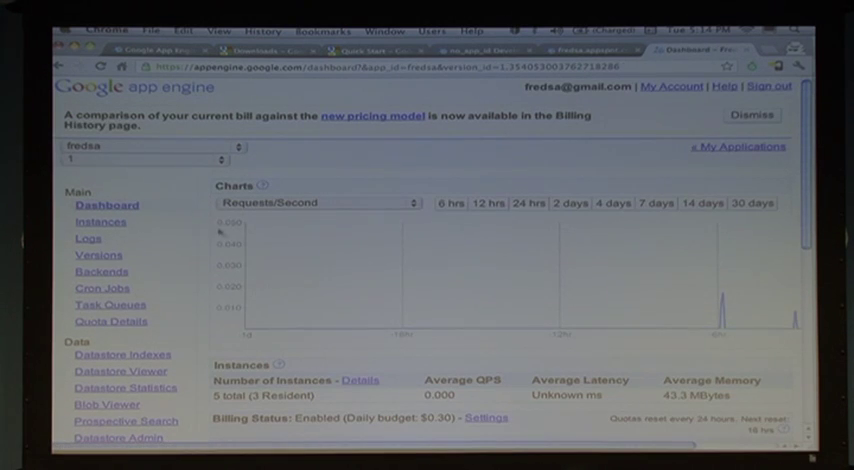
click(315, 203)
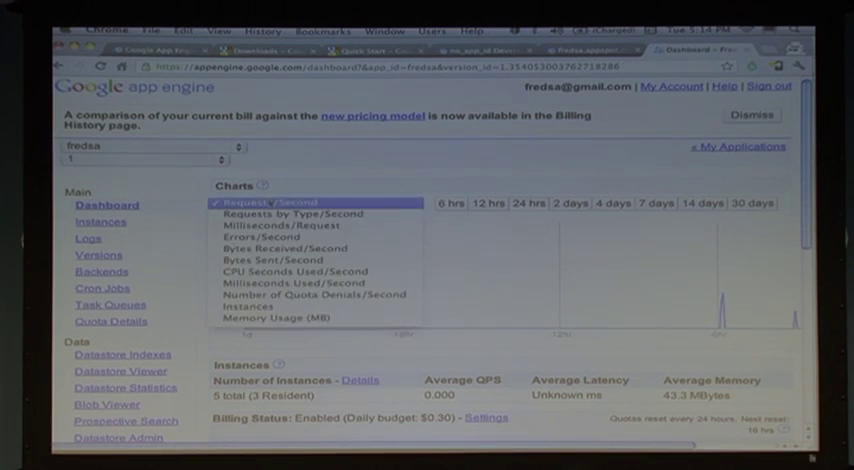
click(308, 213)
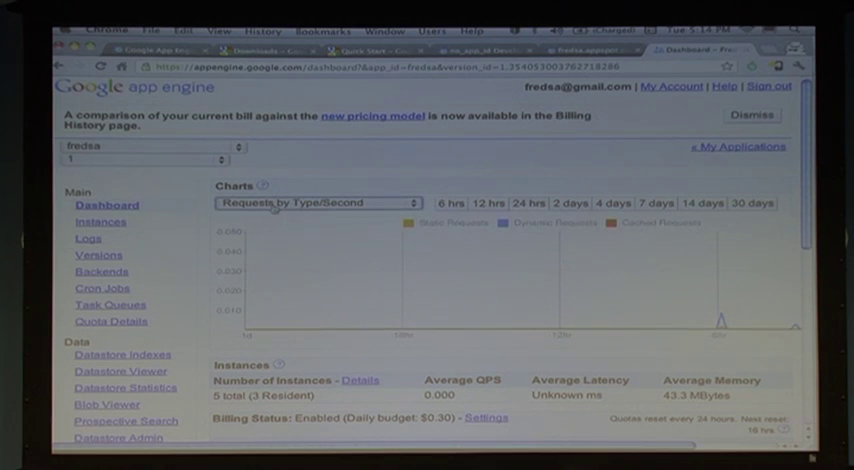
click(314, 202)
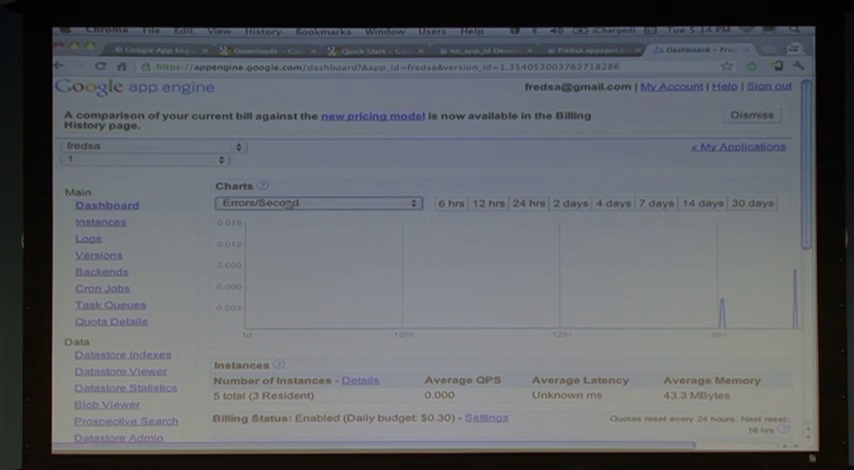
click(311, 203)
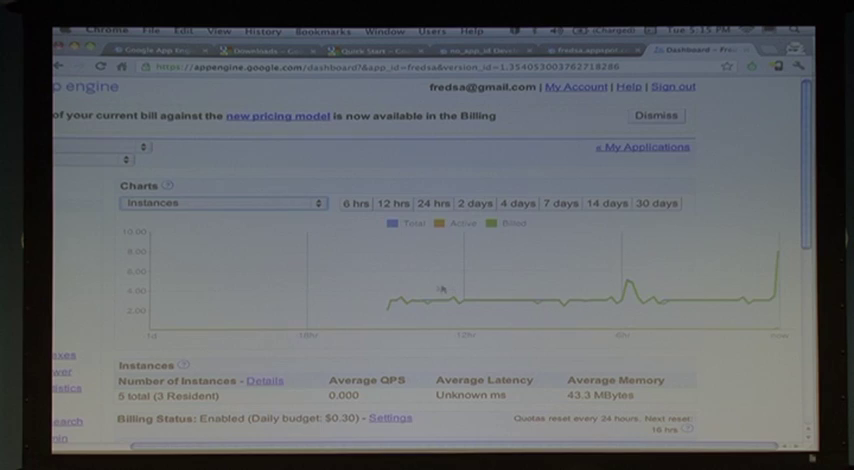
scroll(down, 3)
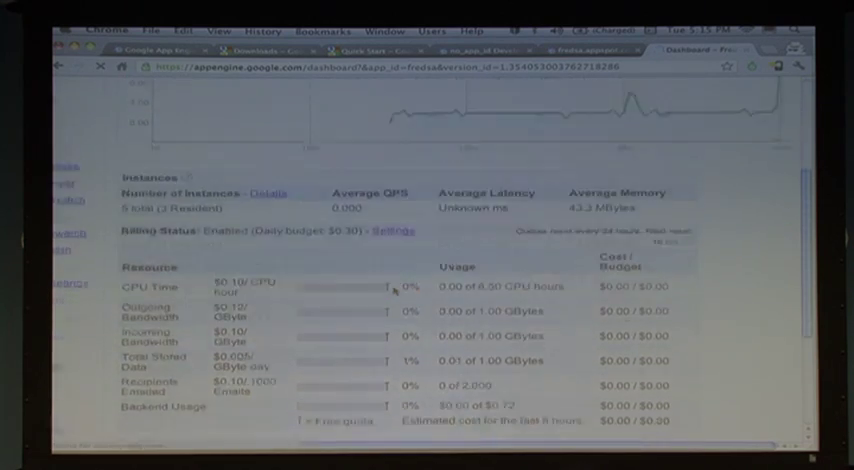
- Go through Billing Settings to Application Settings and browse its Performance idle-instance options
click(375, 230)
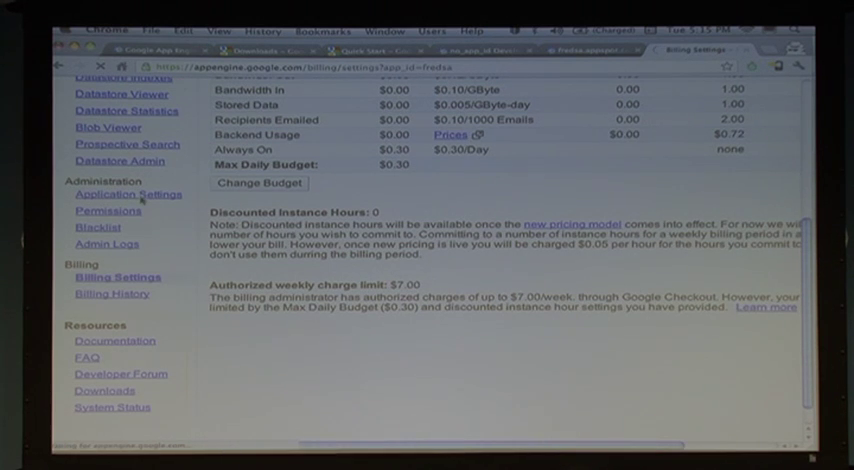
click(123, 194)
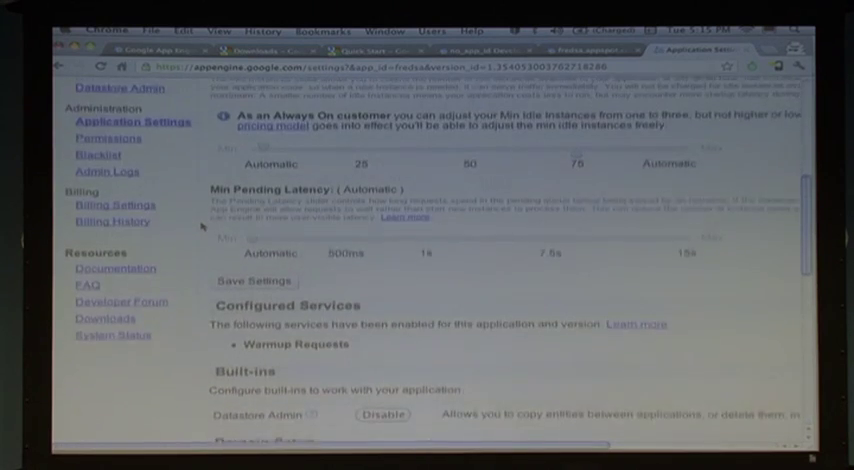
scroll(up, 3)
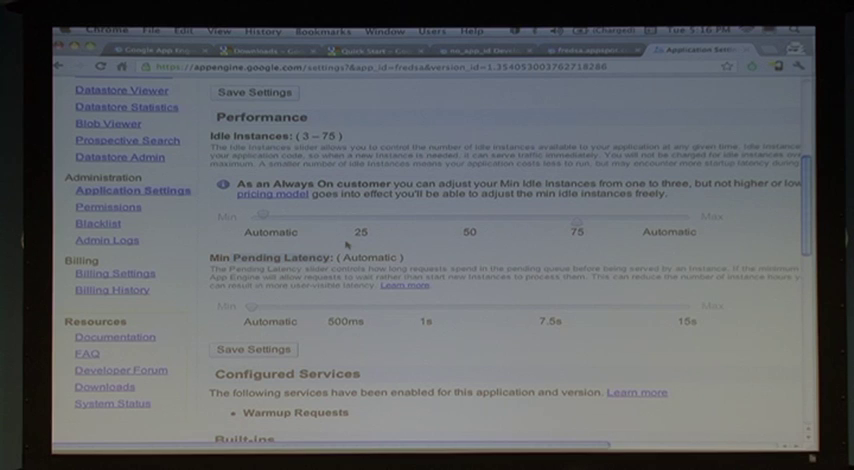
scroll(down, 3)
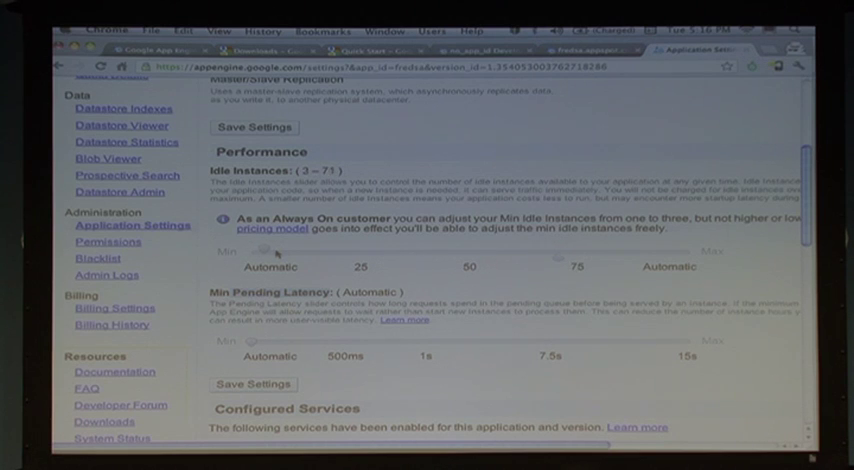
scroll(up, 3)
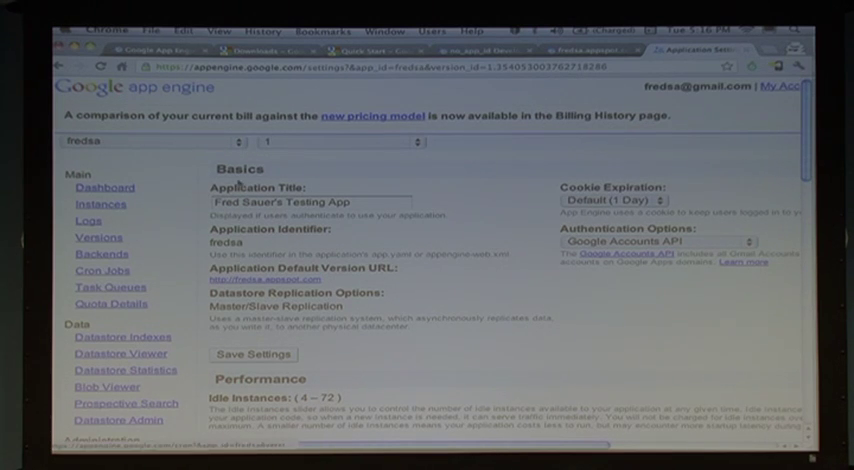
- Open Quota Details for fredsa and browse the Requests and Storage usage tables
click(109, 304)
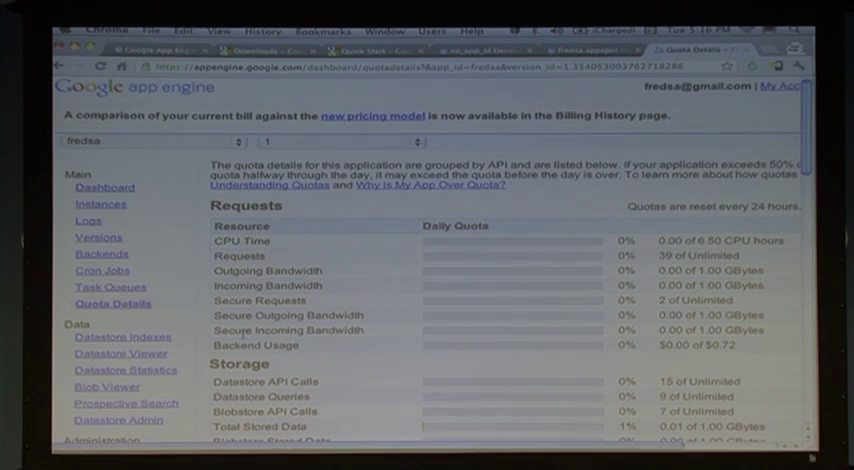
scroll(down, 3)
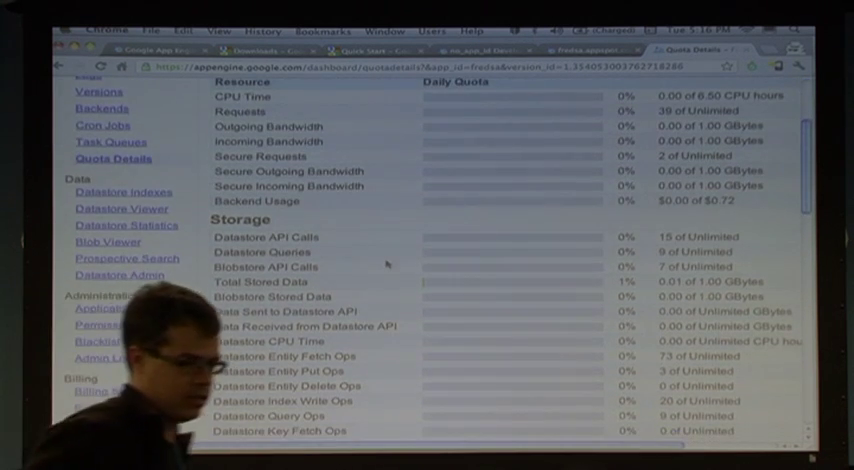
scroll(down, 3)
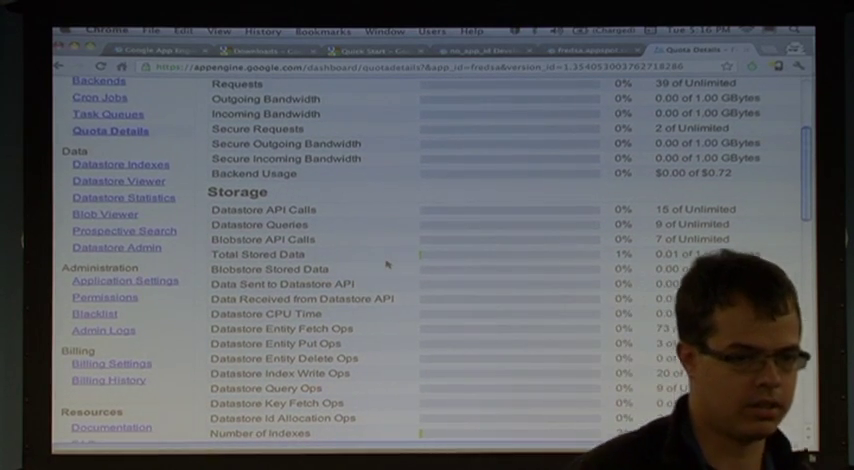
scroll(up, 3)
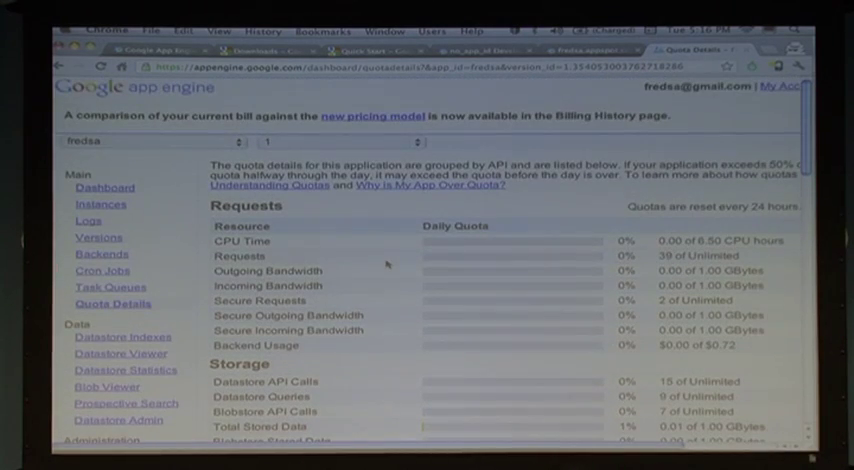
mouse_move(413, 203)
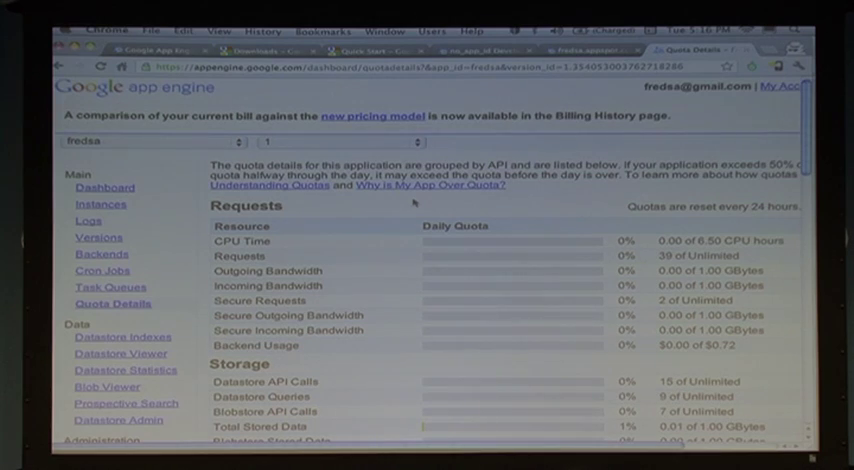
mouse_move(182, 270)
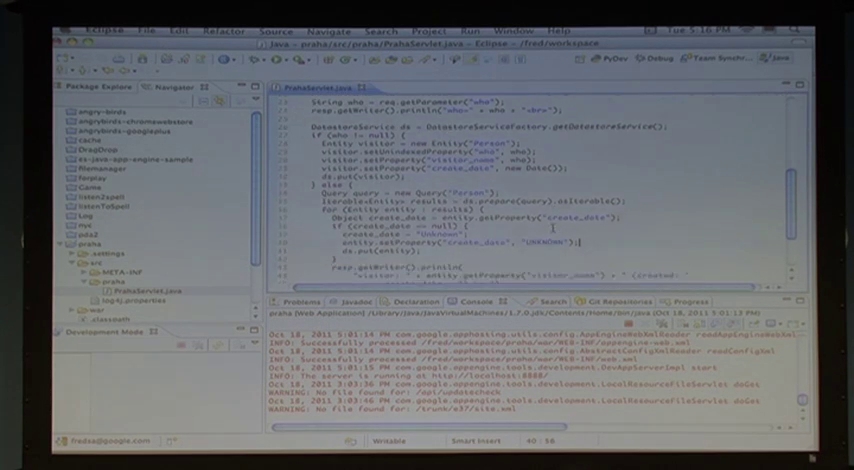
- Scroll through PrahaServlet.java's datastore visitor code in the Eclipse editor
scroll(down, 3)
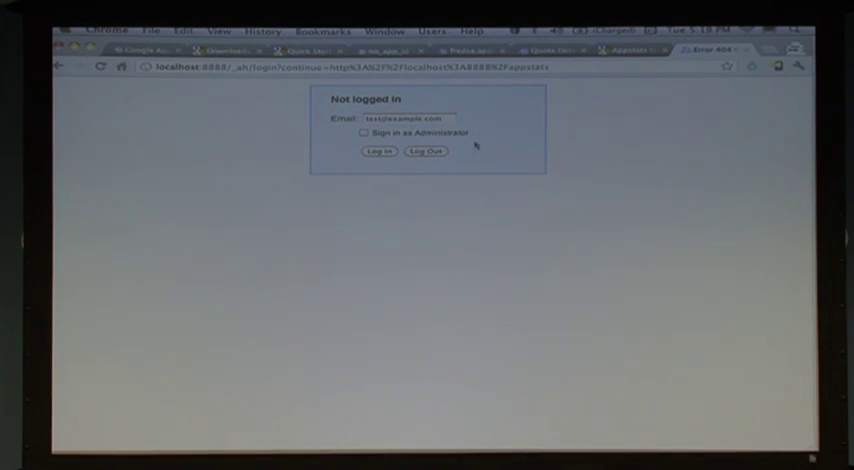
- Log in to the local server with 'Sign in as Administrator' ticked
click(366, 132)
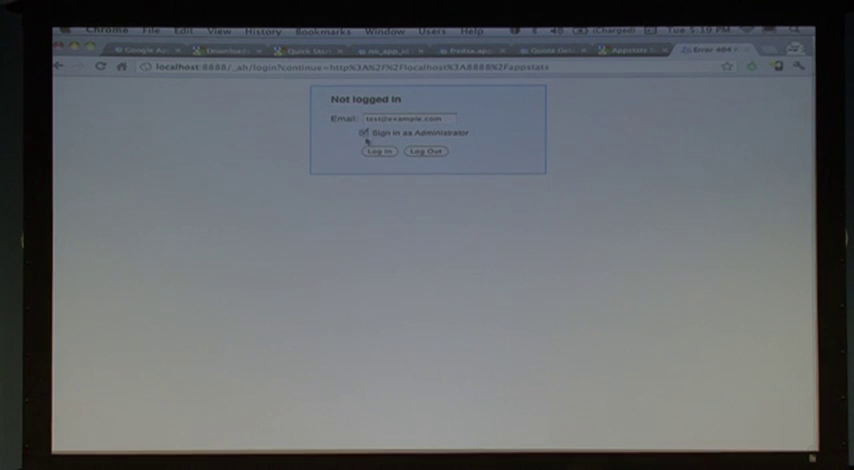
click(367, 132)
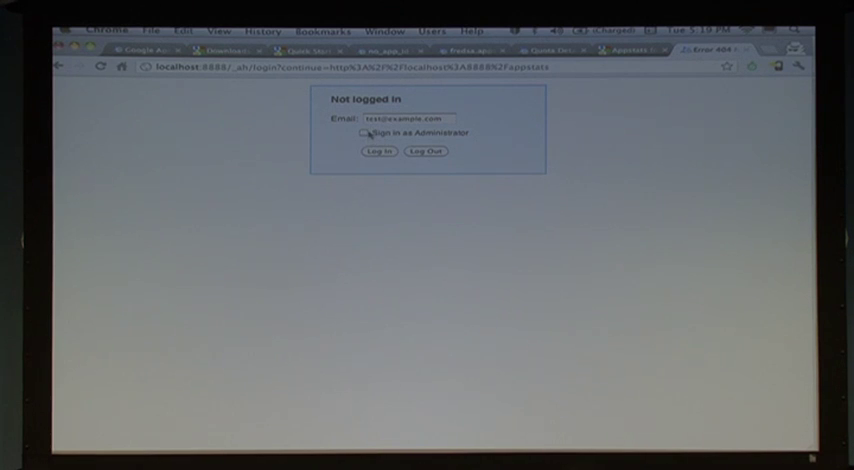
click(368, 132)
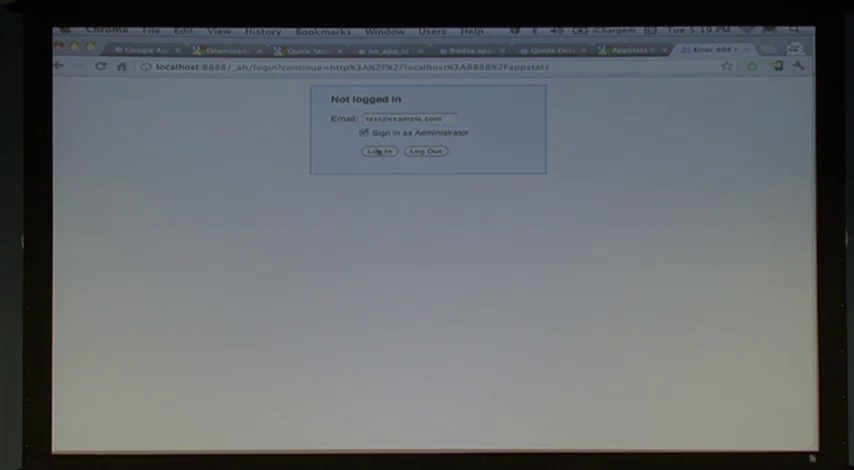
click(380, 151)
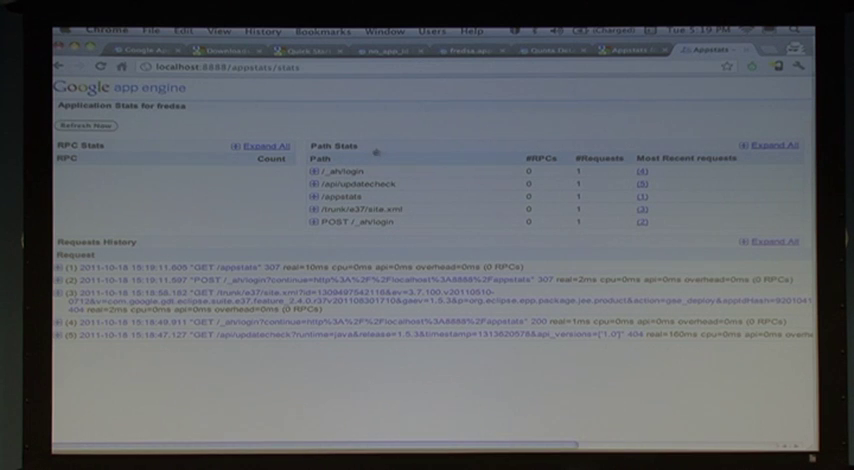
mouse_move(210, 187)
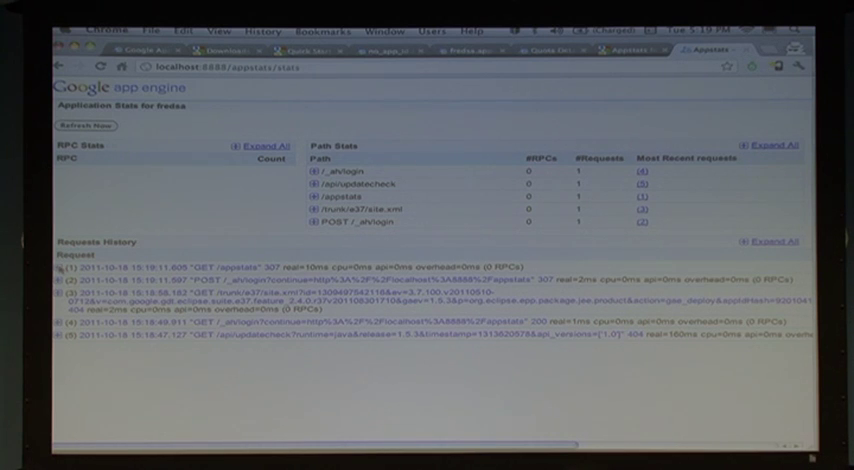
mouse_move(280, 198)
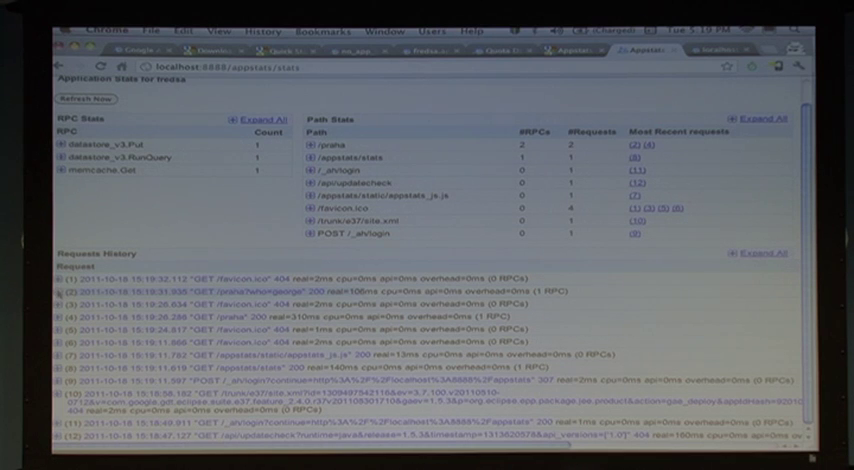
- Open george's recorded praha request details, with its datastore Put timeline and call stack
click(52, 294)
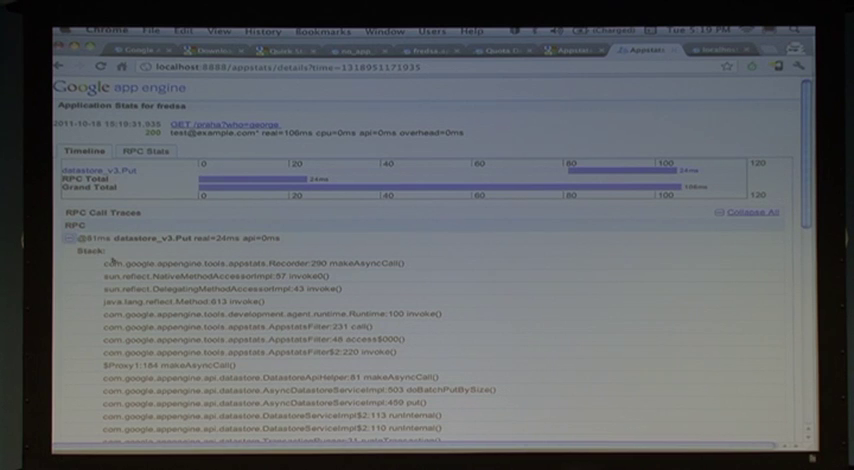
- Search the Put call stack for 'praha' to locate PrahaServlet doGet at line 32
scroll(down, 3)
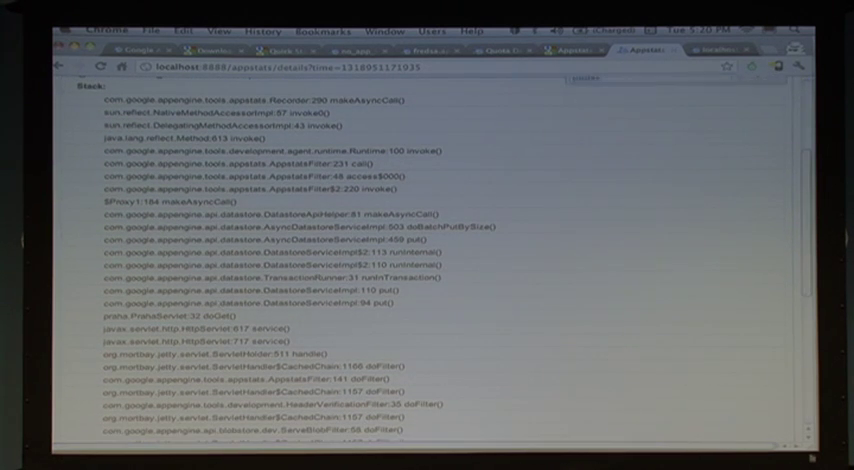
text(praha)
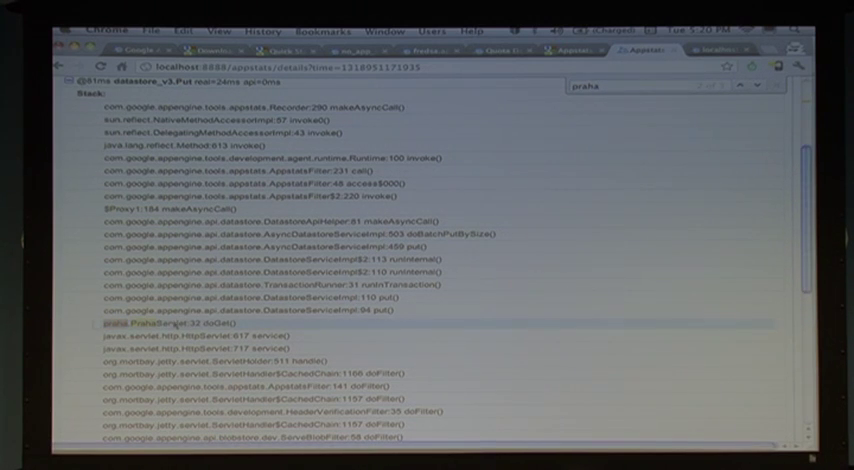
mouse_move(256, 327)
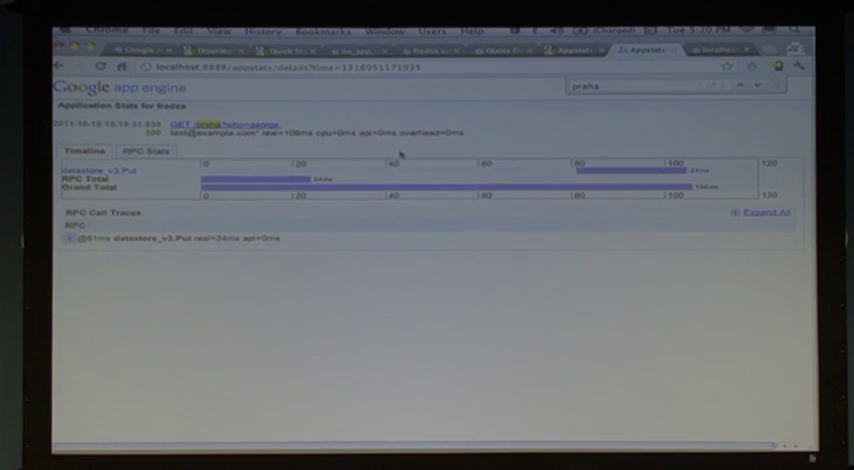
mouse_move(512, 170)
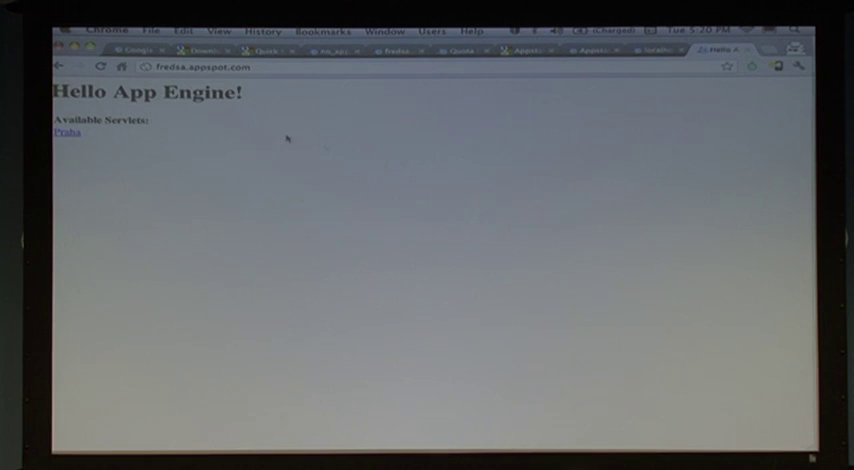
- Open the deployed Praha servlet and submit the visitor name george
click(65, 133)
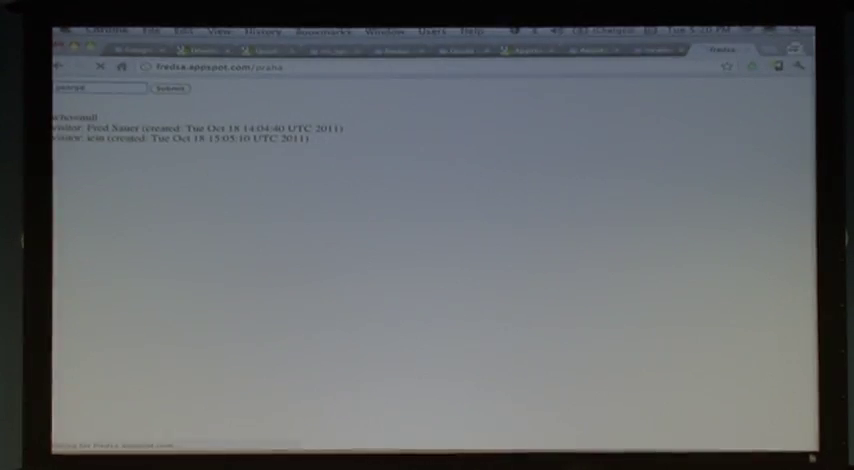
click(171, 89)
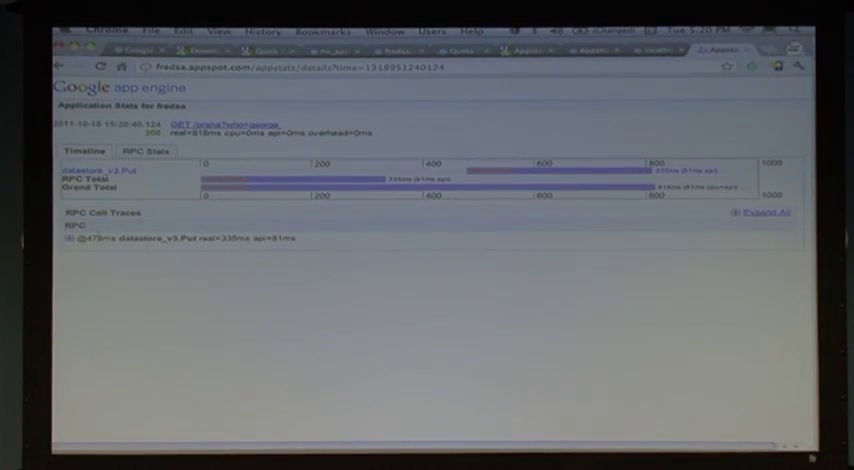
click(66, 238)
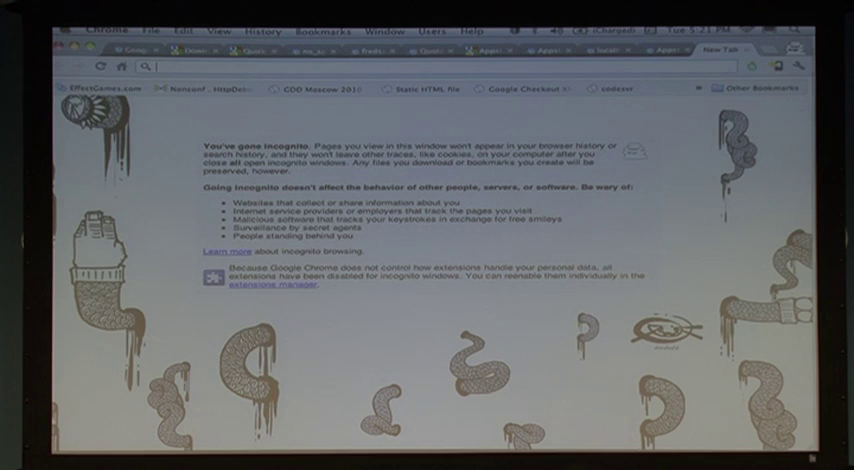
- Load Guido van Rossum's home page, then go to code.google.com/p/rietveld
text(guido/)
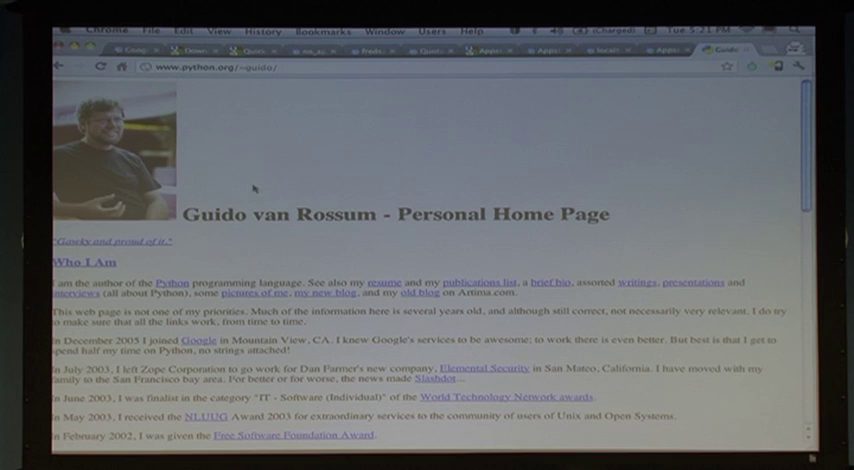
mouse_move(240, 180)
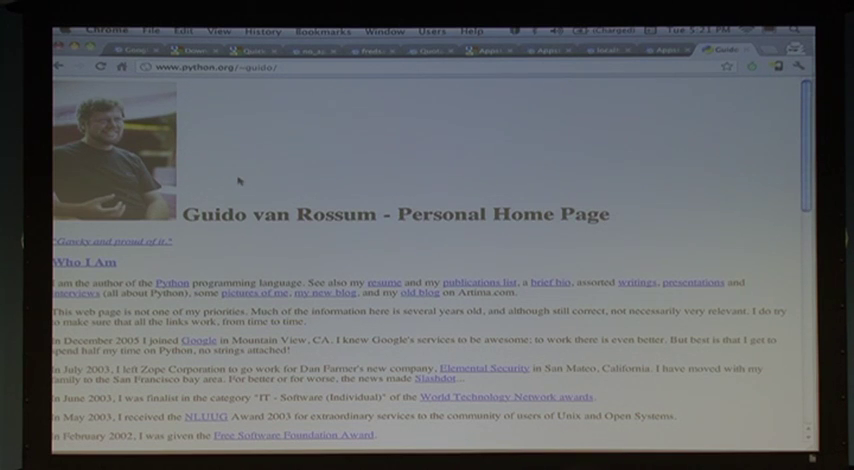
scroll(down, 3)
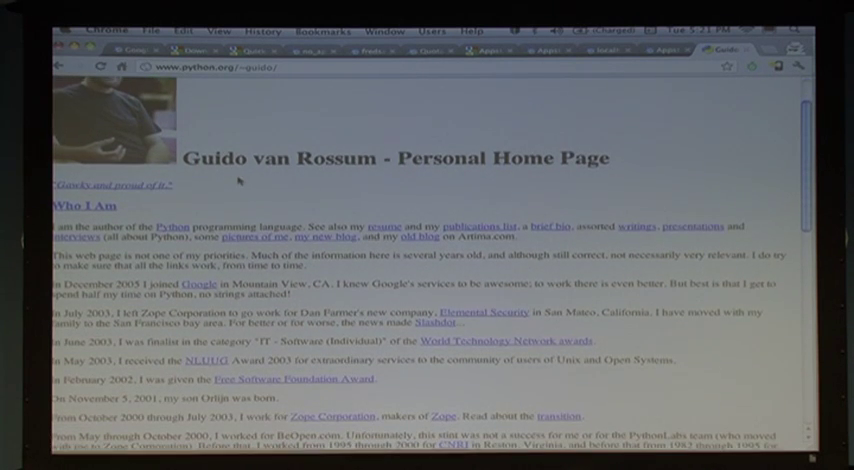
scroll(down, 3)
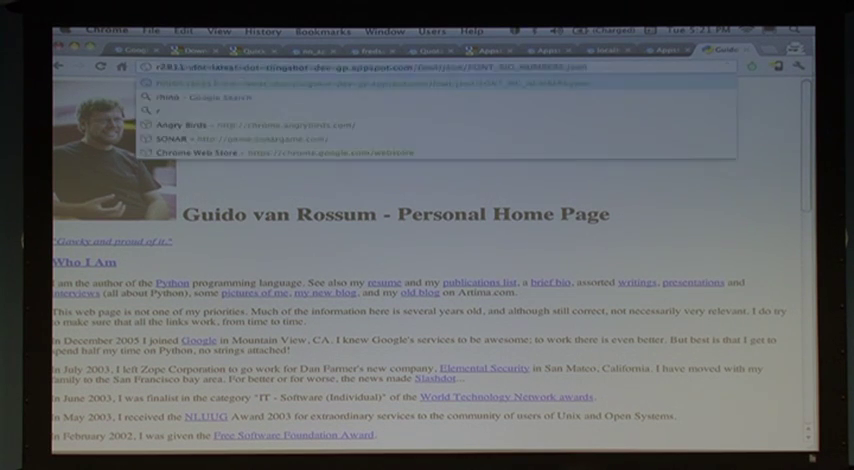
text(rietveld)
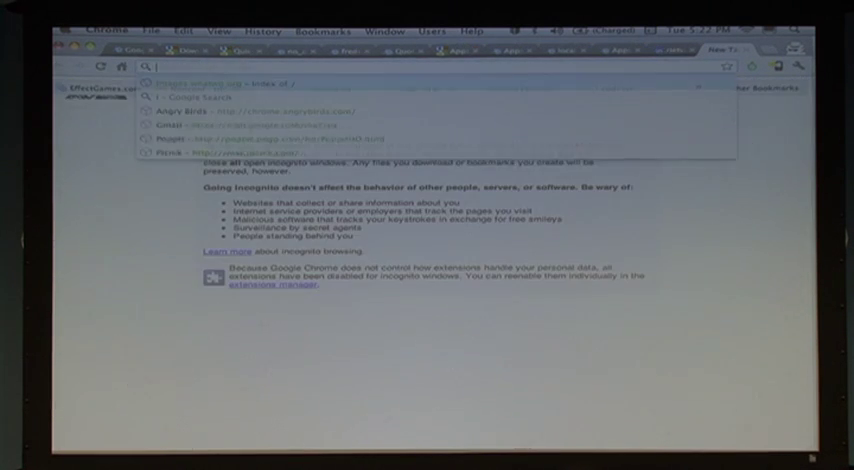
text(rietveld/)
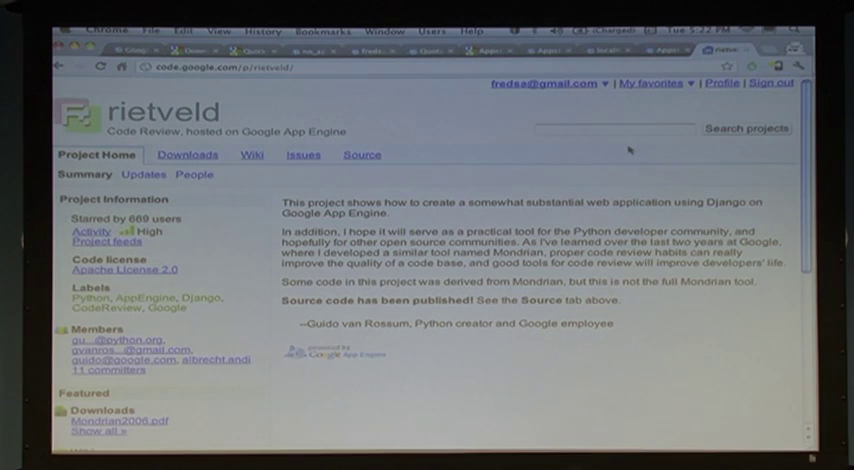
- Go to codereview.appspot.com and open the 'Initial implementation of libpyzy' issue
scroll(down, 3)
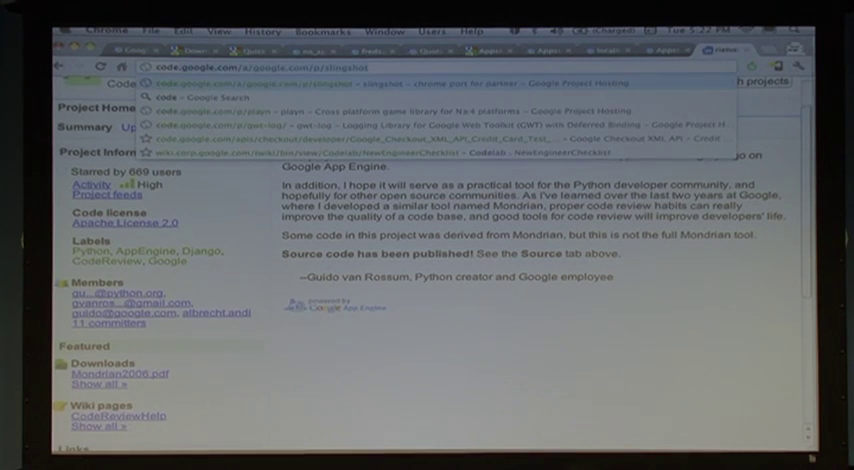
text(codereviews)
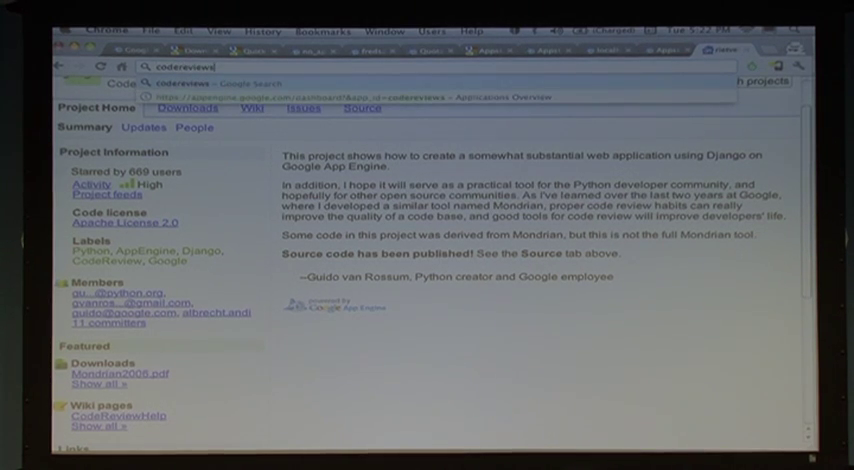
text(codereview.prom.corp.google.com/?http_over_rpc_proxy%3D131587)
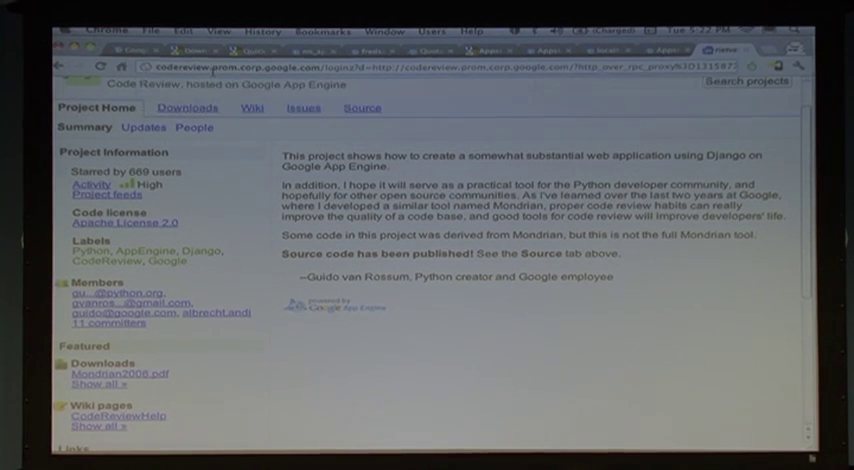
text(codereview.appspot.com/5235082/)
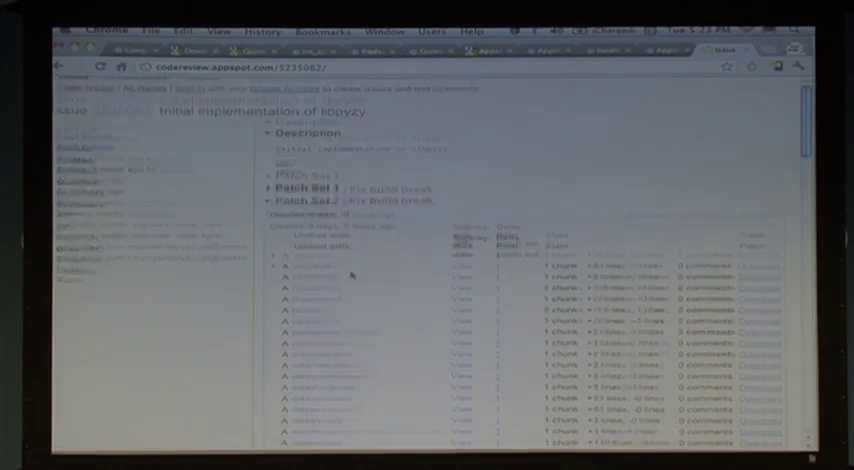
scroll(down, 3)
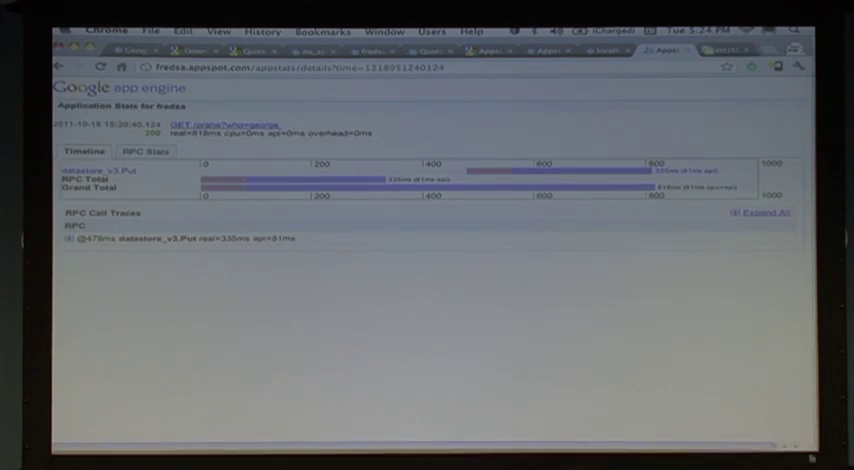
mouse_move(382, 276)
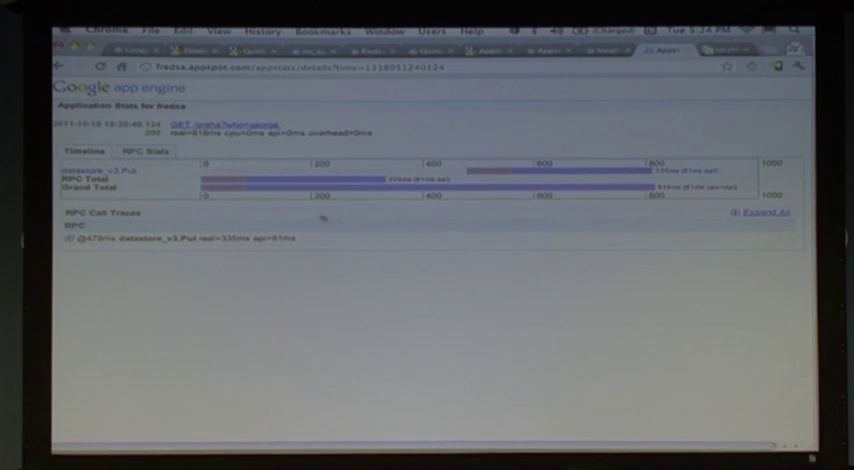
mouse_move(280, 210)
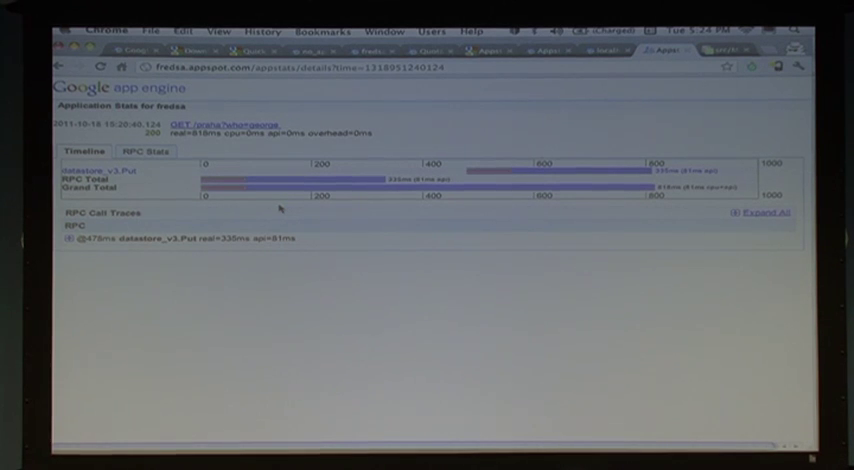
mouse_move(440, 280)
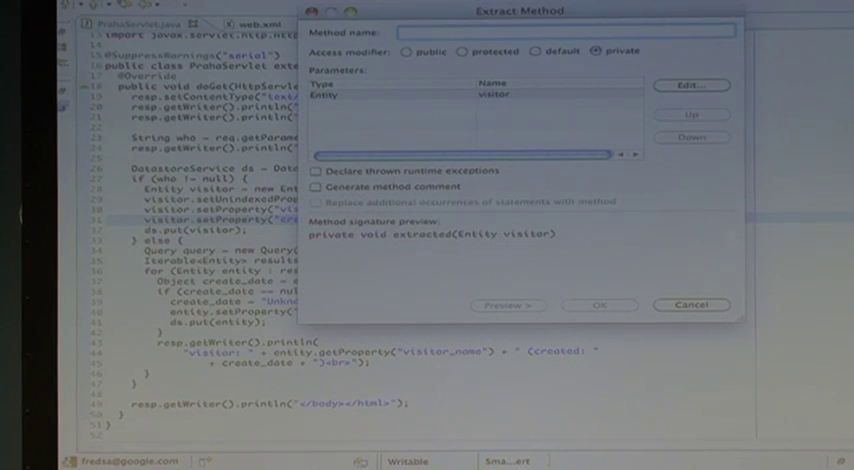
- Name the extracted method setCreateDate and confirm the extraction
text(setCreateDate)
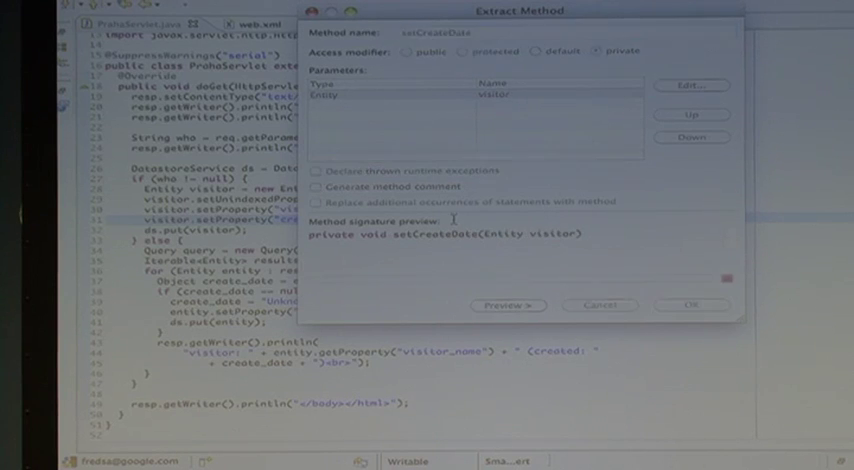
click(684, 305)
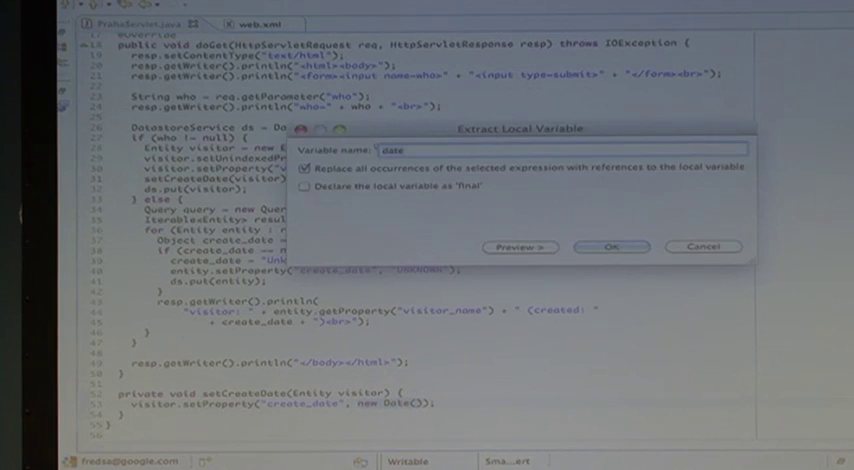
- Cancel extracting date into a local variable
click(611, 247)
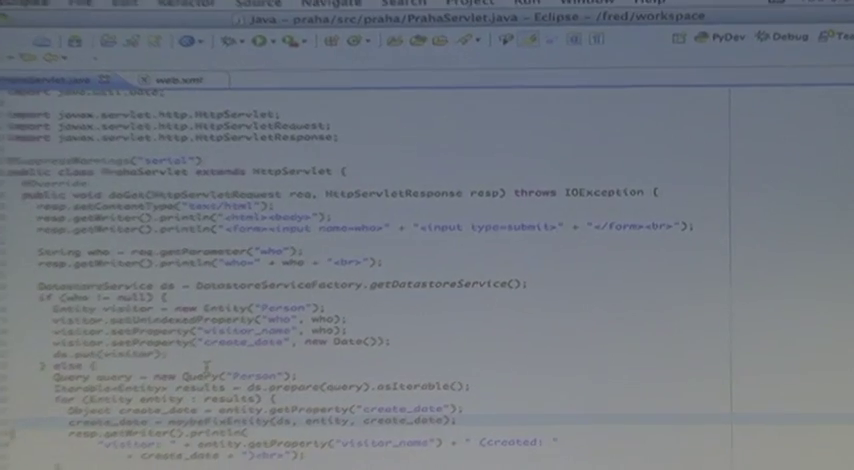
scroll(down, 3)
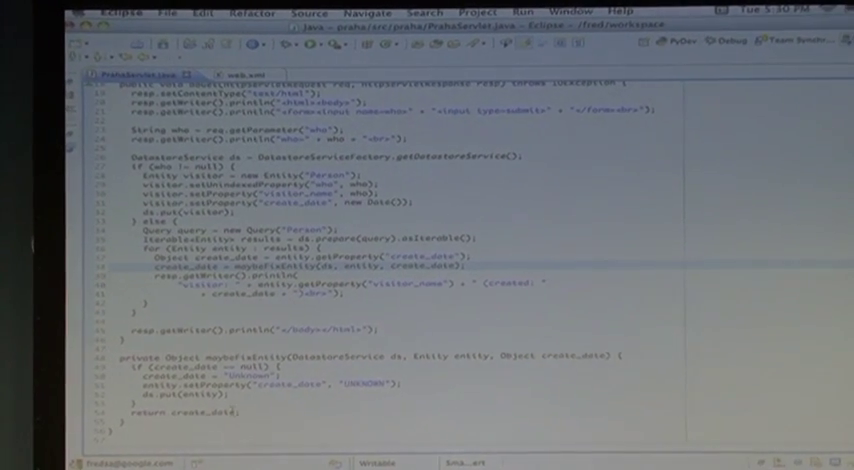